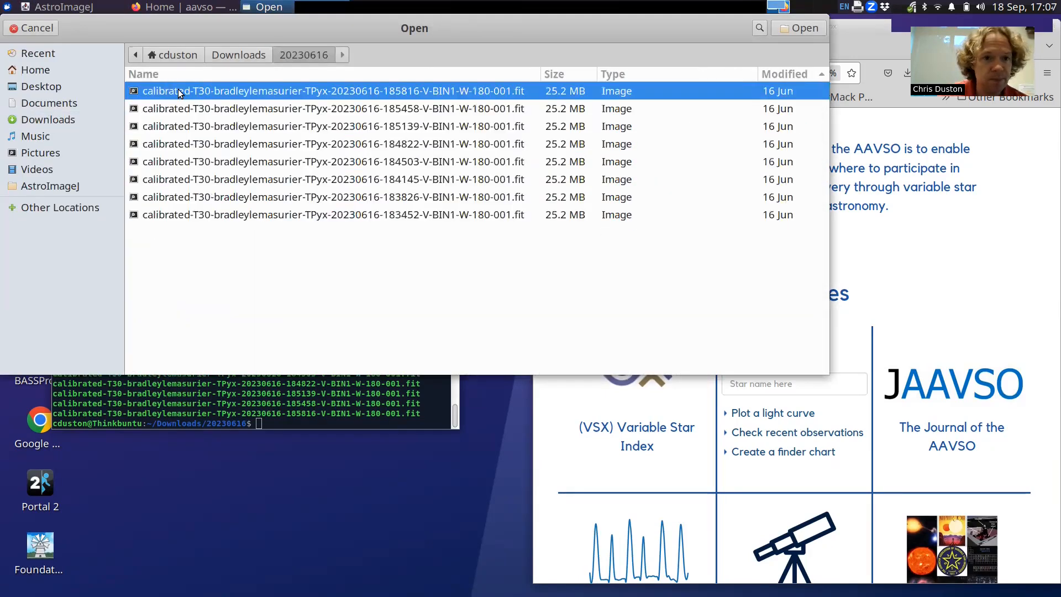
# Load a calibrated T Pyx FITS frame and point the sequence import at Downloads/20230616, matching 8 files
pyautogui.click(31, 28)
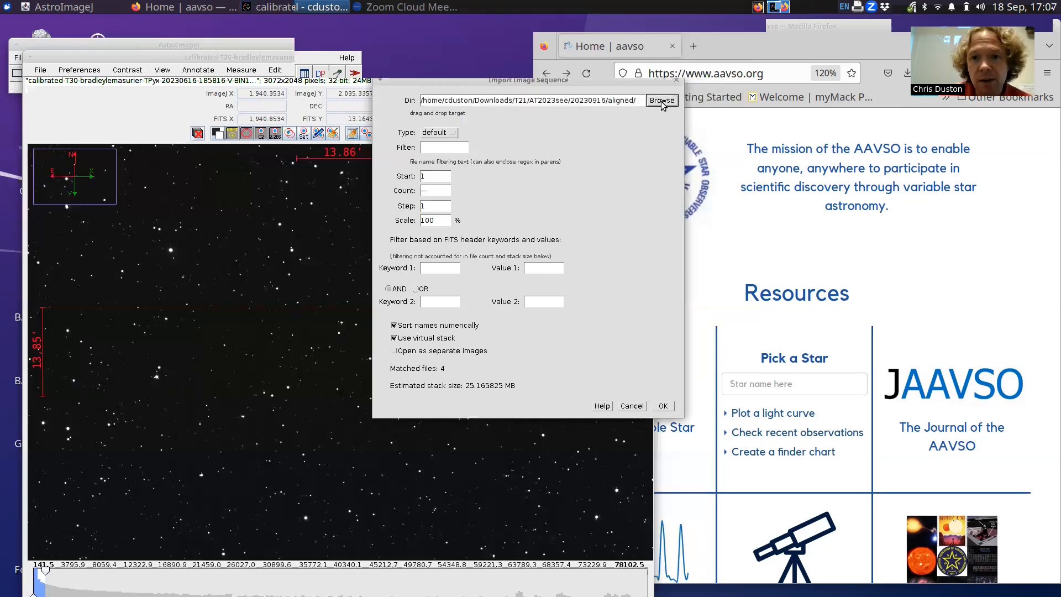
pyautogui.click(661, 101)
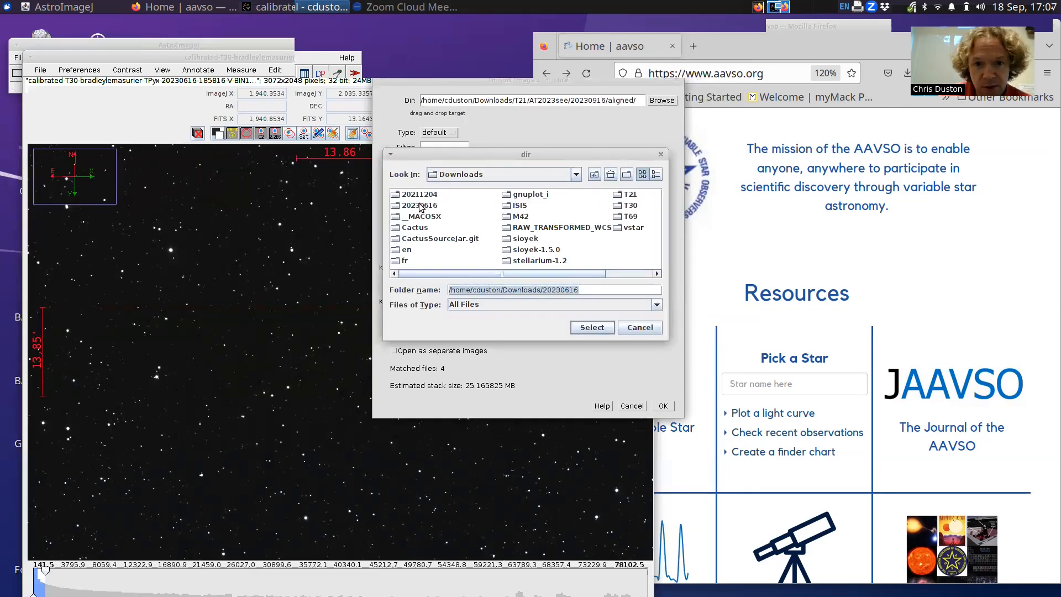
pyautogui.click(590, 327)
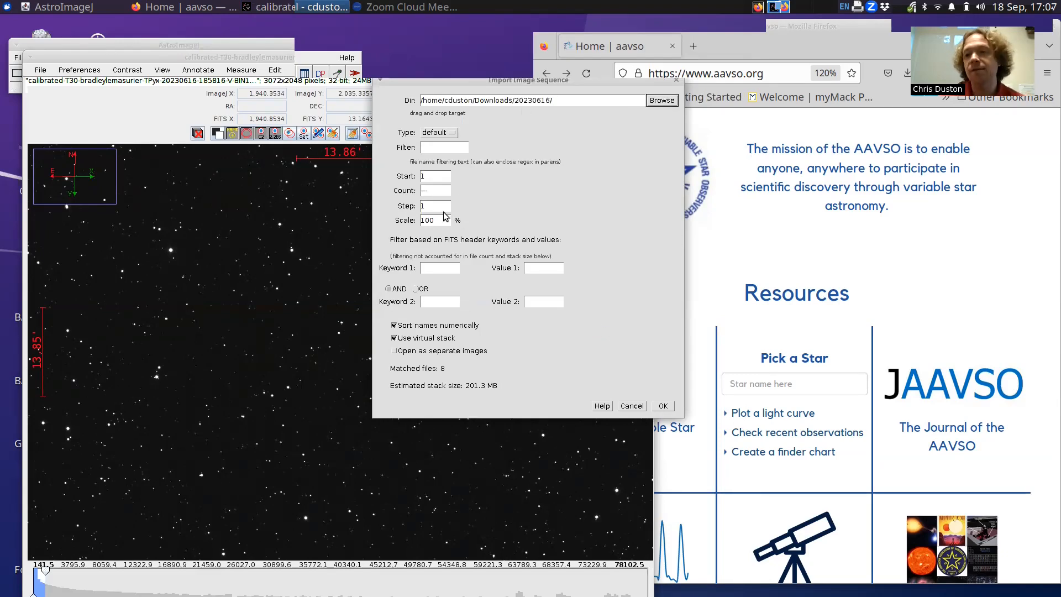
pyautogui.moveTo(455, 254)
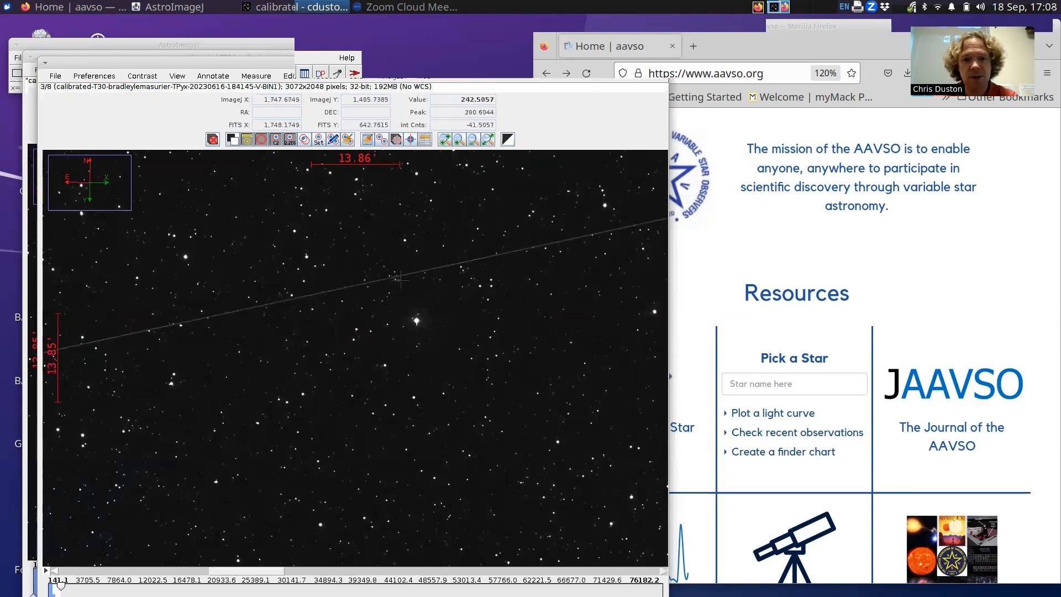
pyautogui.moveTo(405, 275)
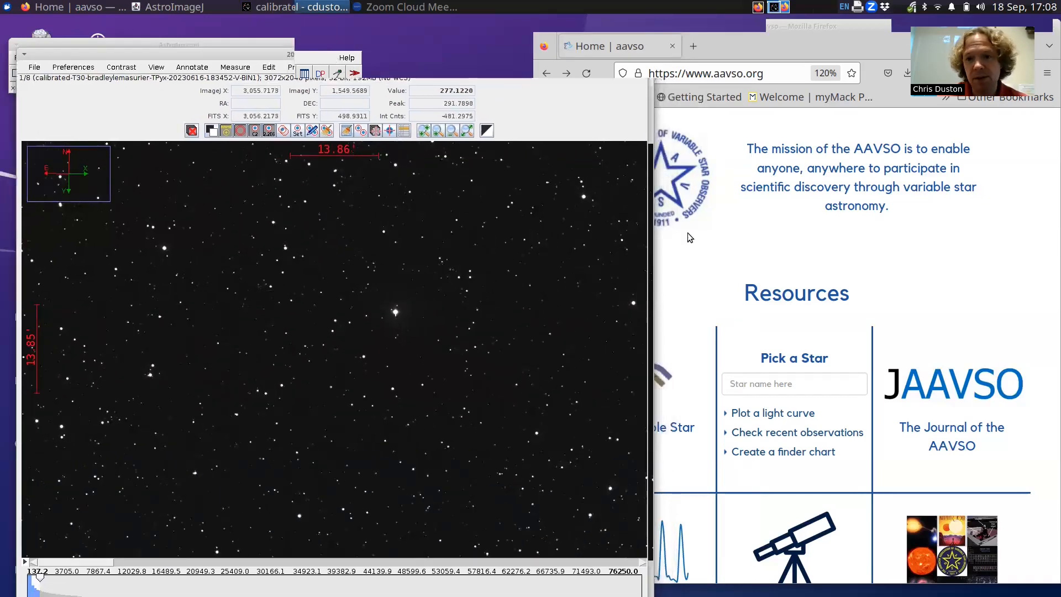
pyautogui.moveTo(276, 215)
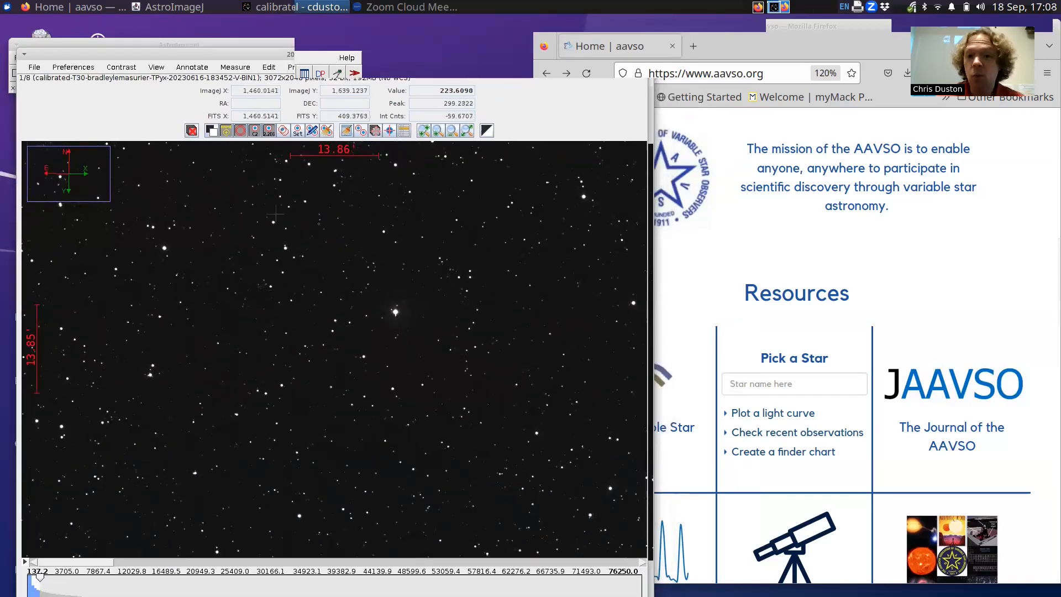
pyautogui.moveTo(330, 359)
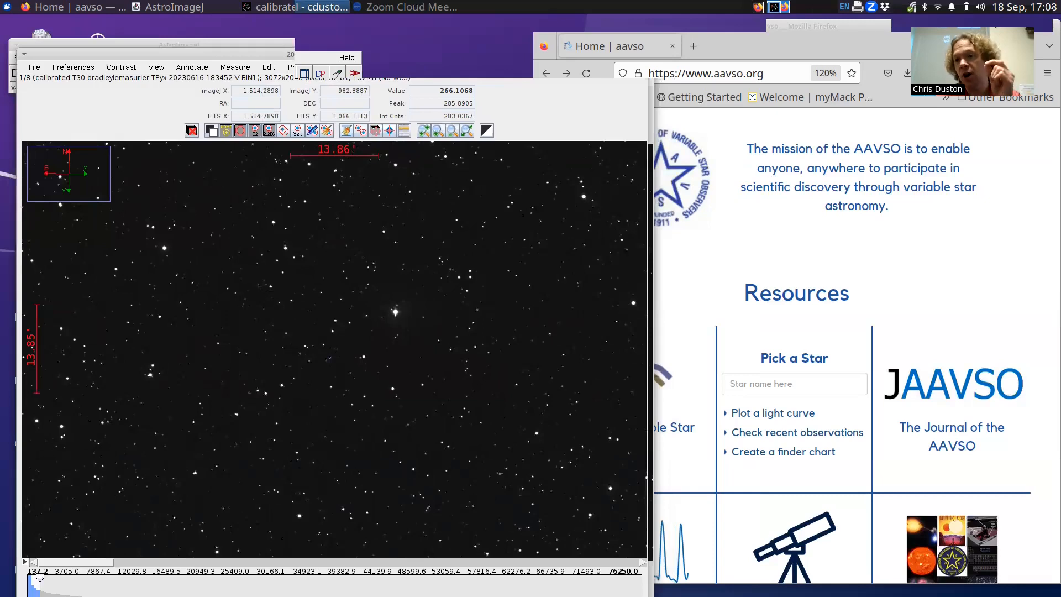
pyautogui.moveTo(352, 331)
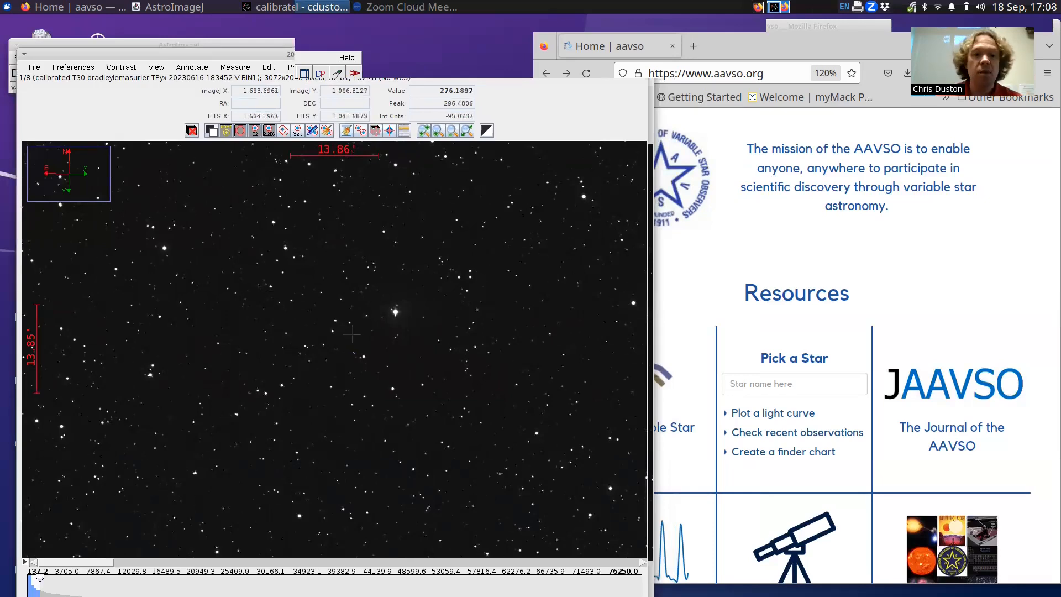
pyautogui.moveTo(303, 355)
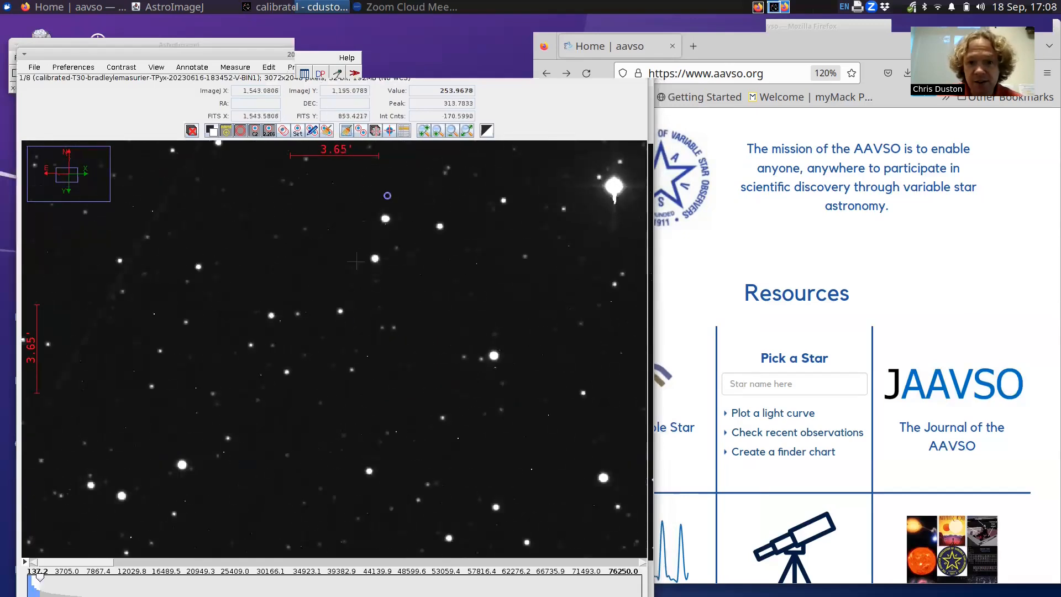
pyautogui.moveTo(379, 318)
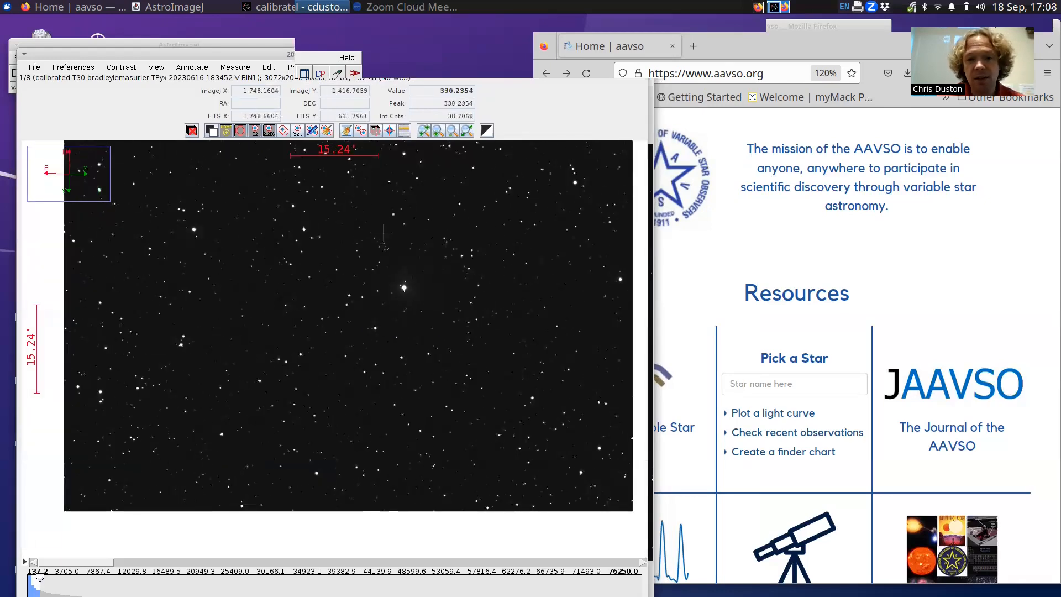
pyautogui.moveTo(380, 226)
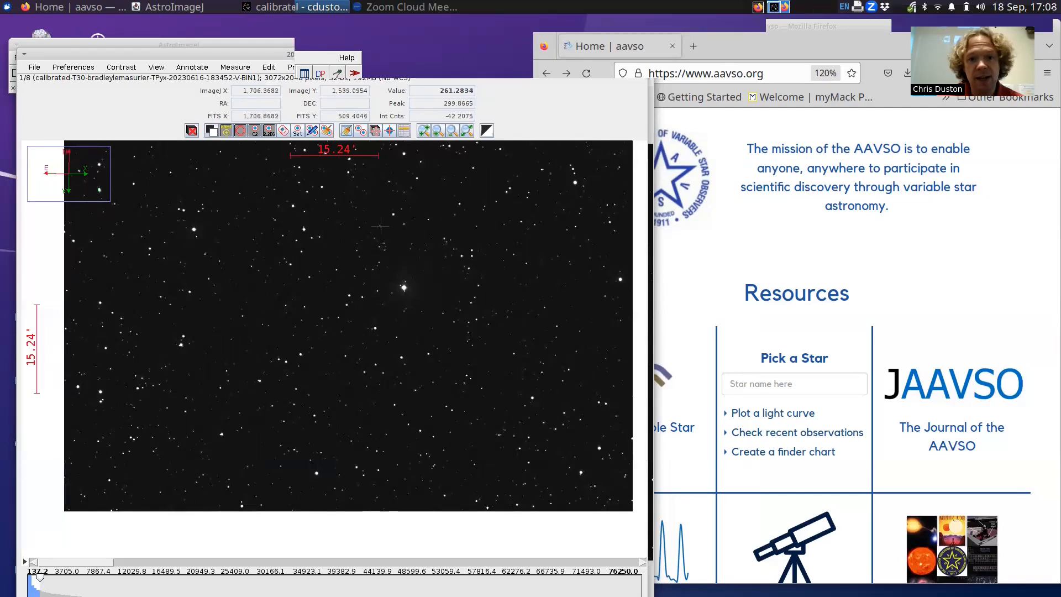
pyautogui.moveTo(350, 264)
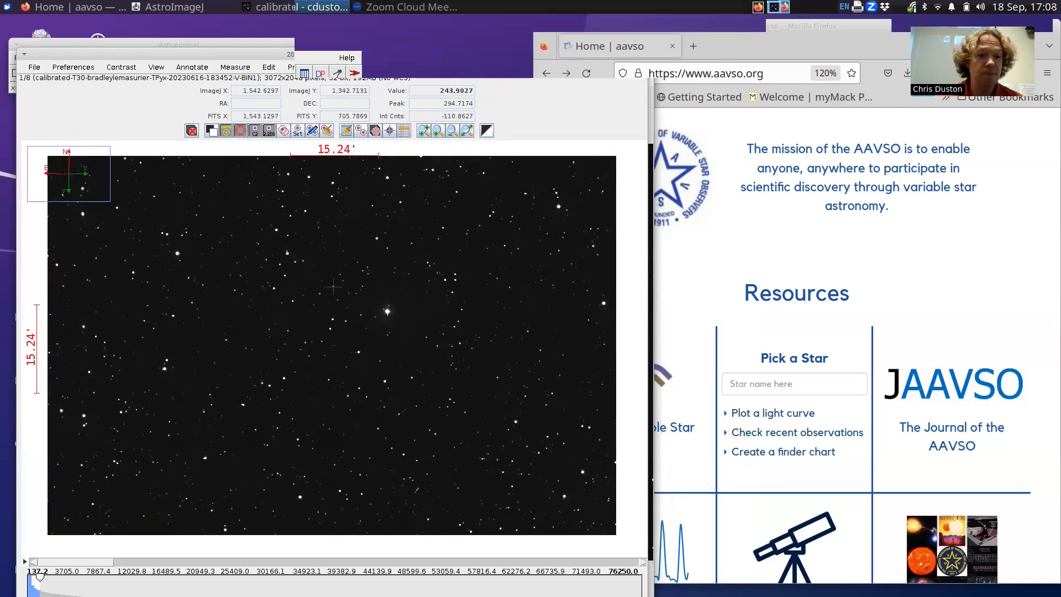
pyautogui.moveTo(333, 336)
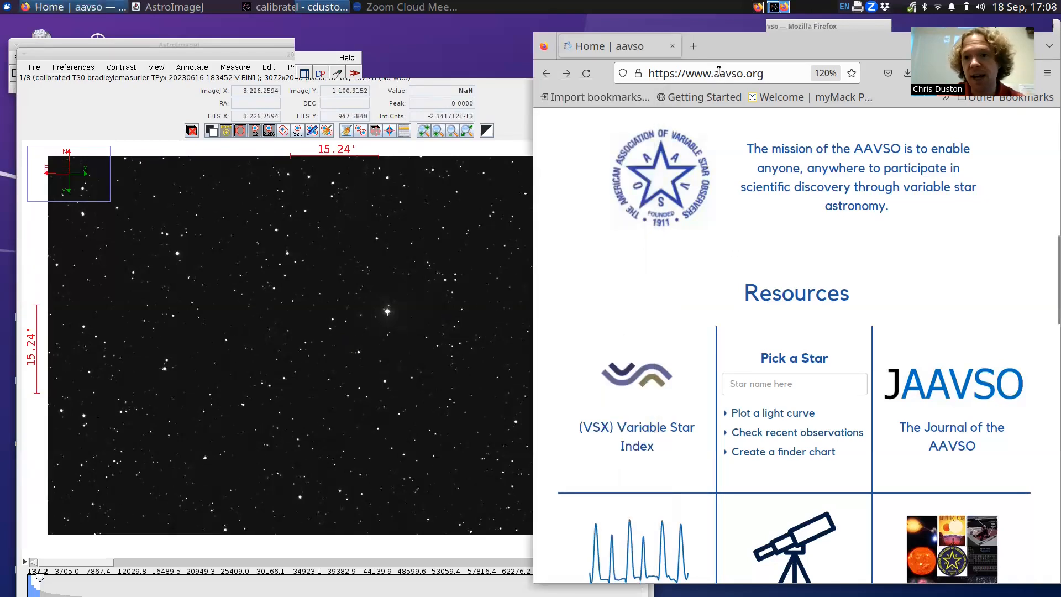
# Enter T Pyx in the AAVSO Pick a Star box and choose the suggested match
pyautogui.scroll(3)
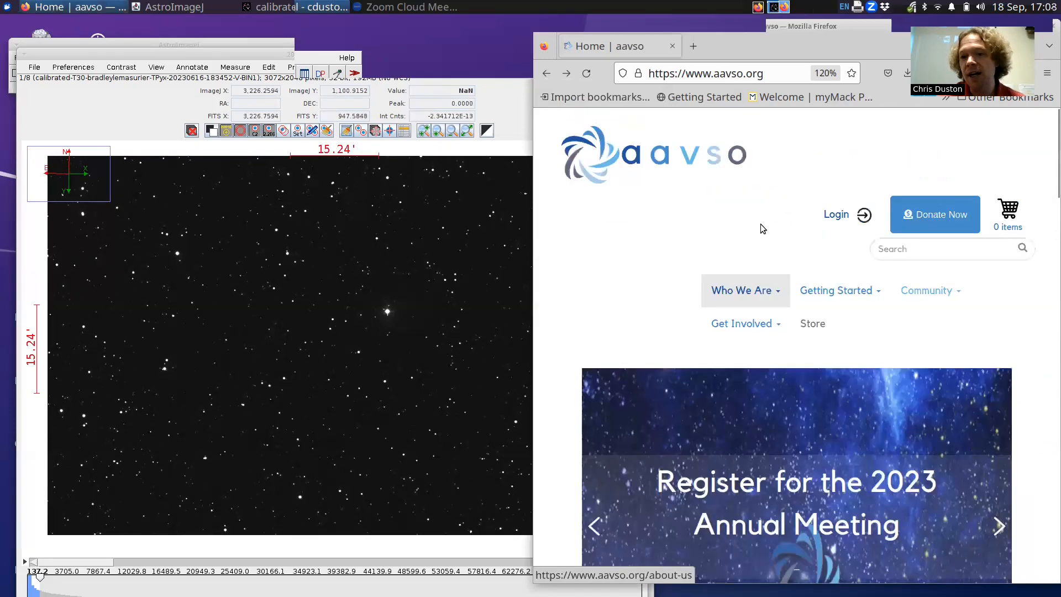
pyautogui.scroll(-3)
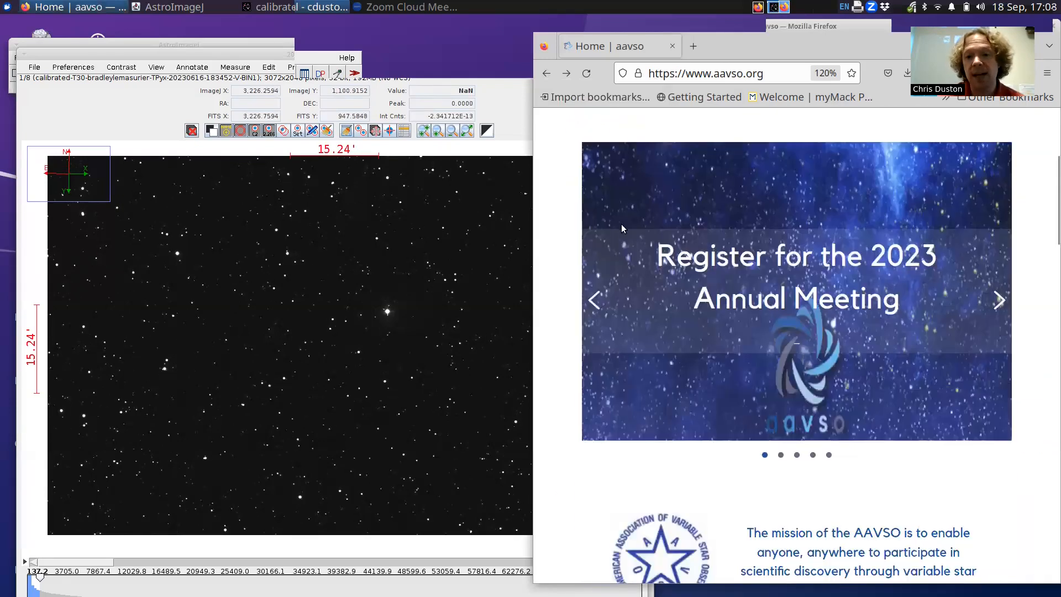
pyautogui.scroll(-3)
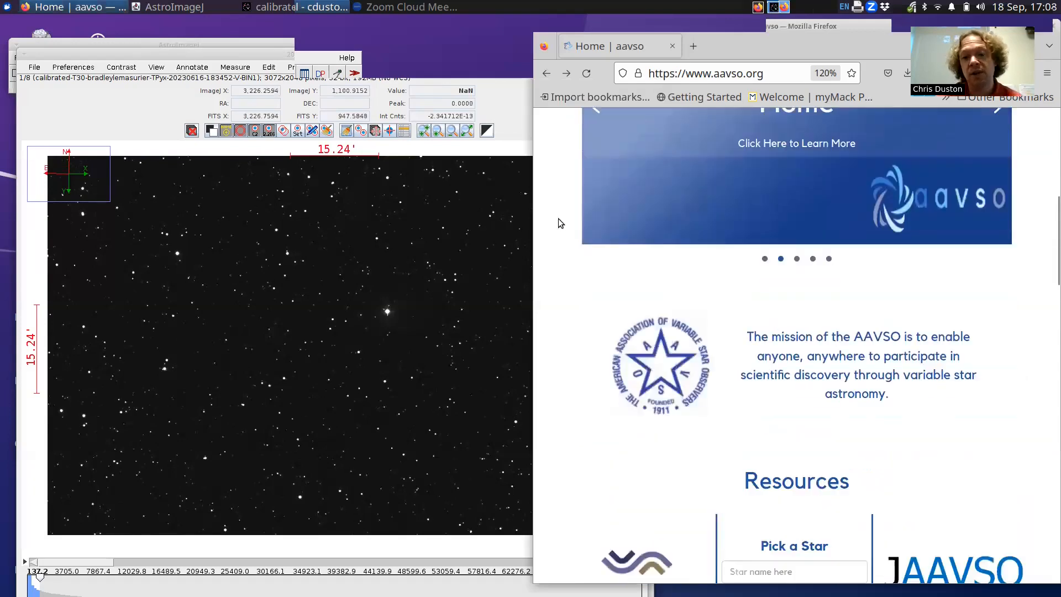
pyautogui.scroll(-3)
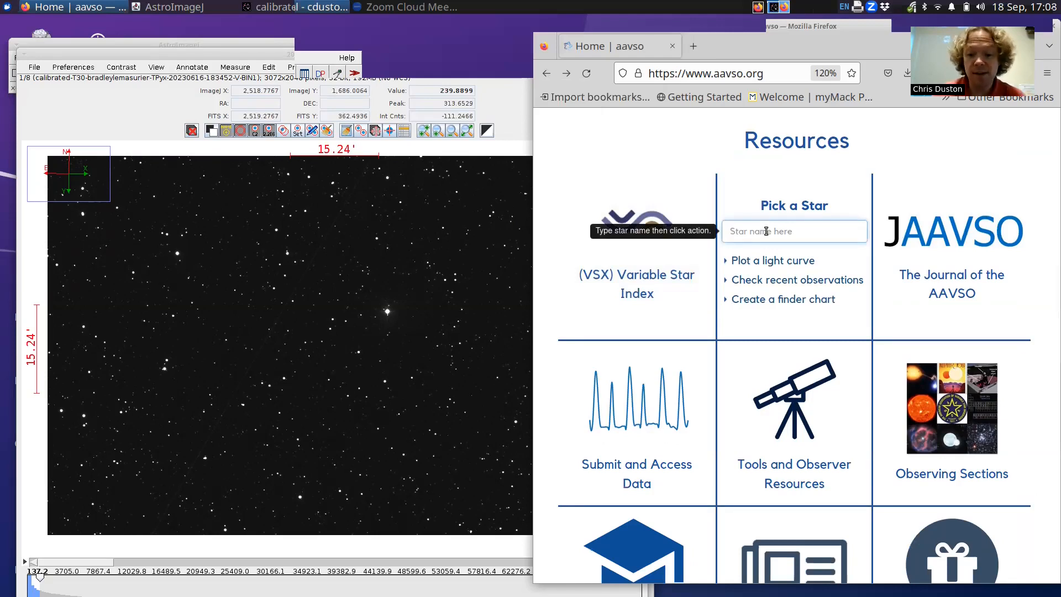
pyautogui.write('T Pyx')
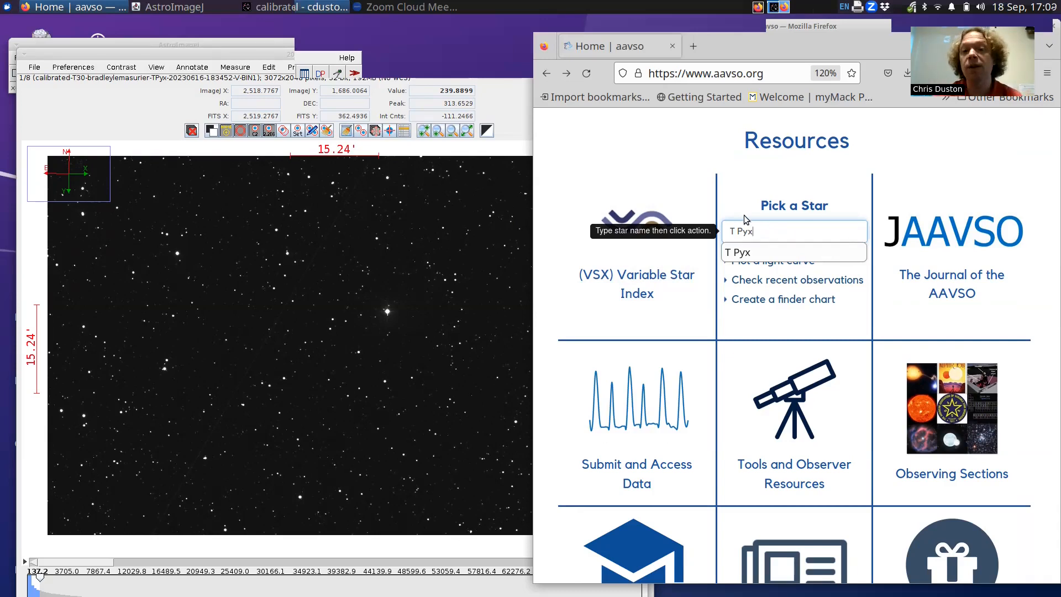
pyautogui.click(578, 150)
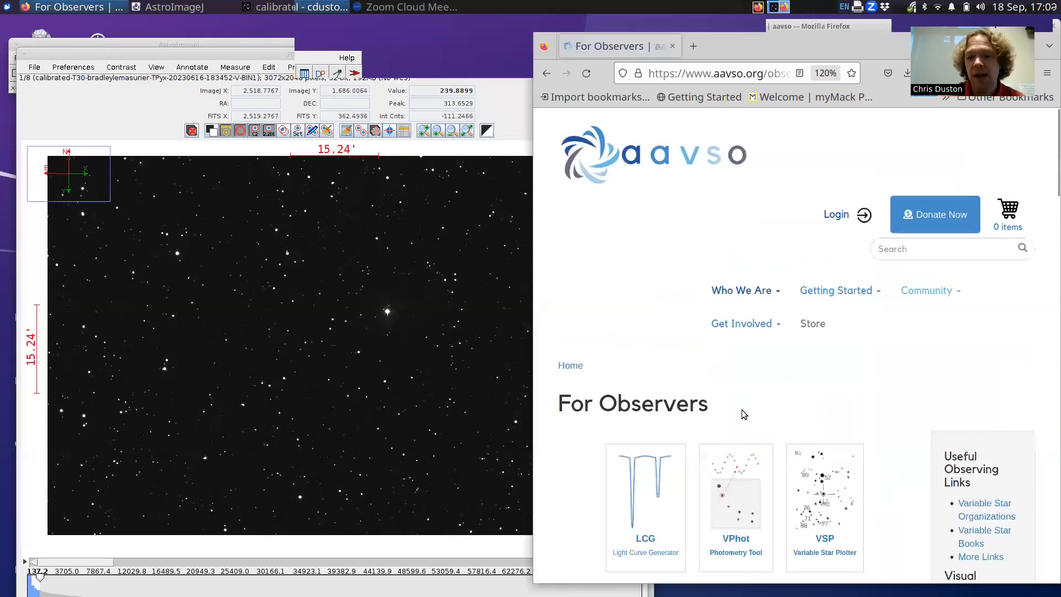
# Plot a quick chart for T Pyx with chart scale E (30 arcmin) and CCD orientation
pyautogui.scroll(-3)
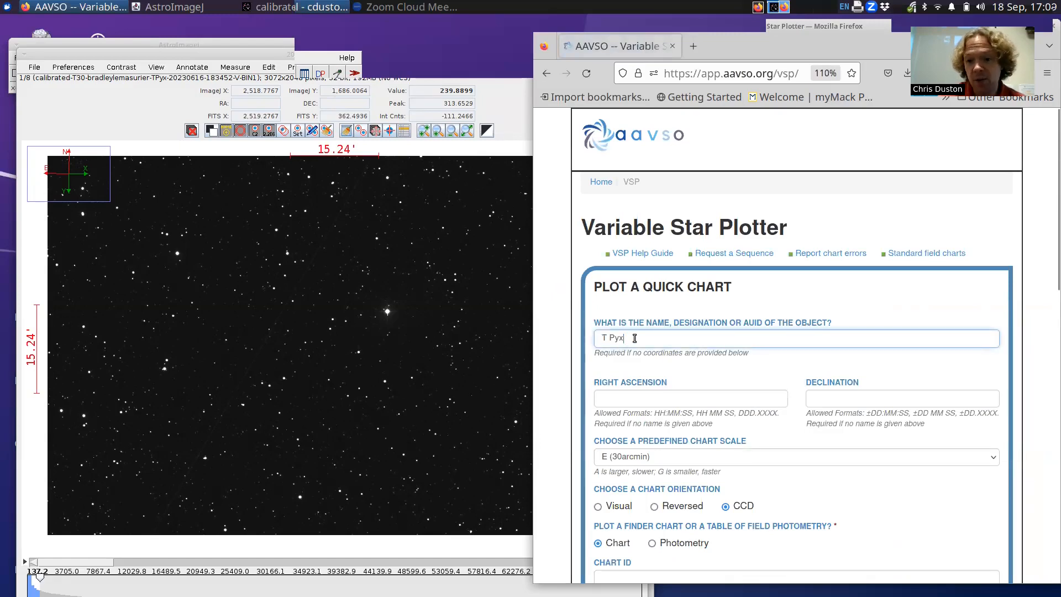
pyautogui.scroll(-3)
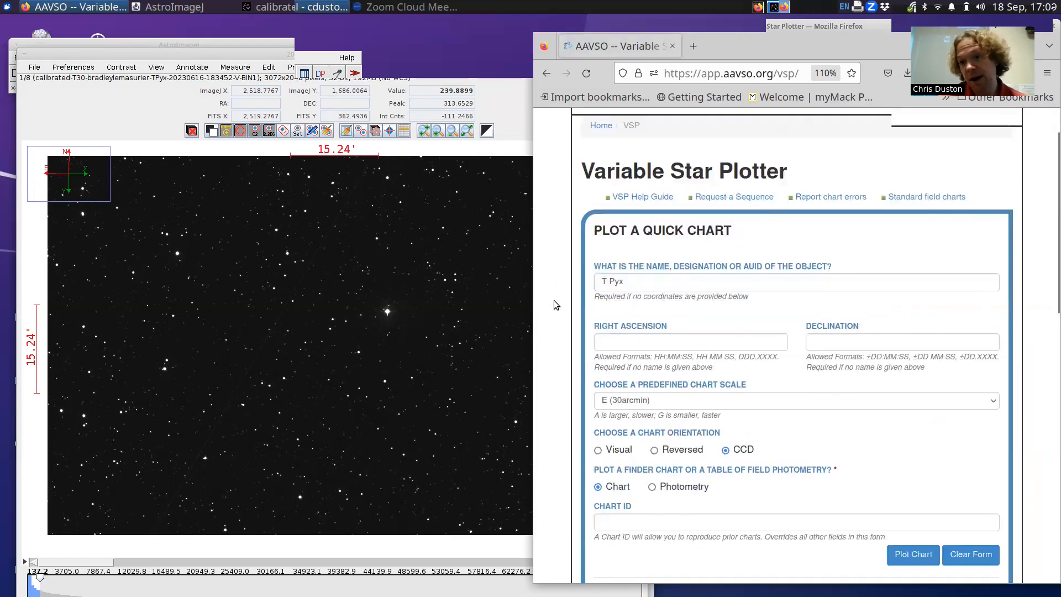
pyautogui.scroll(-3)
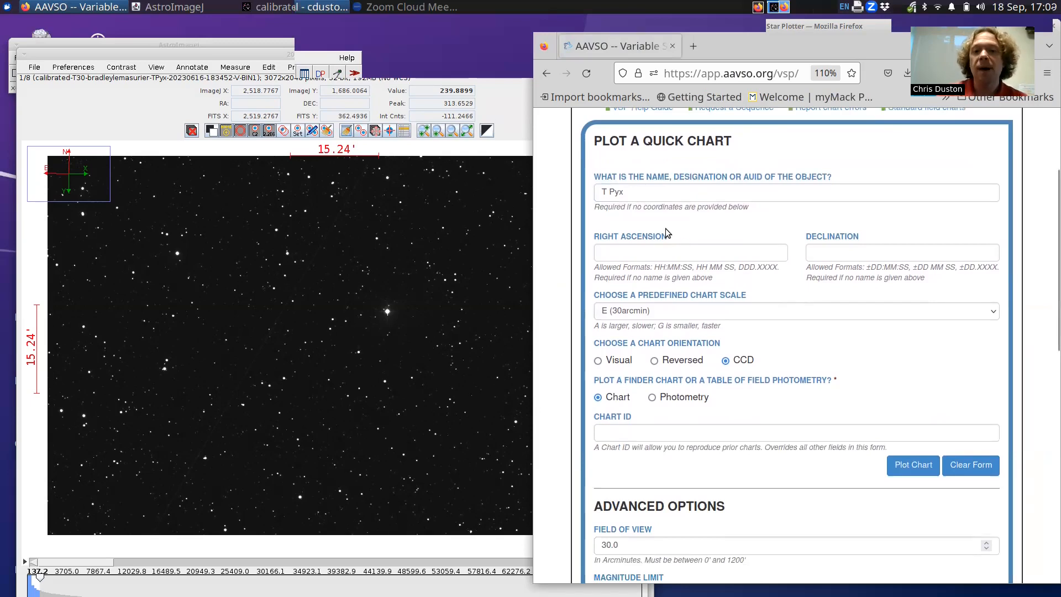
pyautogui.moveTo(667, 319)
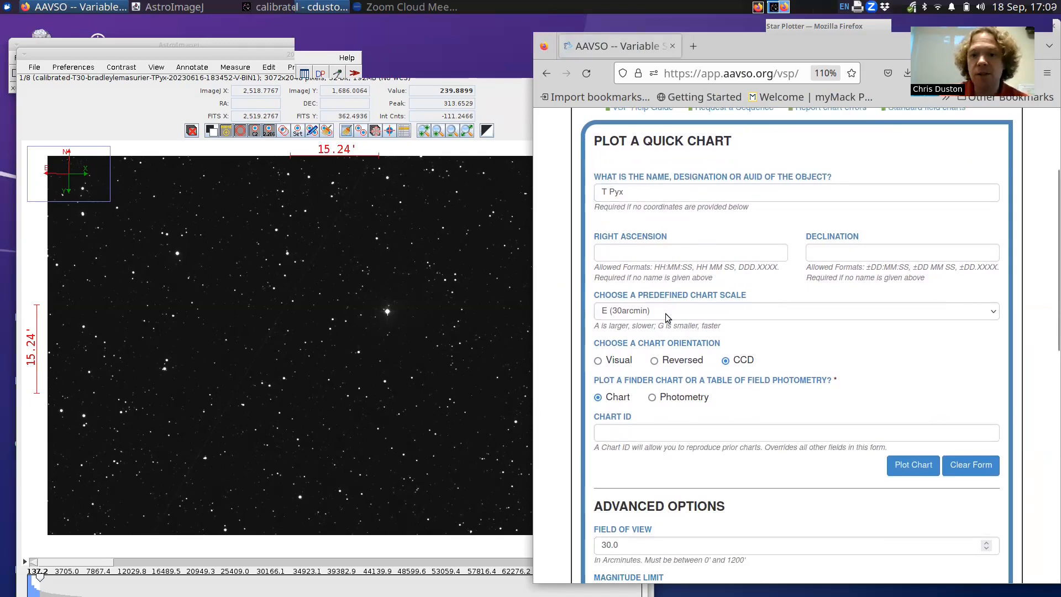
pyautogui.click(795, 311)
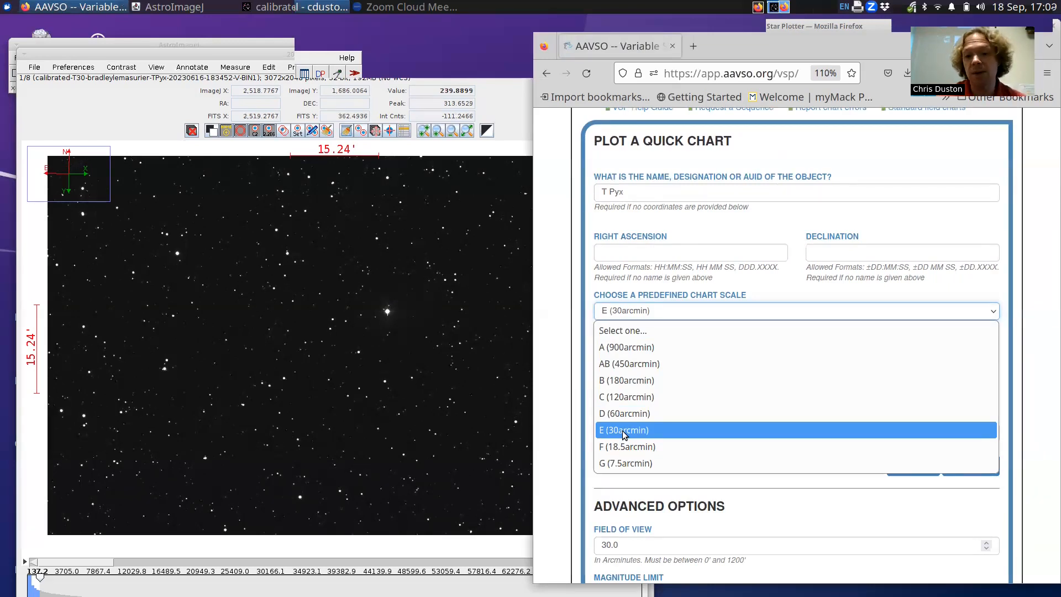
pyautogui.click(624, 430)
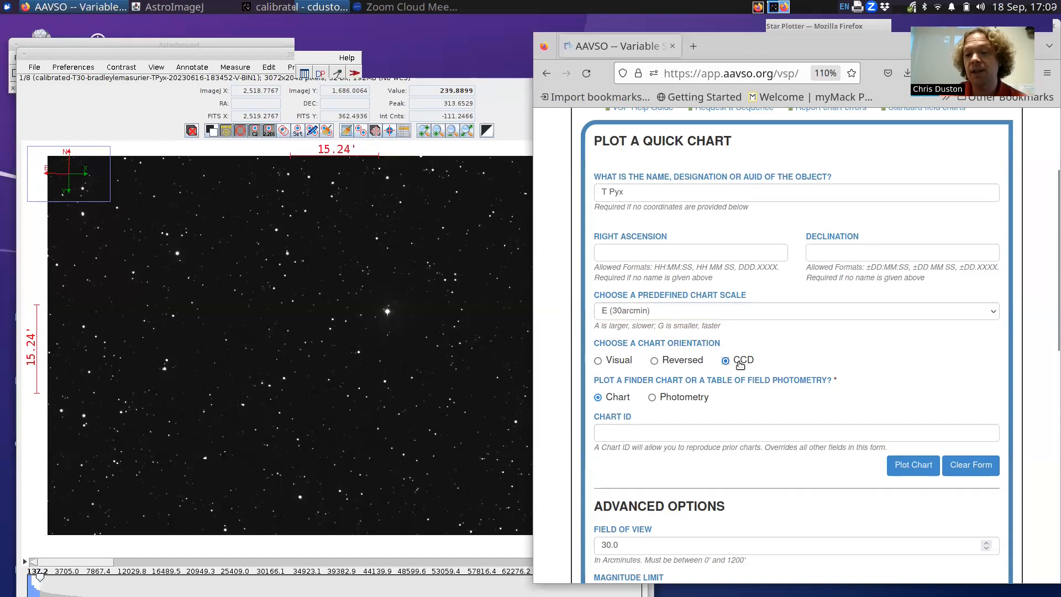
pyautogui.moveTo(748, 349)
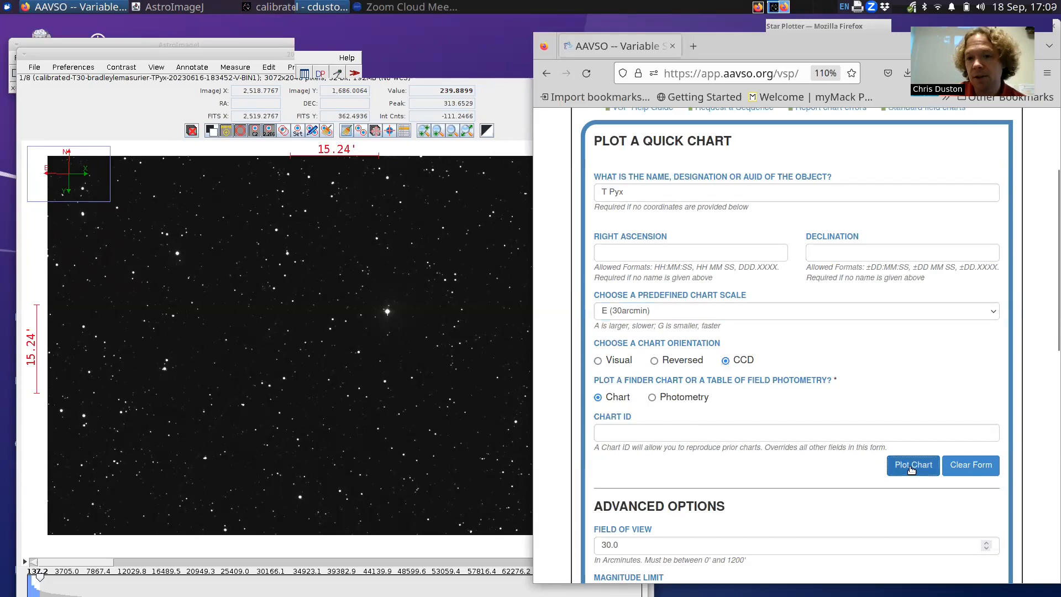
pyautogui.click(912, 465)
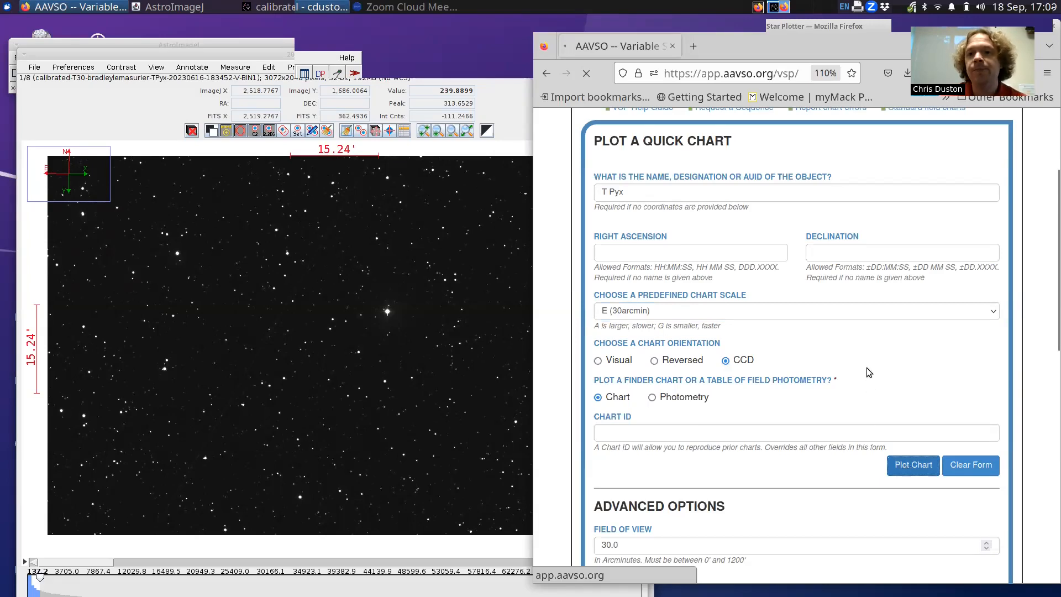
pyautogui.click(912, 466)
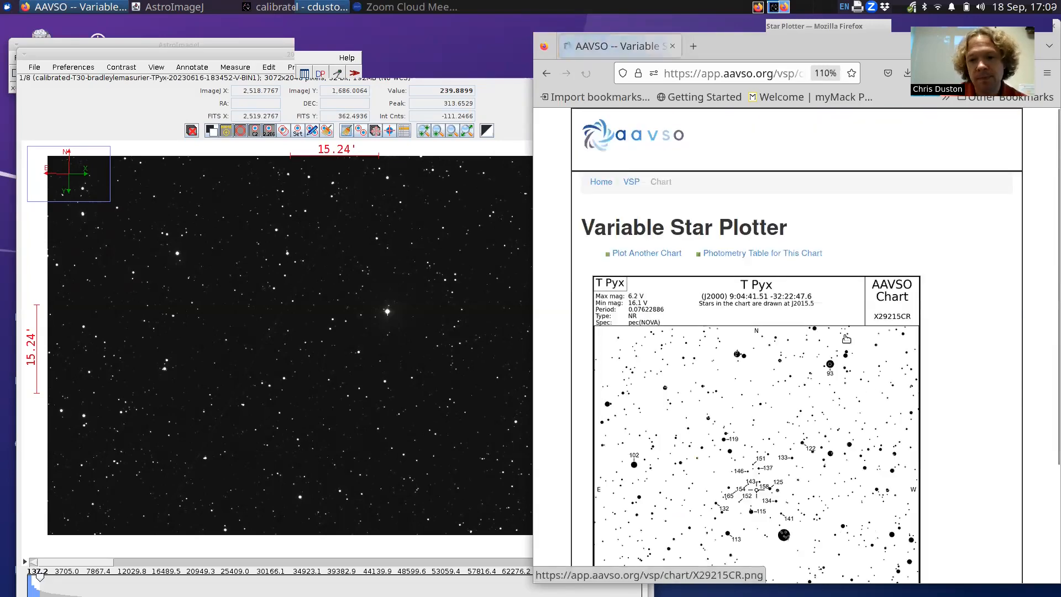
pyautogui.scroll(-3)
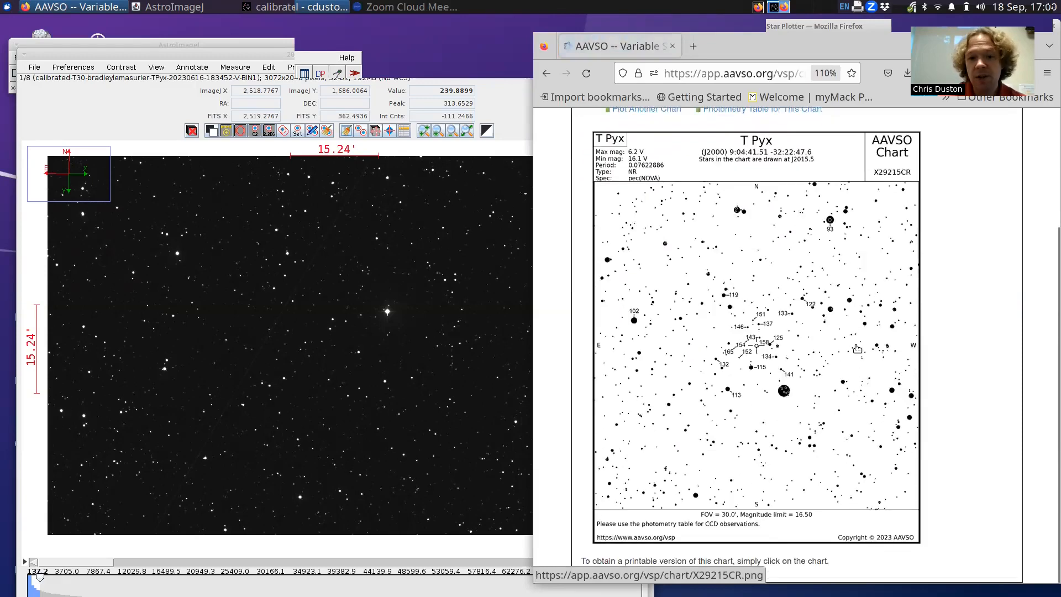
pyautogui.moveTo(437, 352)
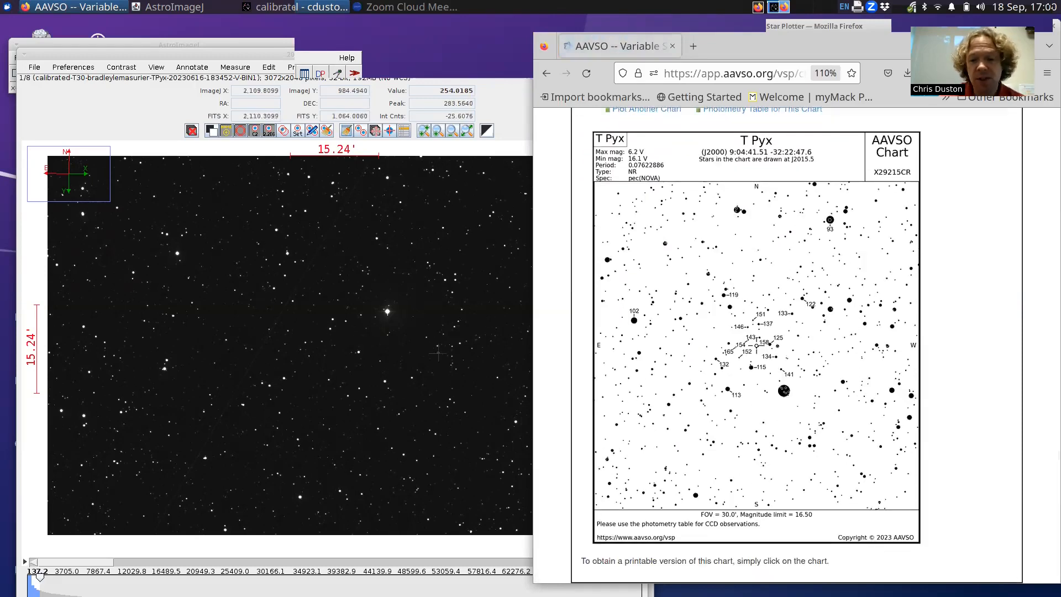
pyautogui.moveTo(728, 433)
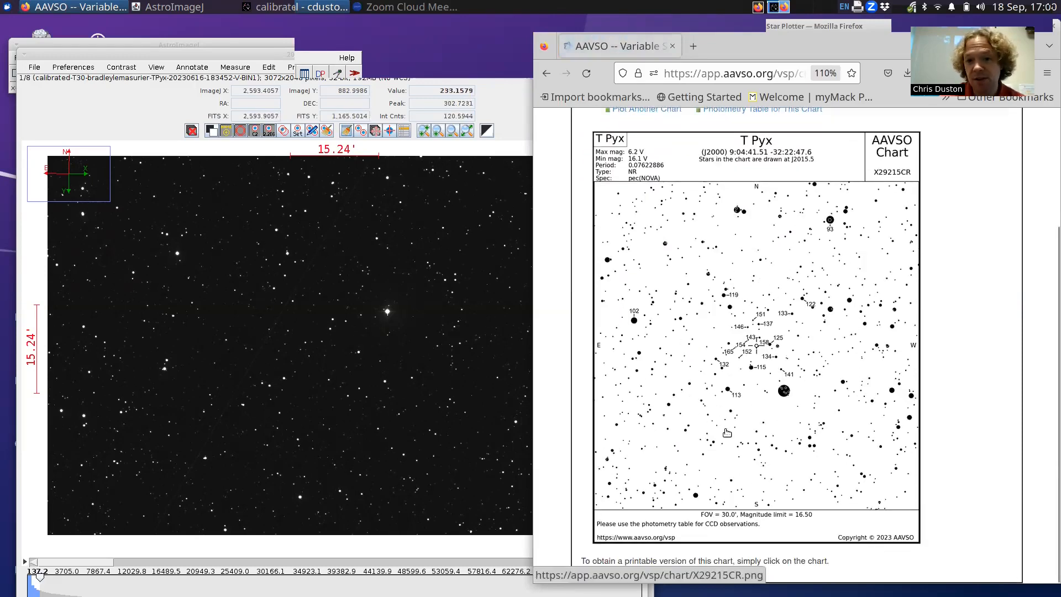
pyautogui.moveTo(731, 436)
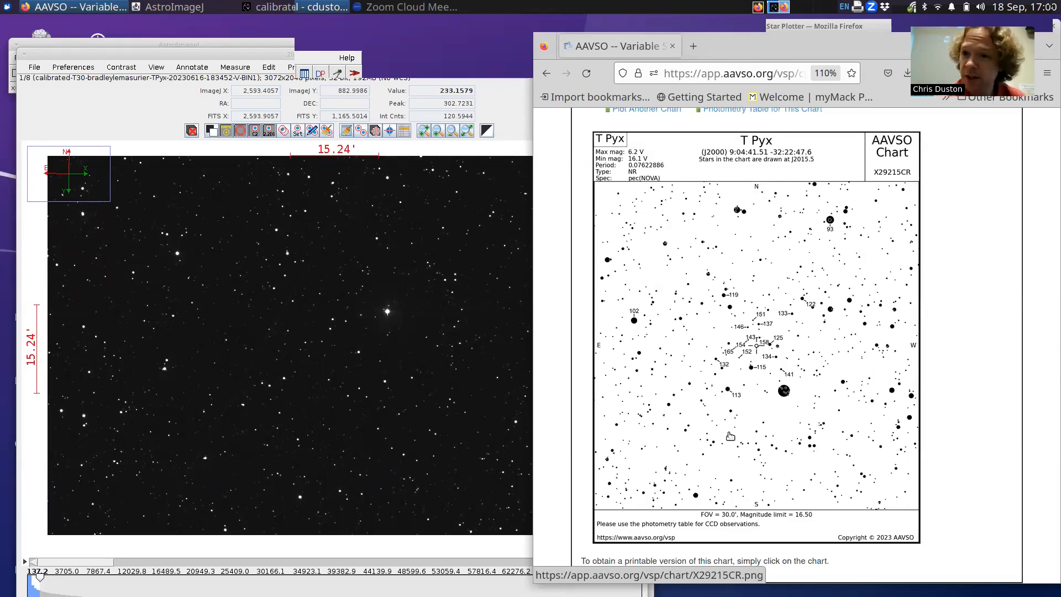
pyautogui.moveTo(790, 393)
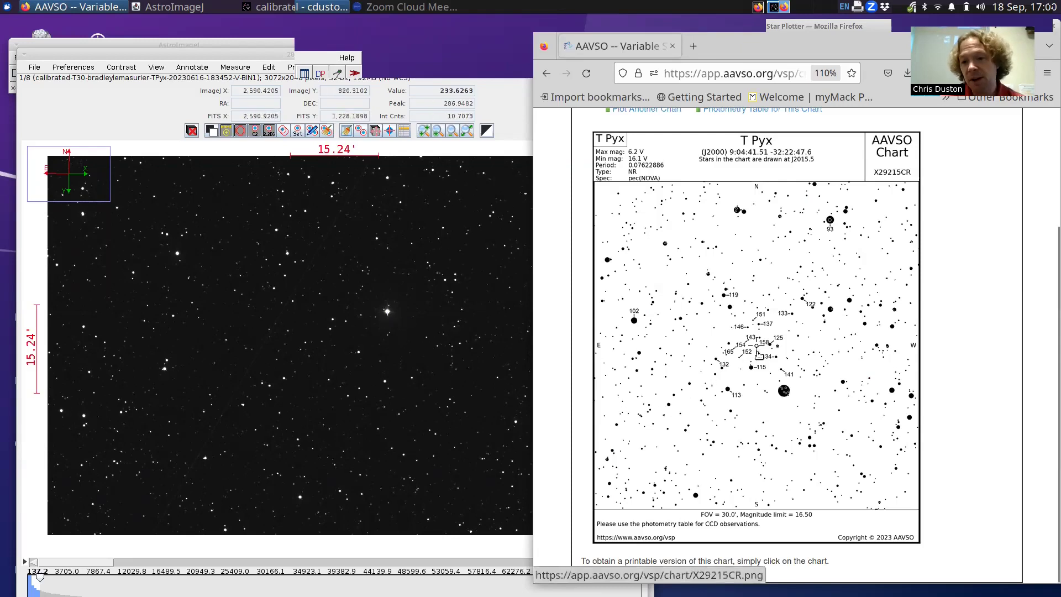
pyautogui.moveTo(342, 327)
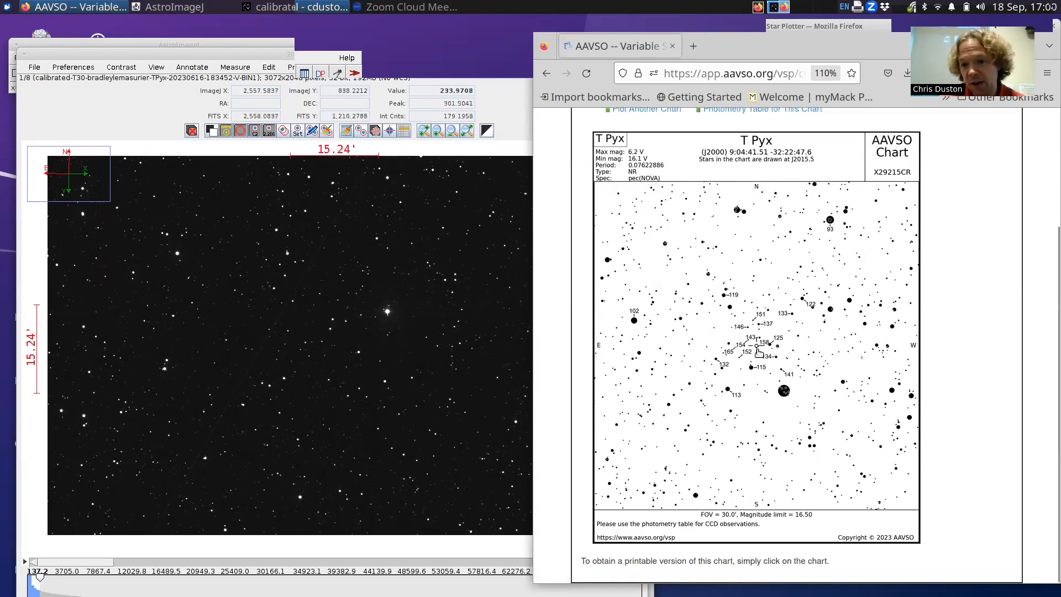
pyautogui.moveTo(758, 352)
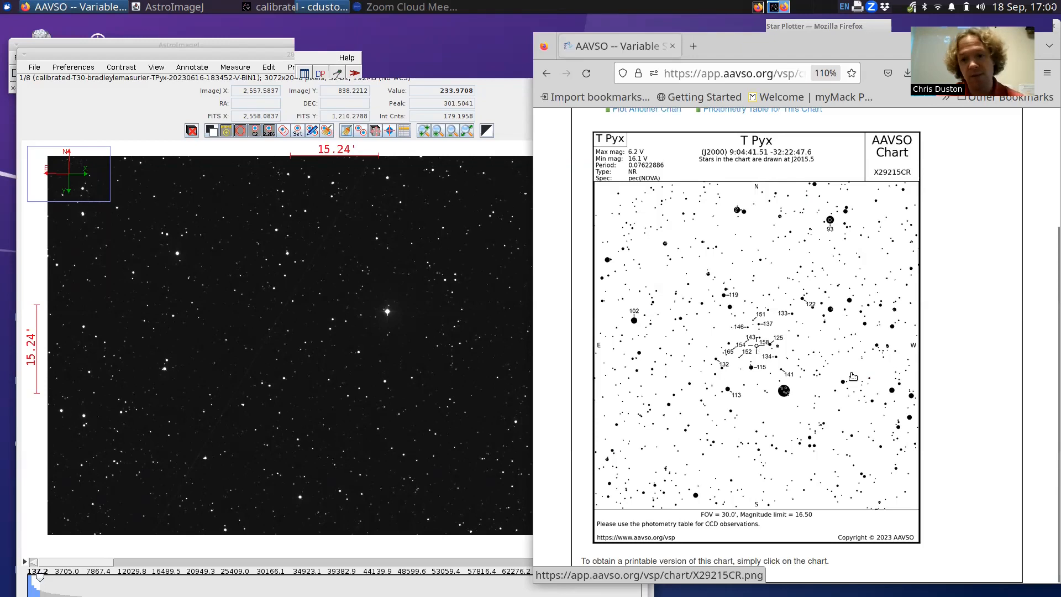
pyautogui.moveTo(849, 360)
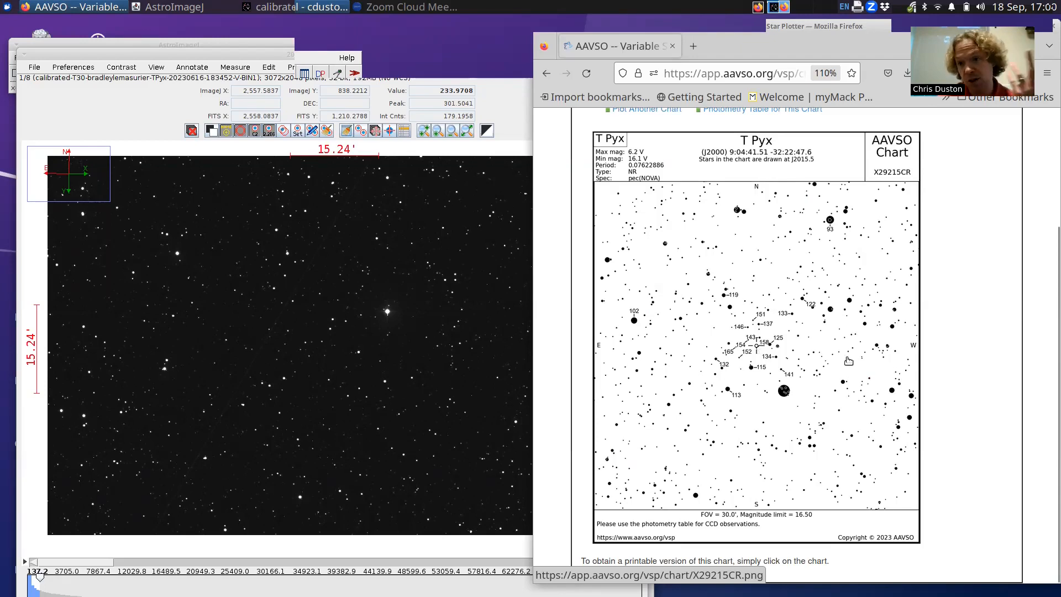
pyautogui.moveTo(700, 315)
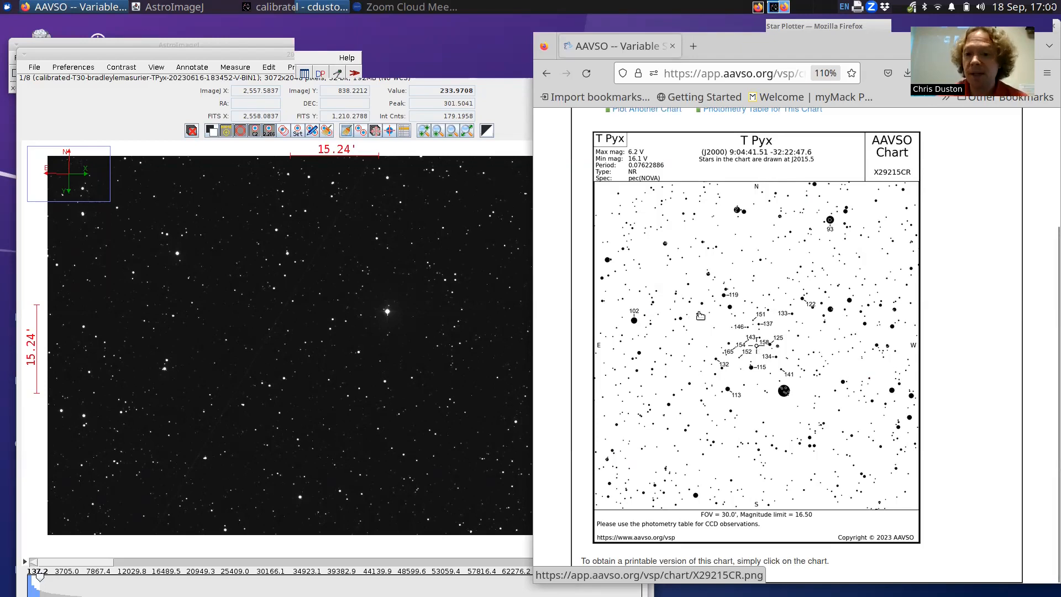
pyautogui.moveTo(758, 187)
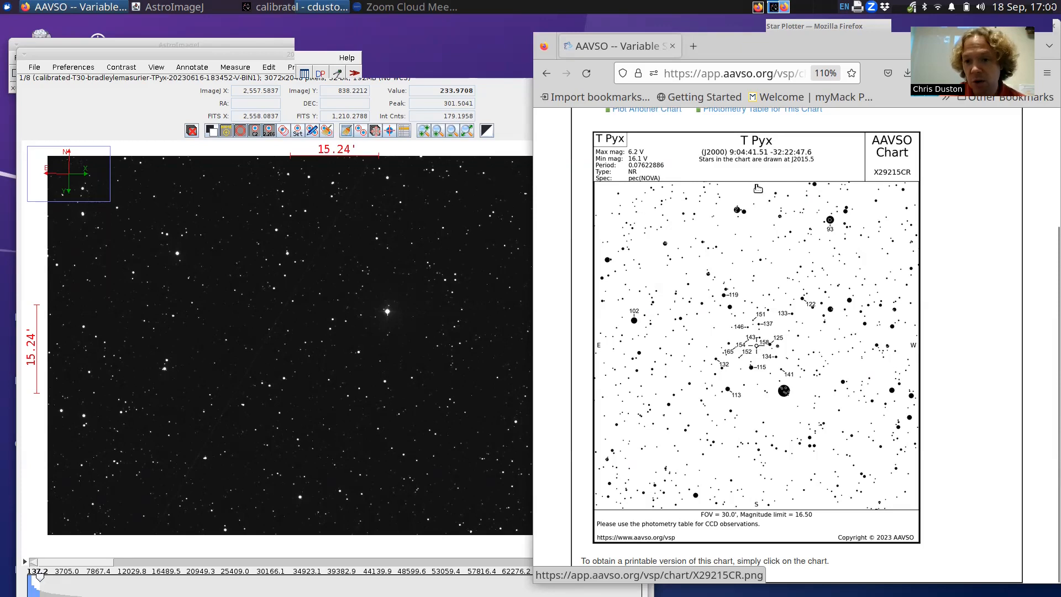
pyautogui.moveTo(783, 410)
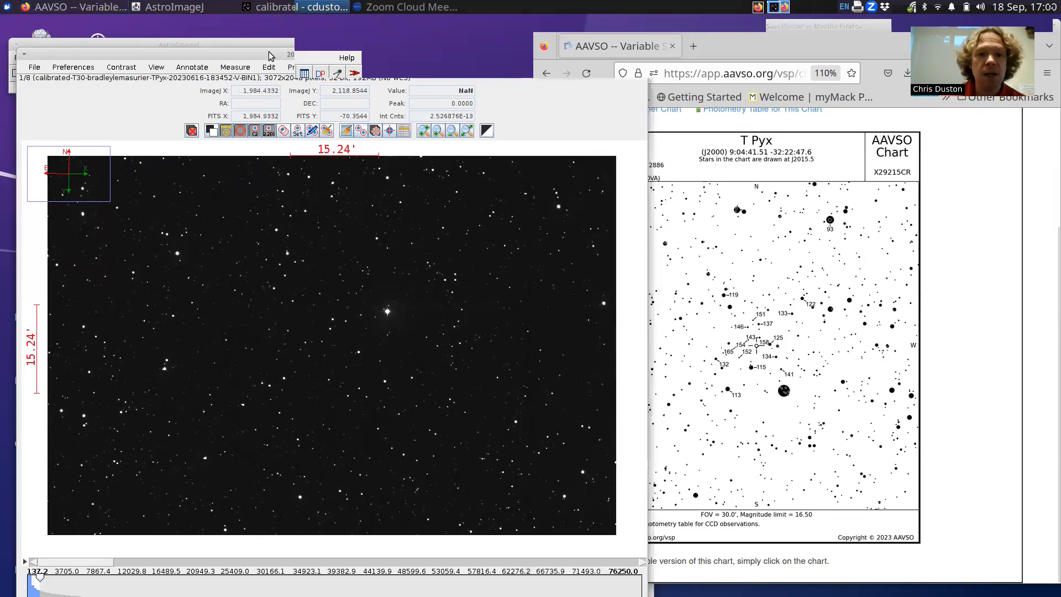
pyautogui.moveTo(363, 340)
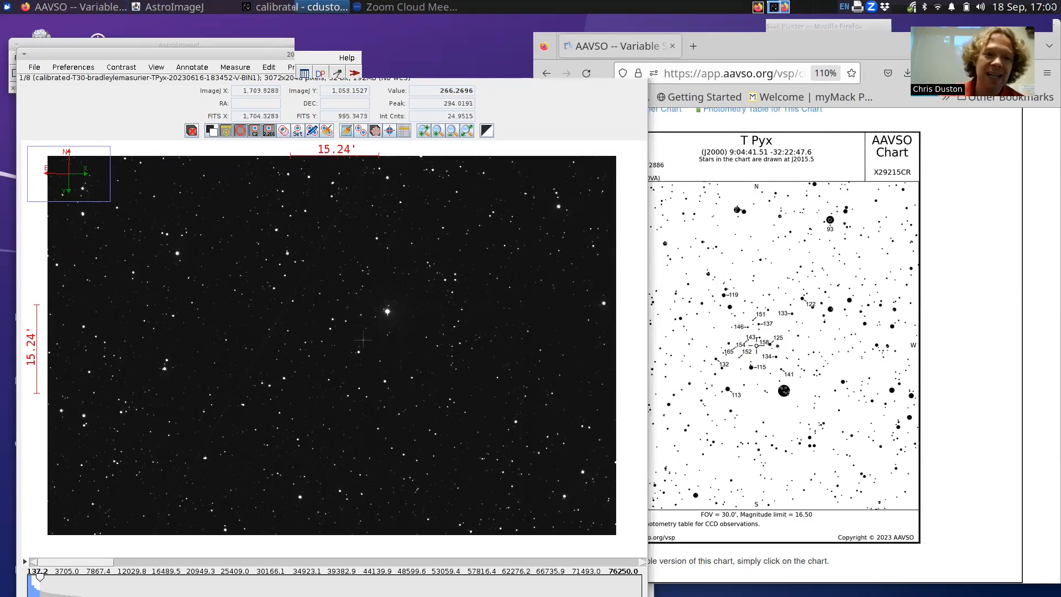
pyautogui.moveTo(55, 334)
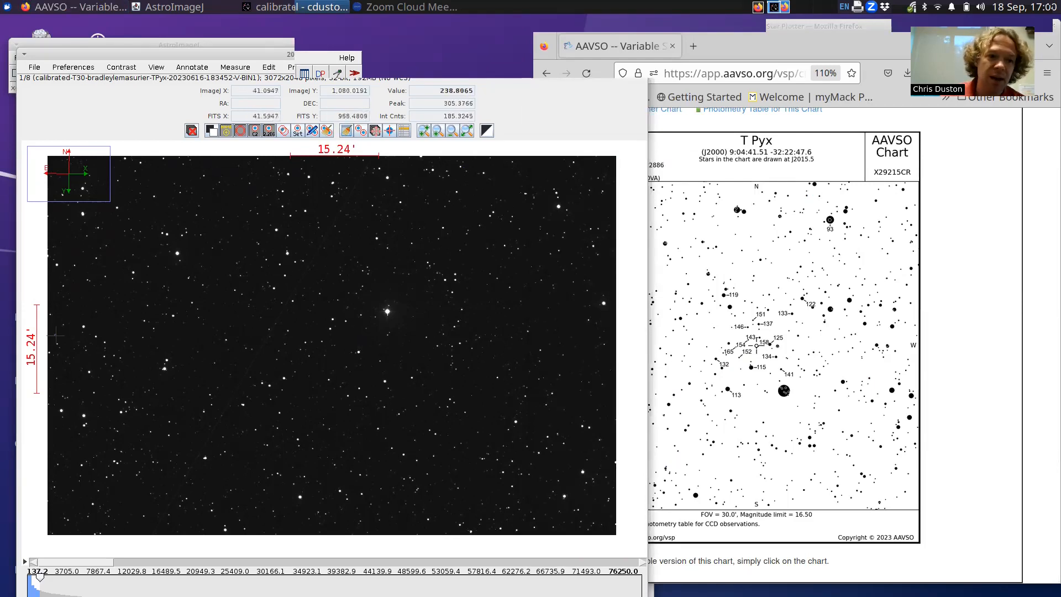
pyautogui.moveTo(331, 361)
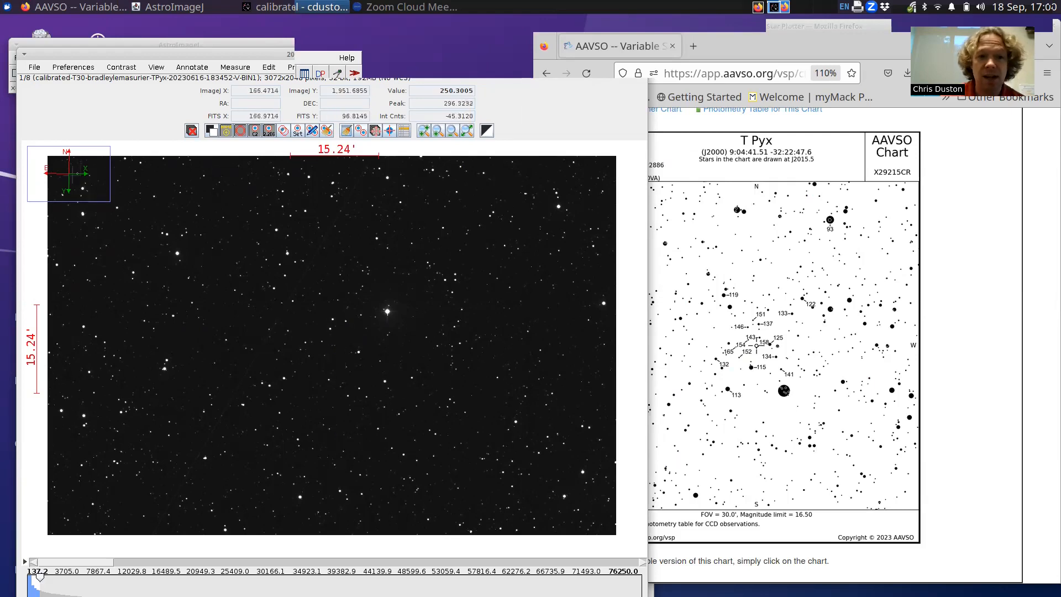
pyautogui.moveTo(64, 173)
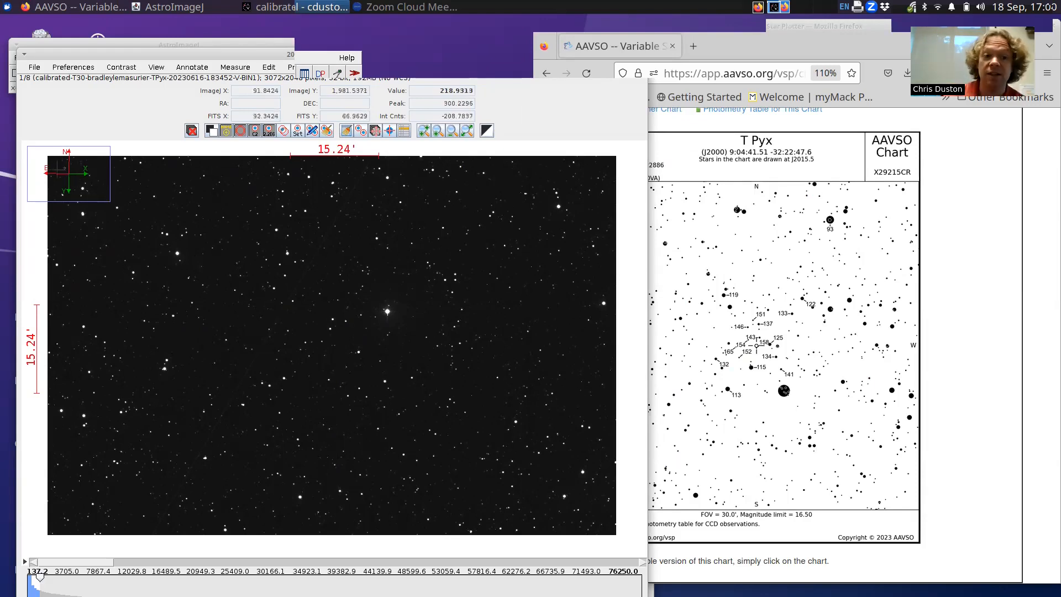
pyautogui.moveTo(142, 269)
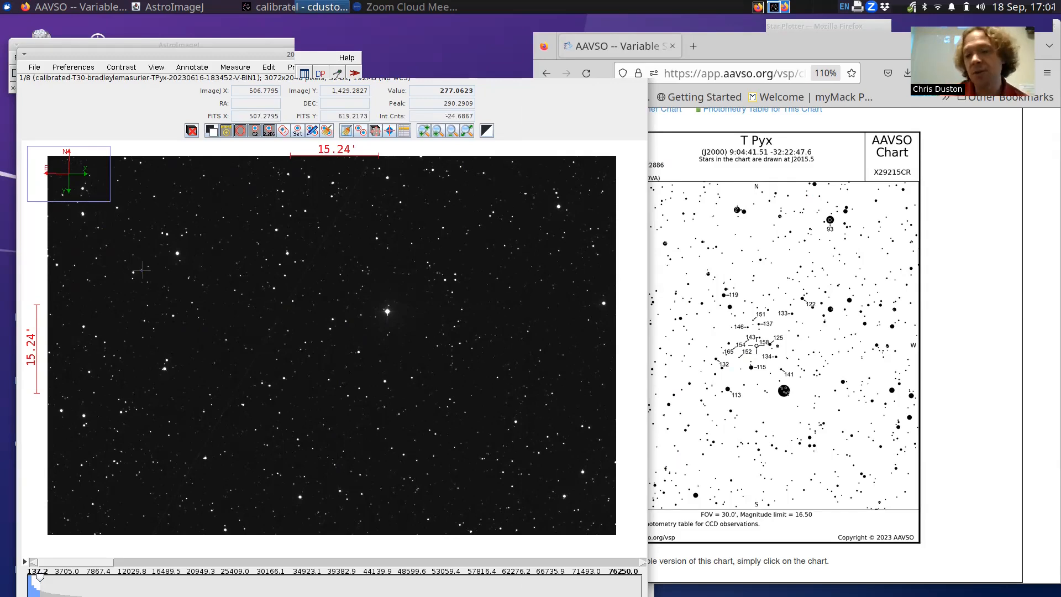
# Show the WCS/astrometry plate-solve menu for the T Pyx image
pyautogui.click(353, 73)
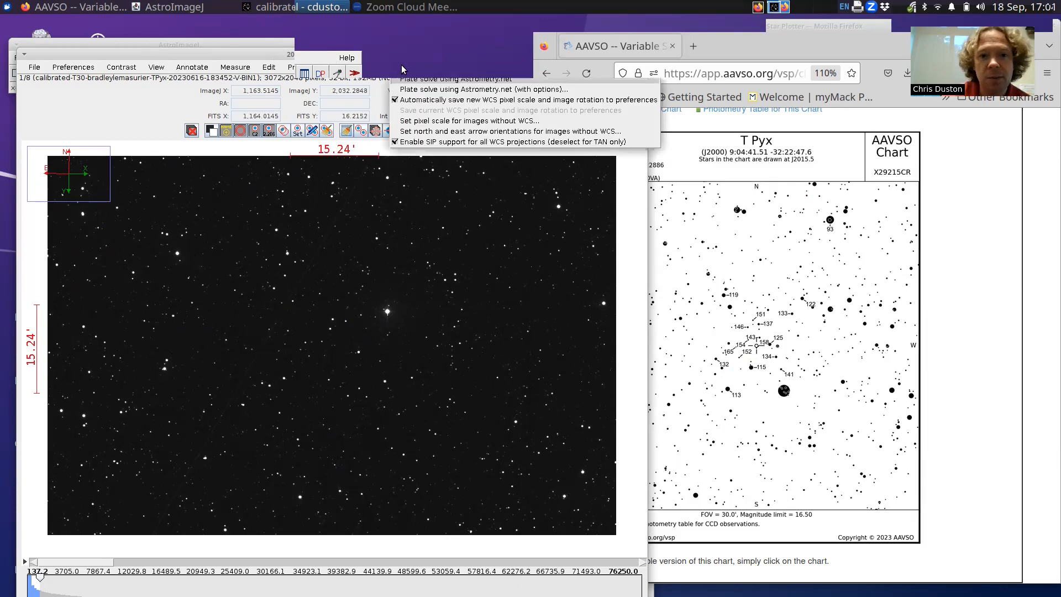
# Choose Astrometry.net plate solving with options and start the solve with the reviewed settings
pyautogui.click(487, 89)
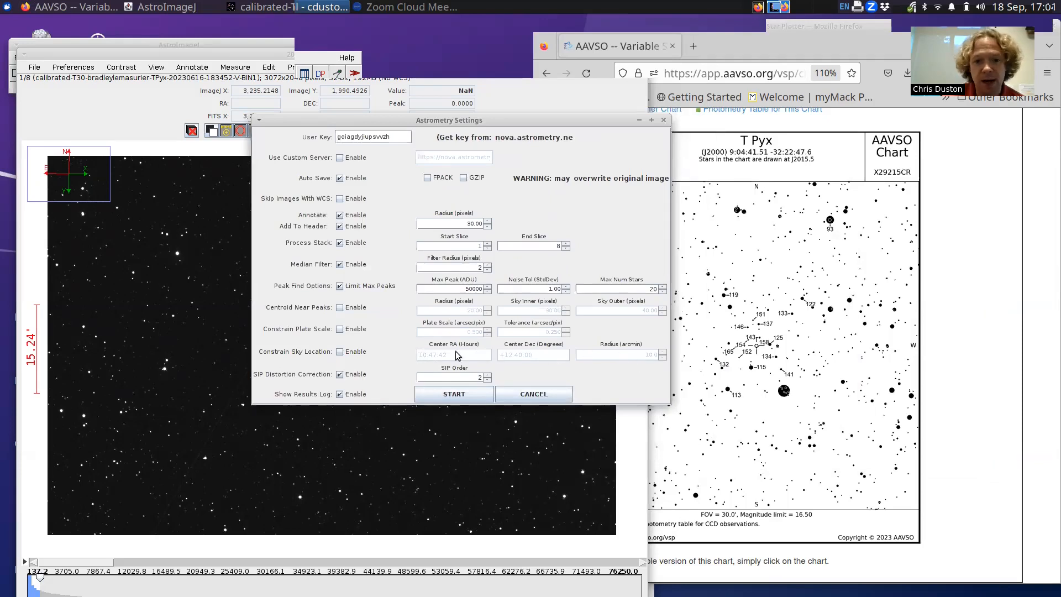
pyautogui.moveTo(415, 358)
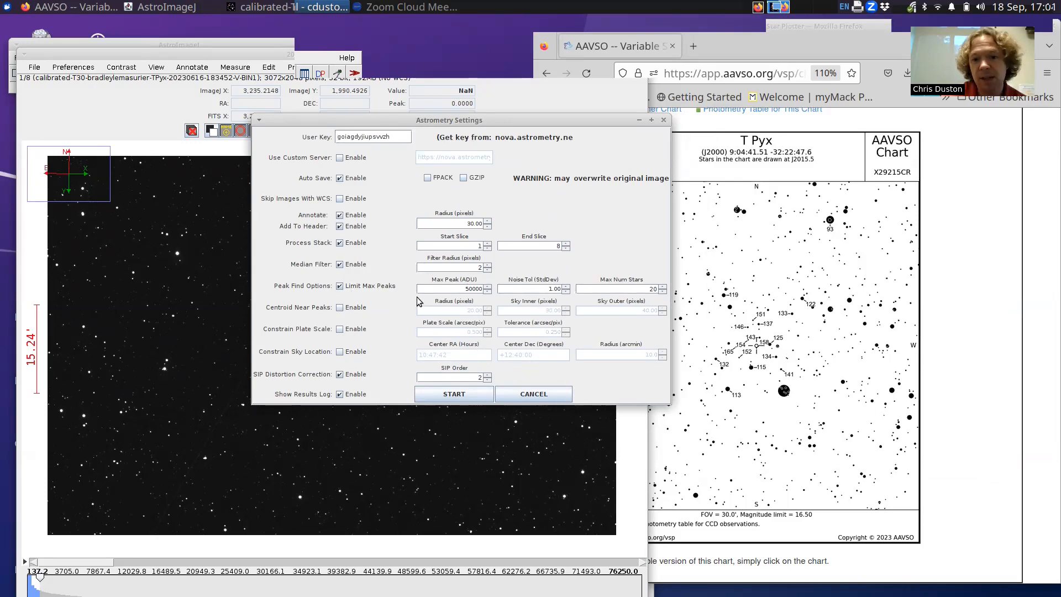
pyautogui.moveTo(376, 264)
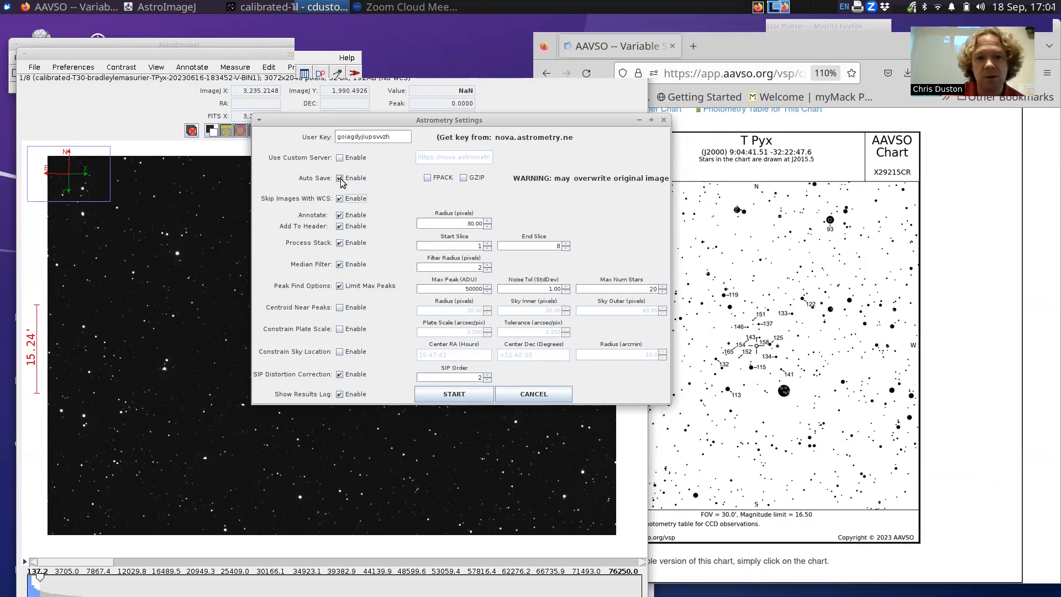
pyautogui.moveTo(369, 290)
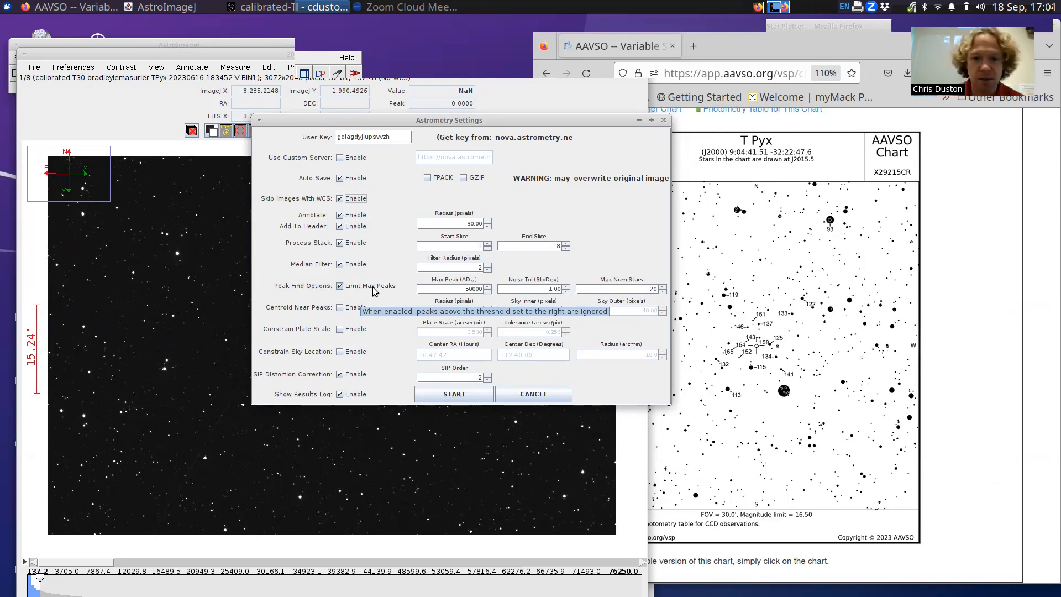
pyautogui.click(454, 394)
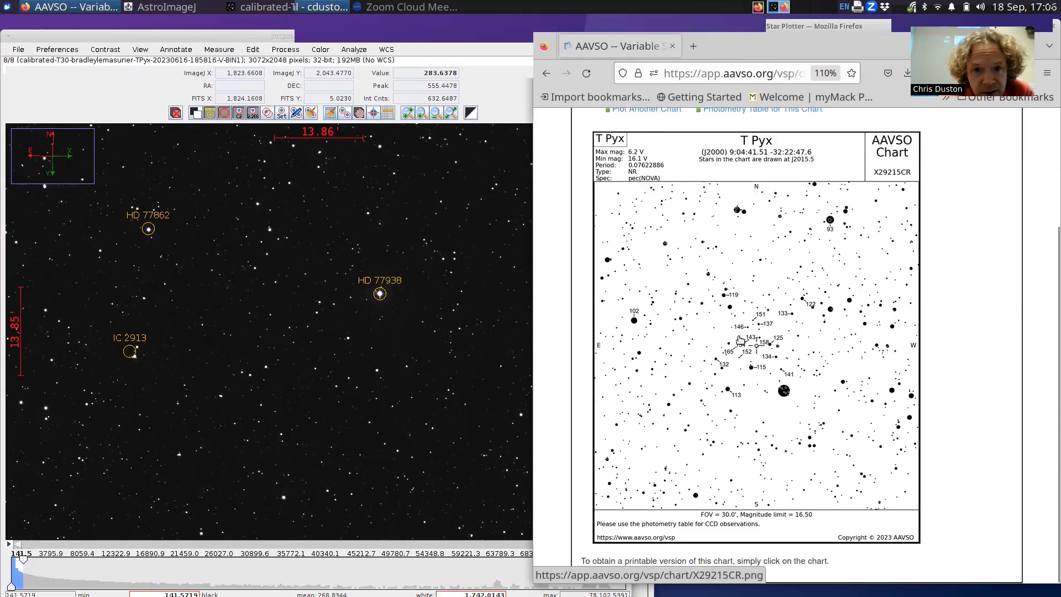
pyautogui.moveTo(733, 358)
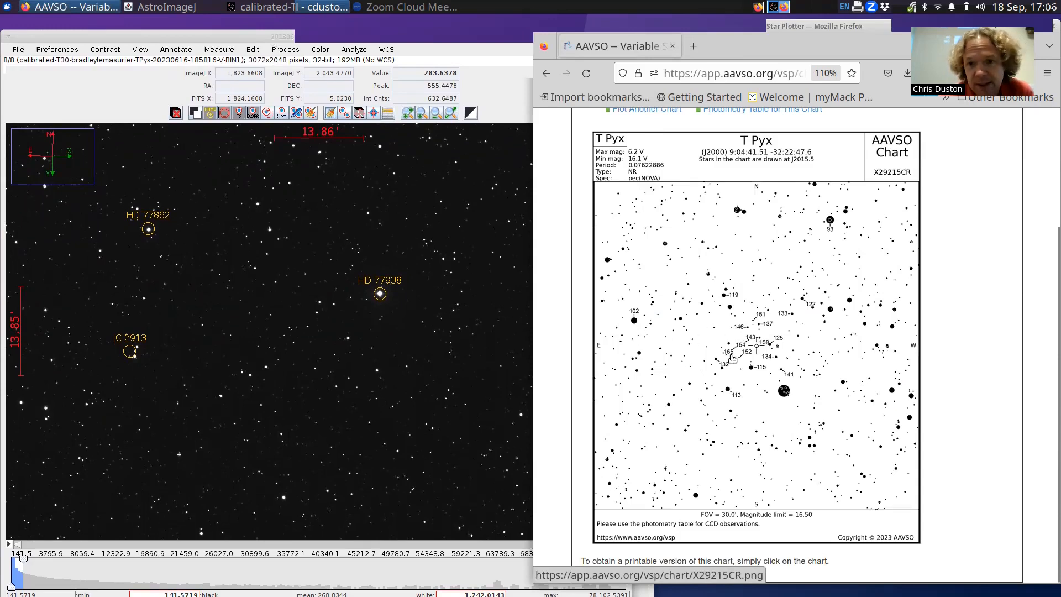
pyautogui.moveTo(239, 176)
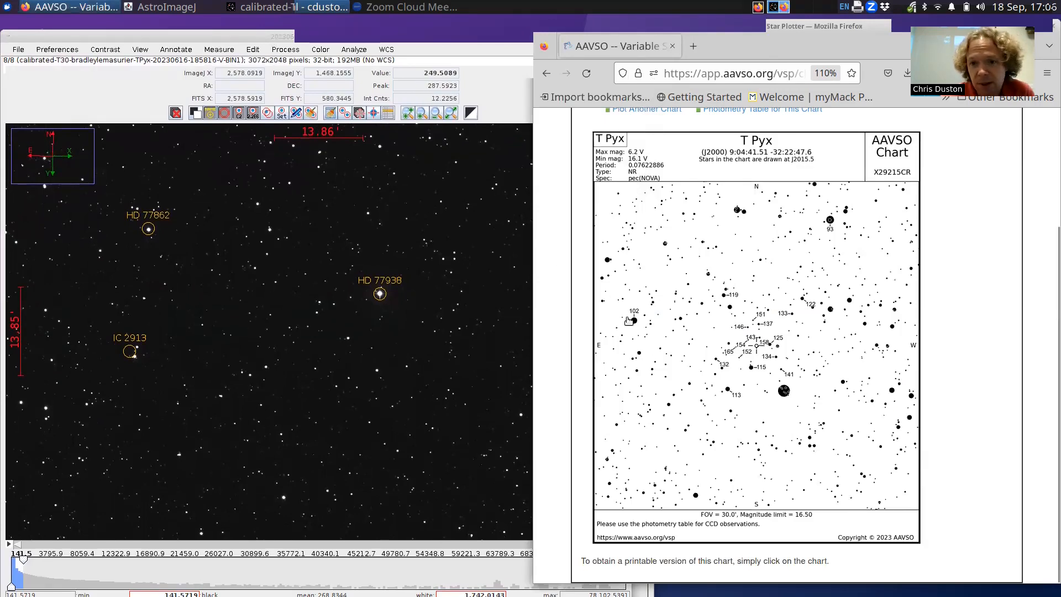
pyautogui.moveTo(791, 294)
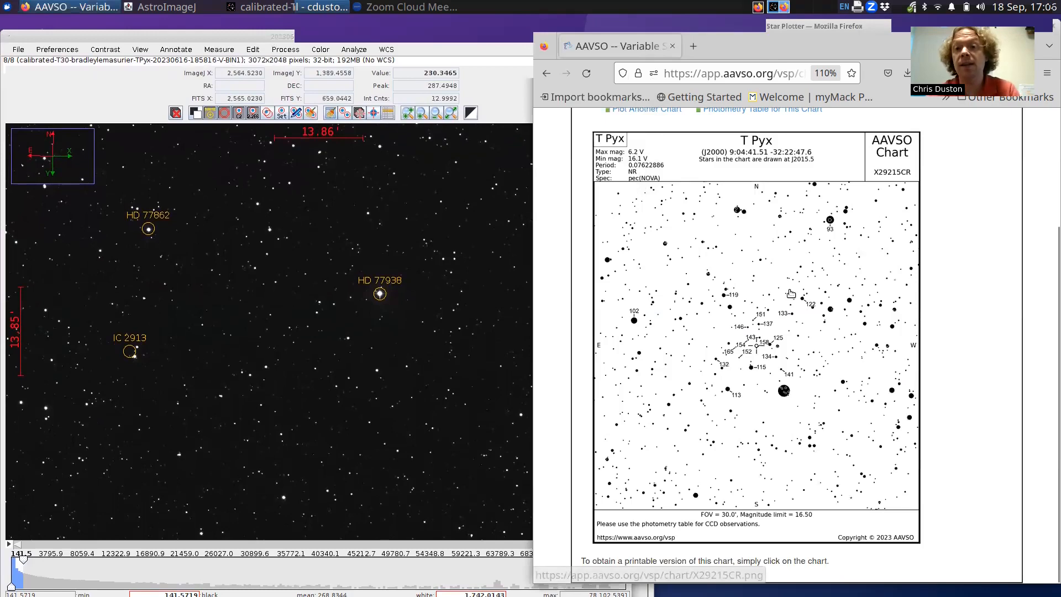
# Scroll the AAVSO chart X29215CR to compare it with the annotated plate-solved frame
pyautogui.scroll(3)
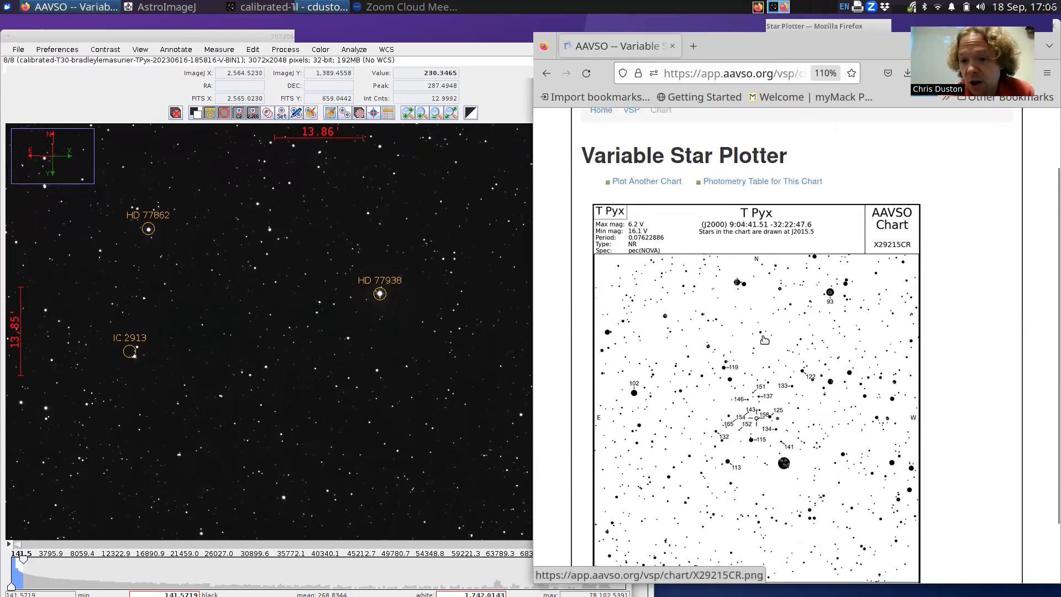
pyautogui.scroll(-3)
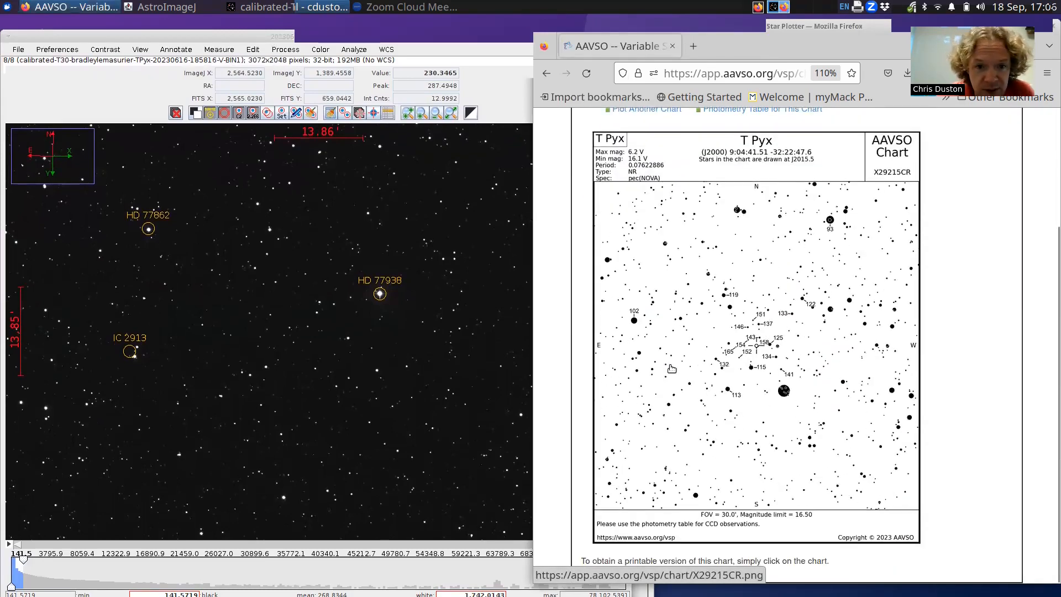
pyautogui.moveTo(468, 337)
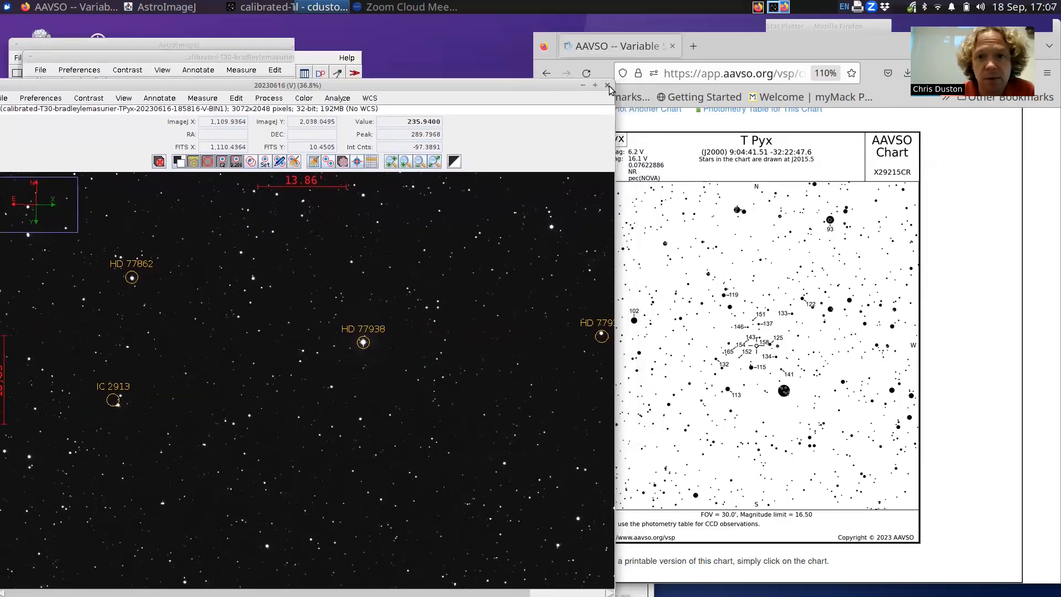
# Reopen the eight calibrated T Pyx frames as one virtual stack, sorted numerically
pyautogui.click(39, 69)
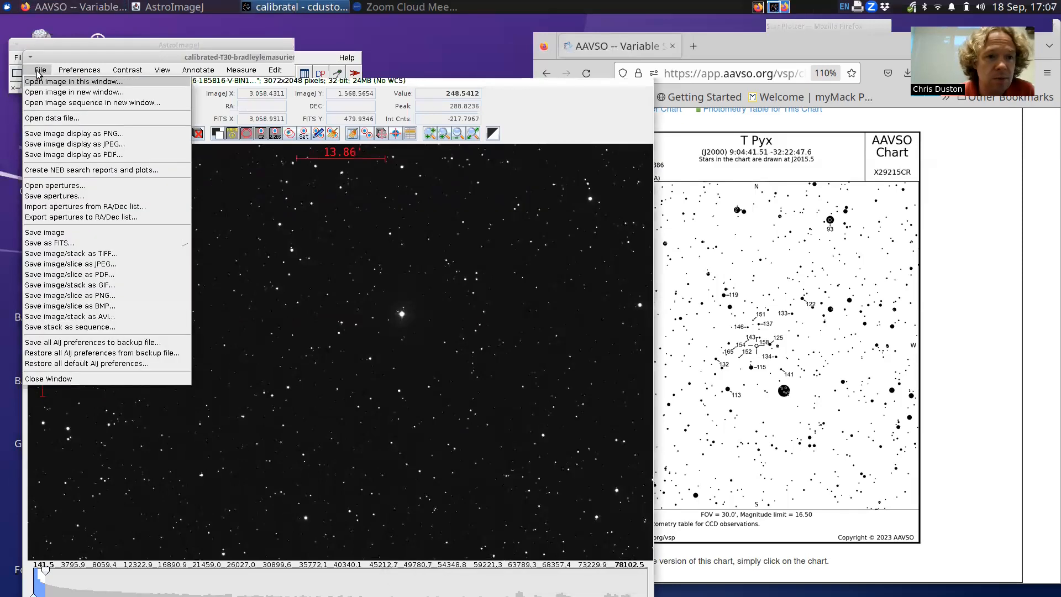
pyautogui.click(85, 102)
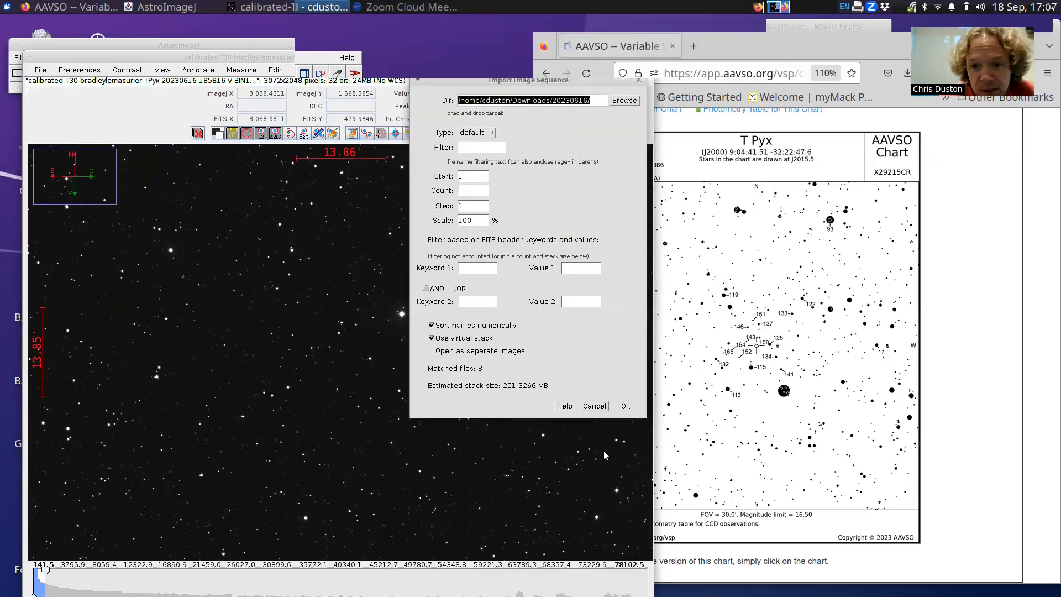
pyautogui.click(623, 406)
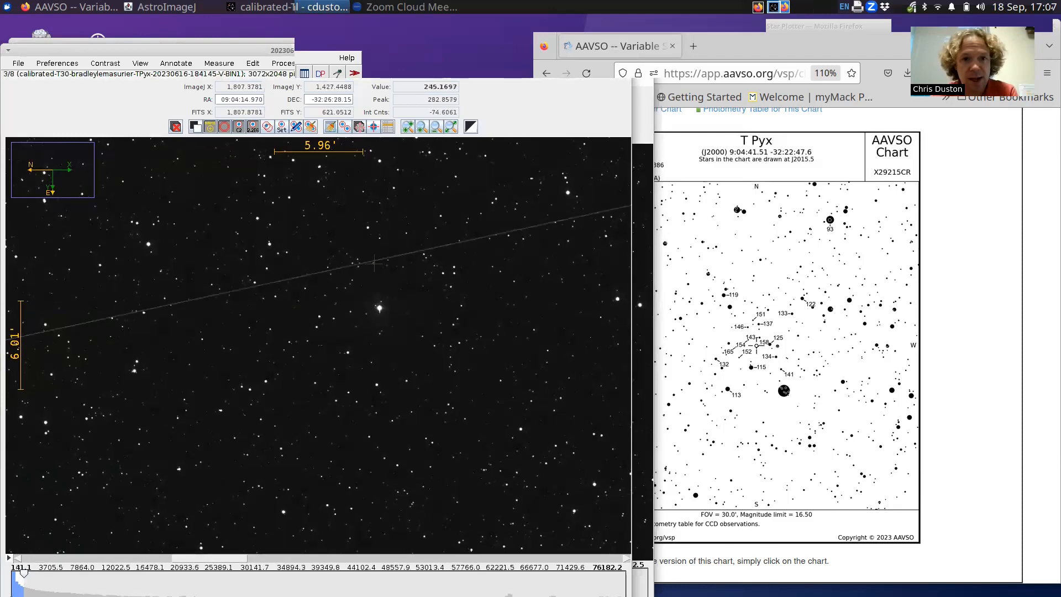
# Bring the VSP chart fully forward, then return the stack's frame 1 to the front beside it
pyautogui.click(431, 126)
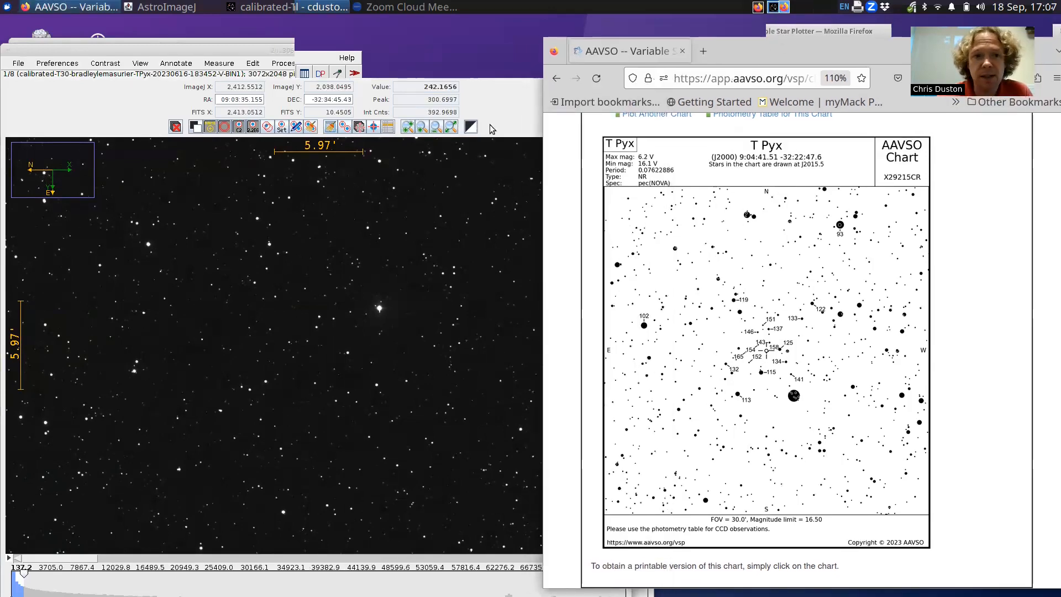
pyautogui.moveTo(821, 333)
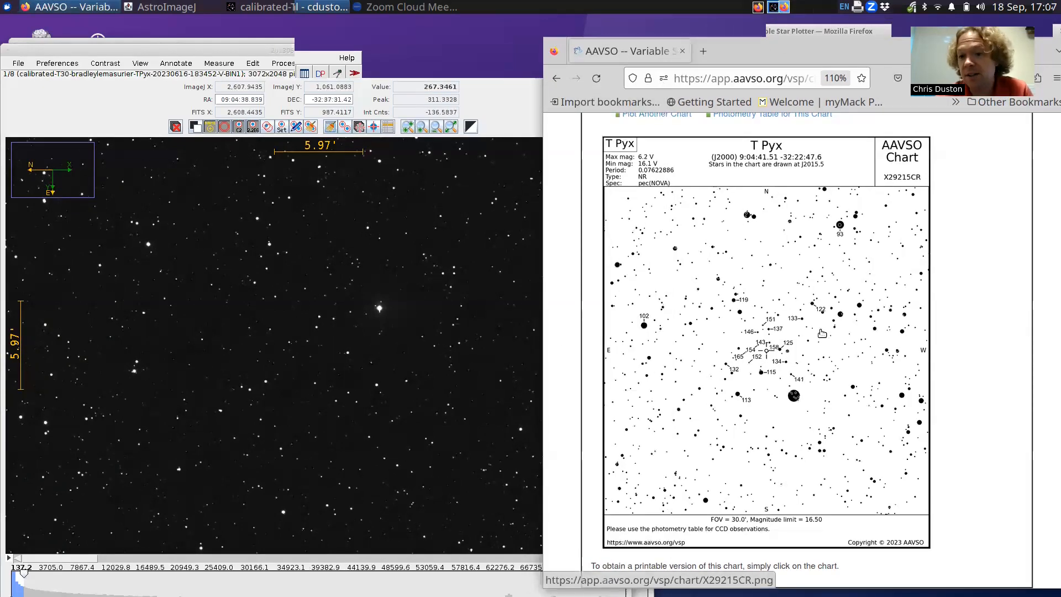
pyautogui.moveTo(777, 255)
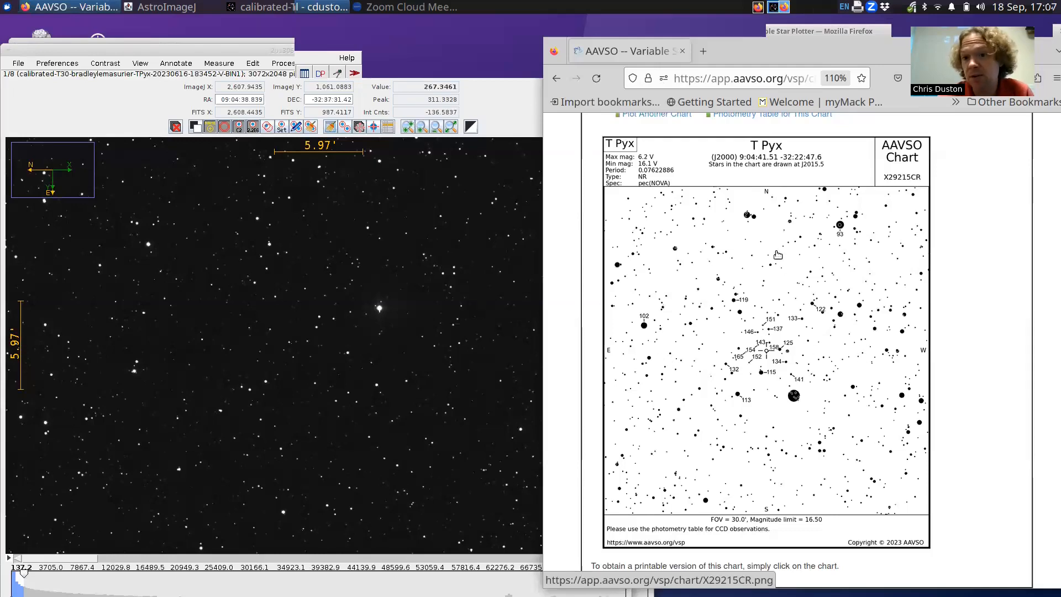
pyautogui.moveTo(598, 364)
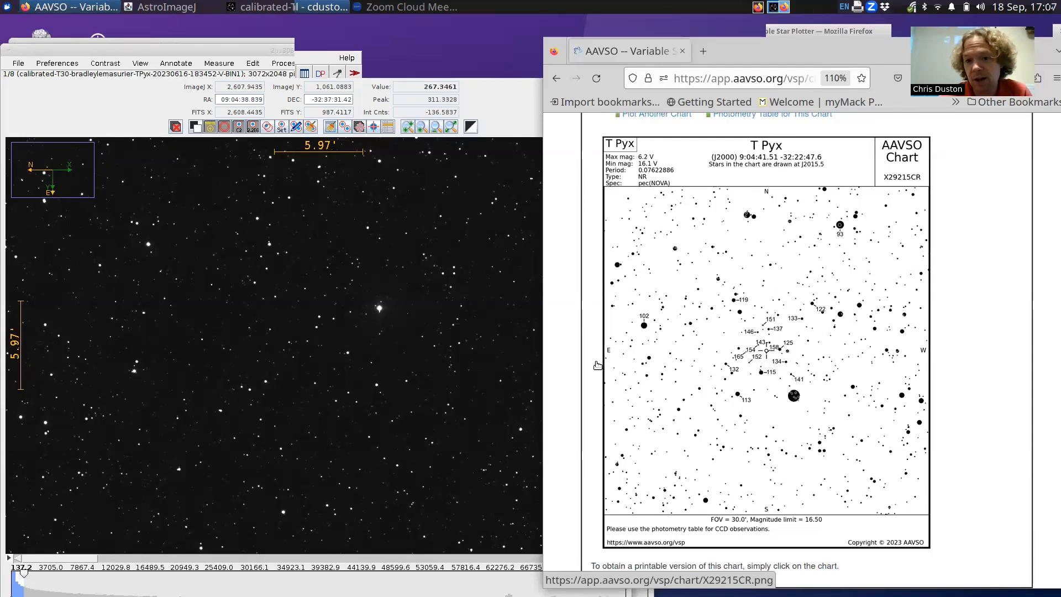
pyautogui.moveTo(105, 181)
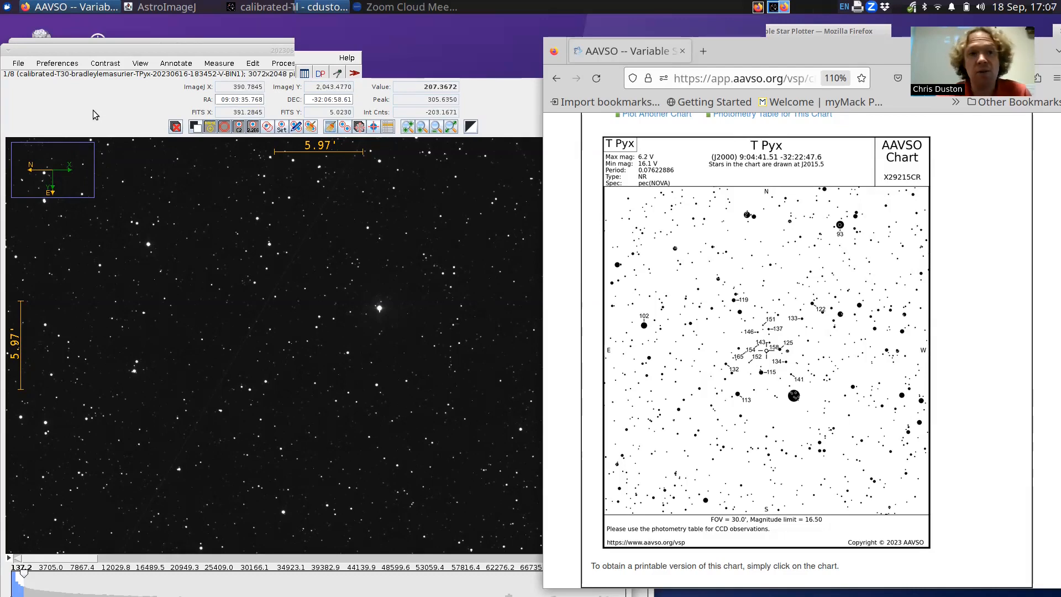
pyautogui.click(139, 63)
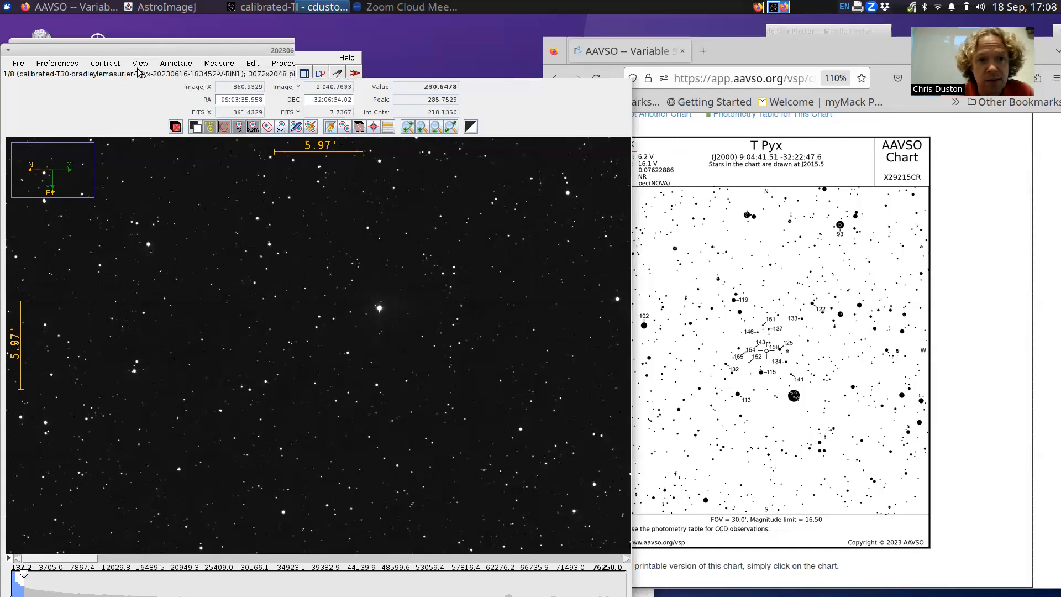
# Mirror the image left-to-right via View > Invert X so north points right
pyautogui.click(140, 63)
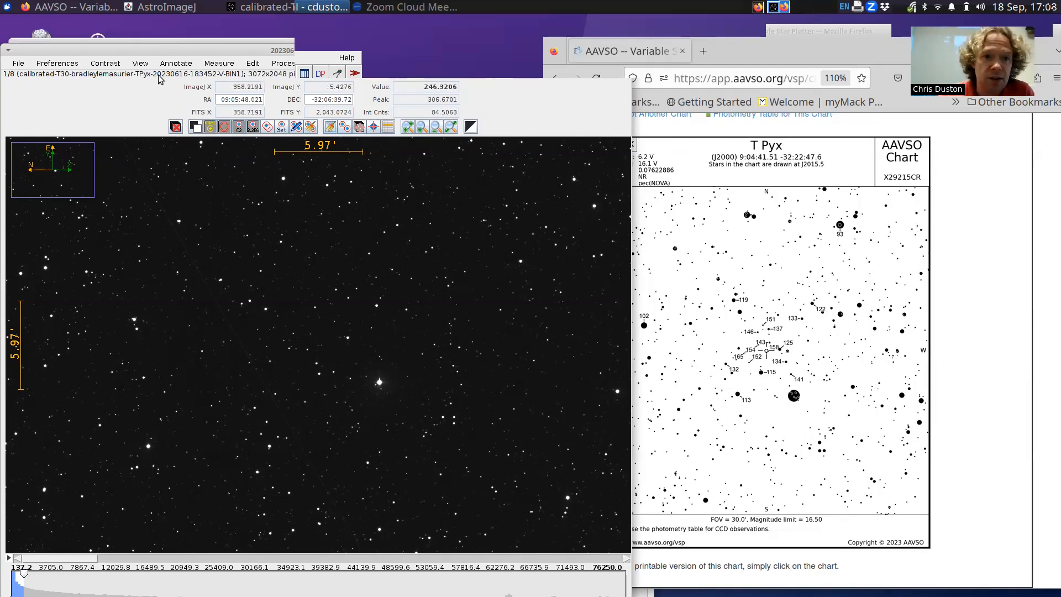
pyautogui.click(140, 63)
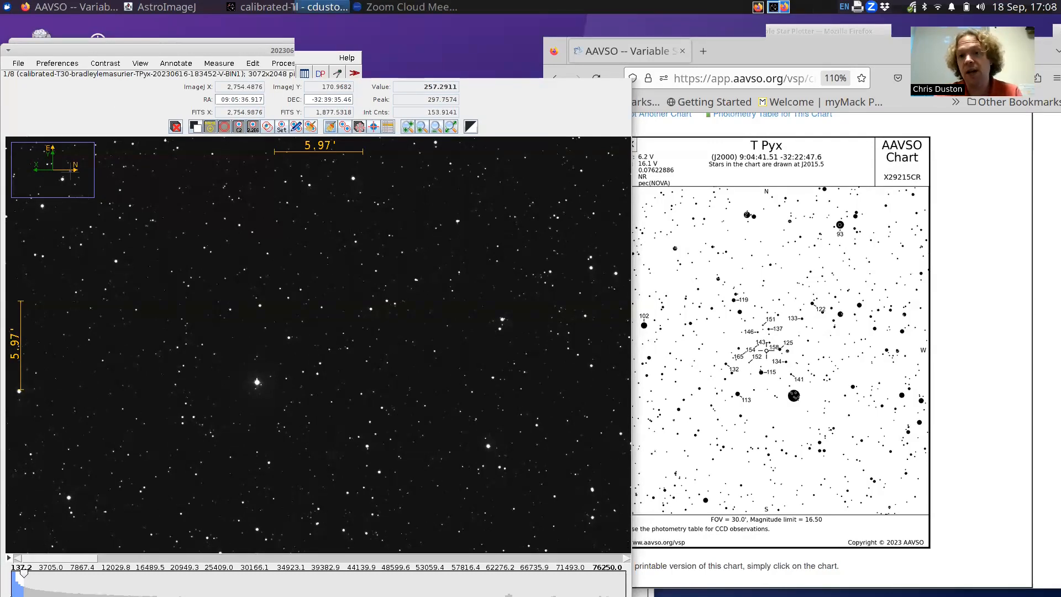
pyautogui.click(139, 63)
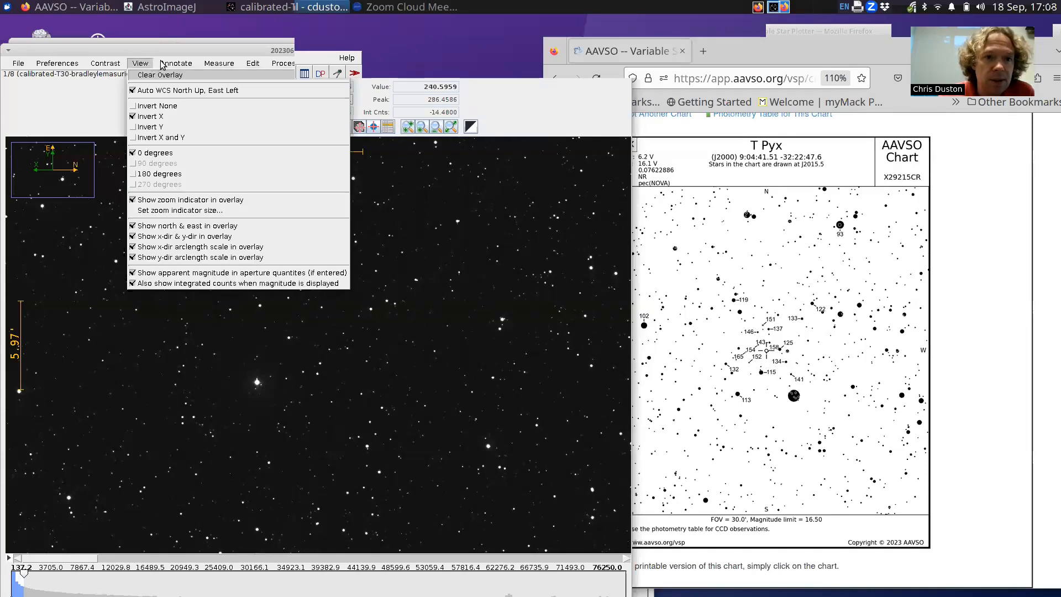
pyautogui.moveTo(150, 141)
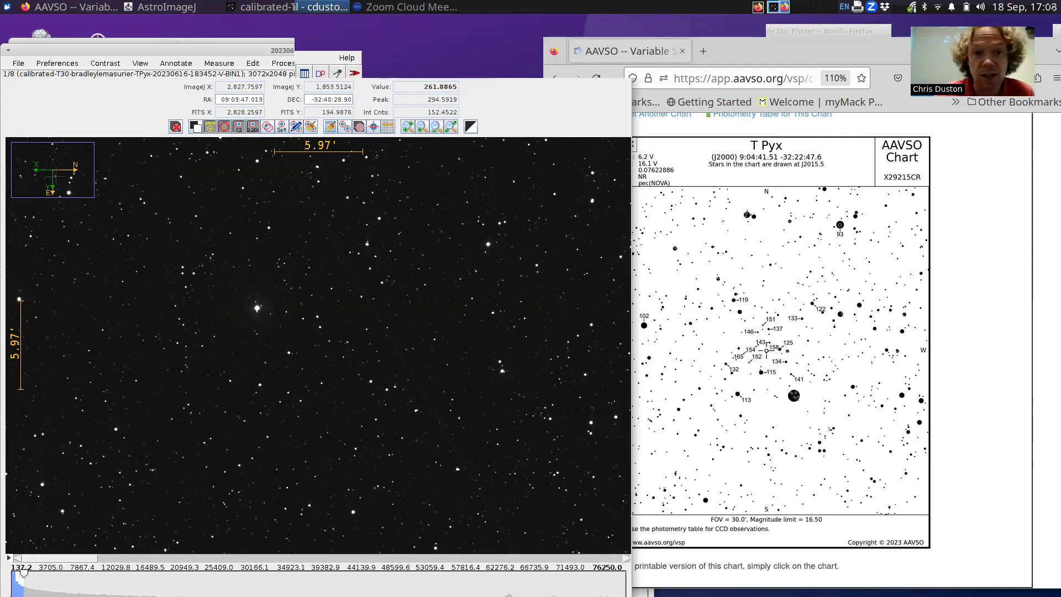
pyautogui.click(139, 63)
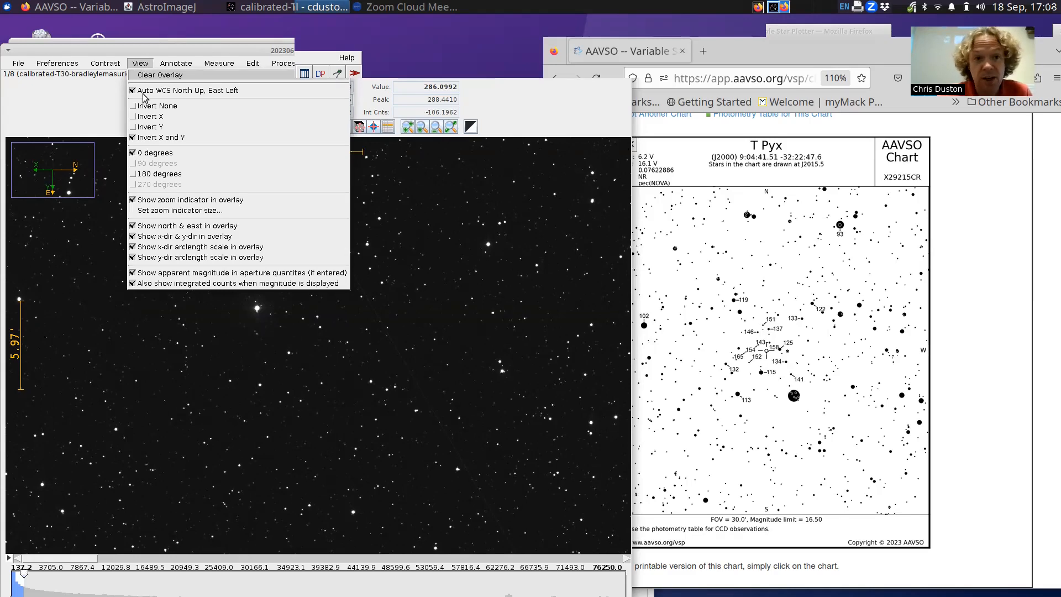
pyautogui.moveTo(134, 179)
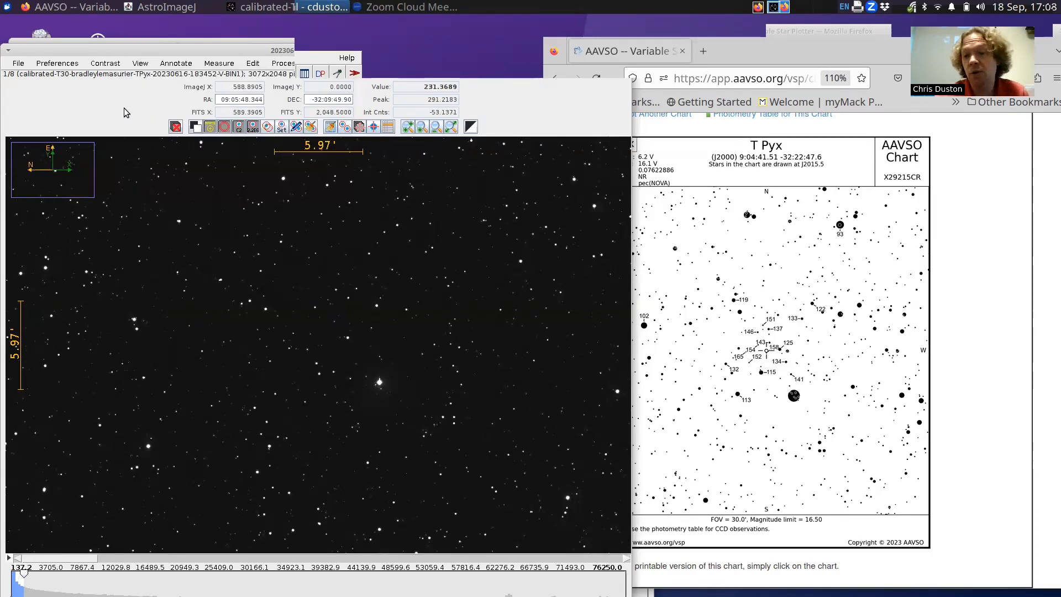
pyautogui.moveTo(115, 96)
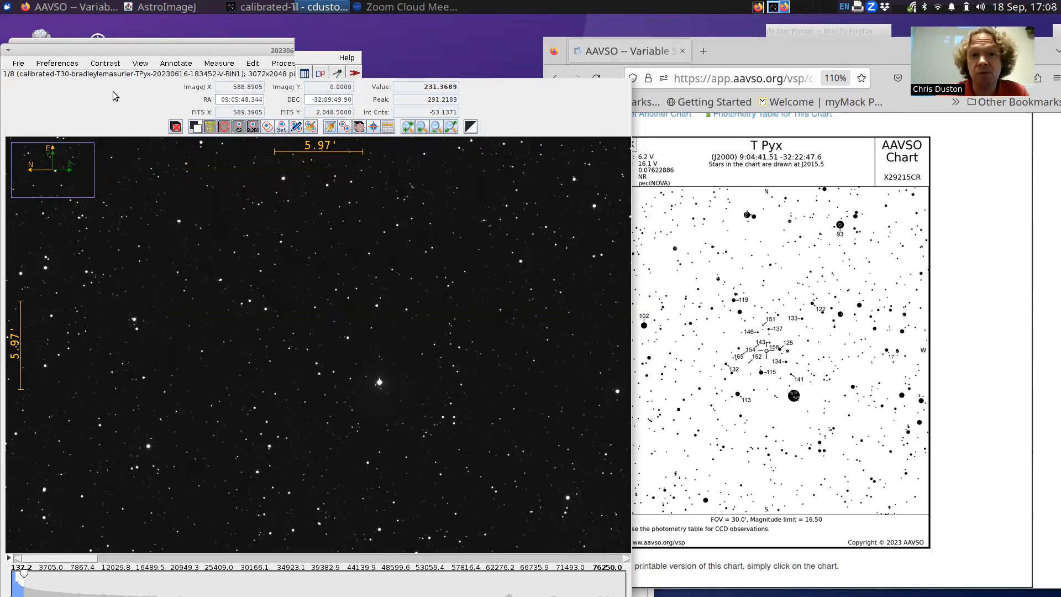
pyautogui.click(139, 63)
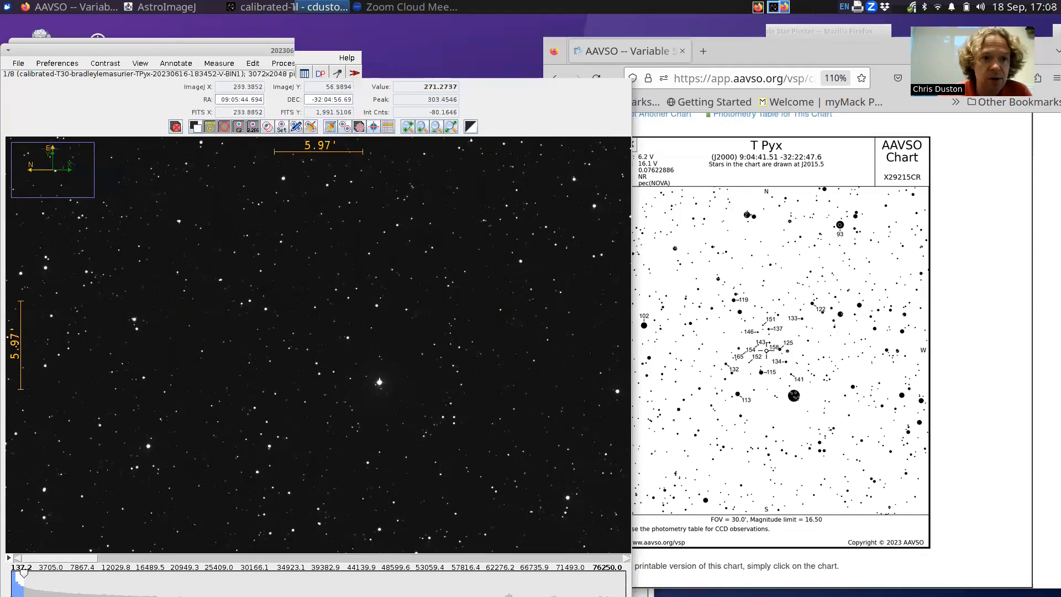
pyautogui.moveTo(71, 159)
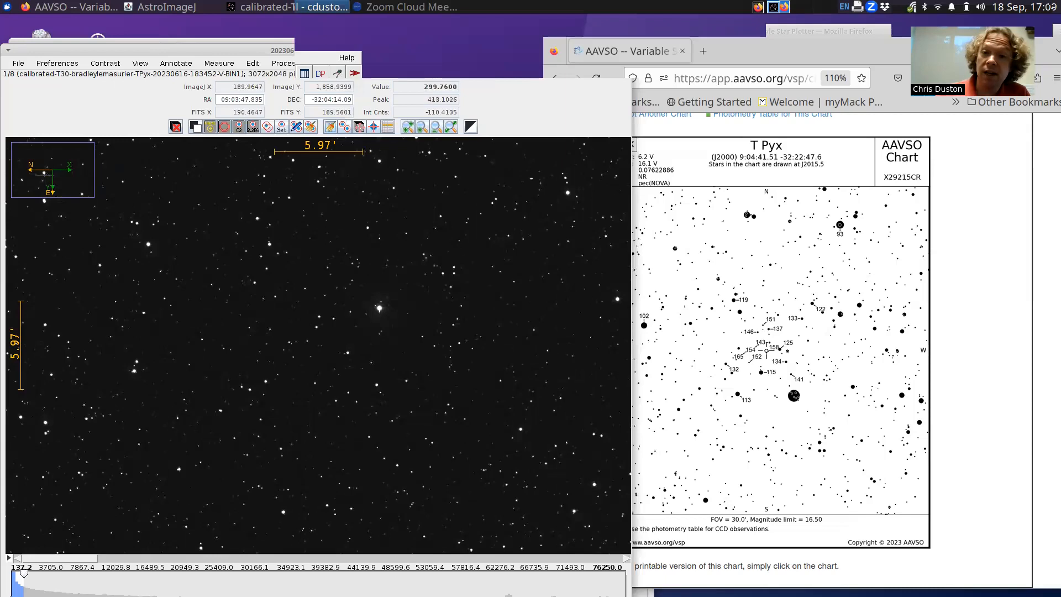
pyautogui.click(139, 63)
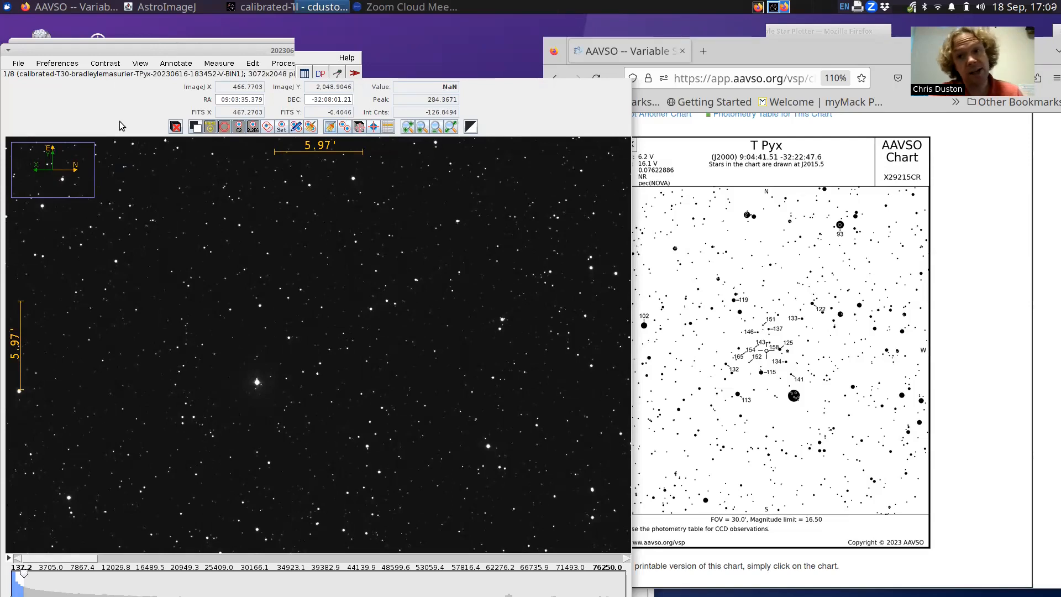
pyautogui.click(141, 63)
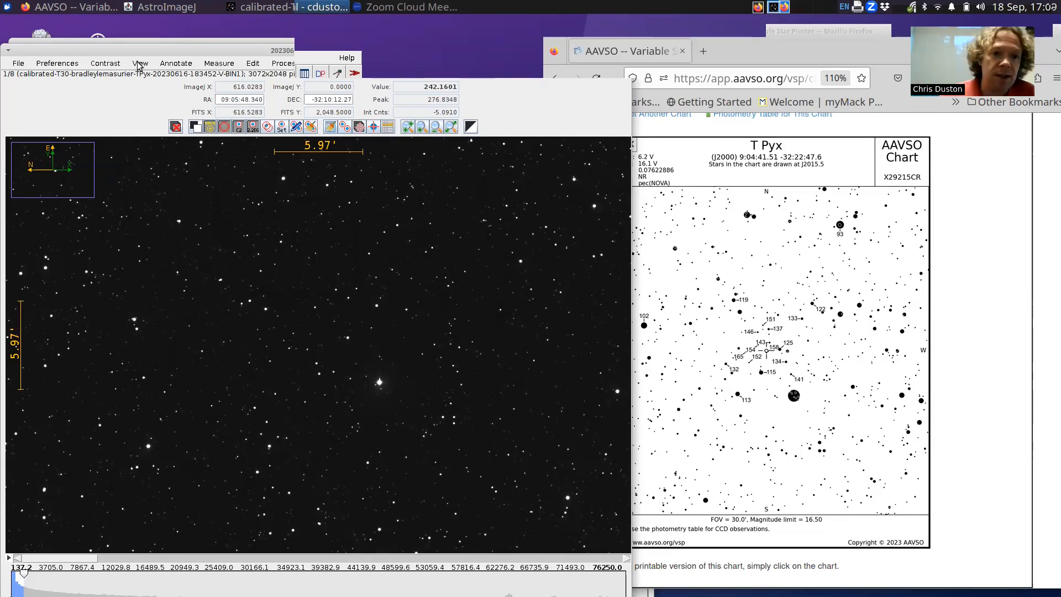
pyautogui.click(139, 63)
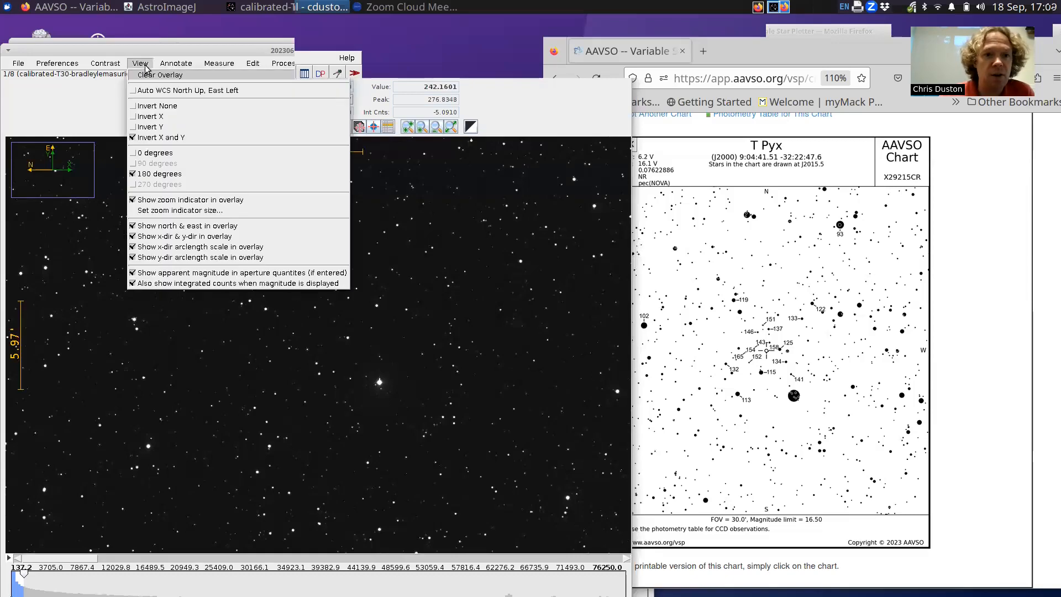
pyautogui.click(158, 106)
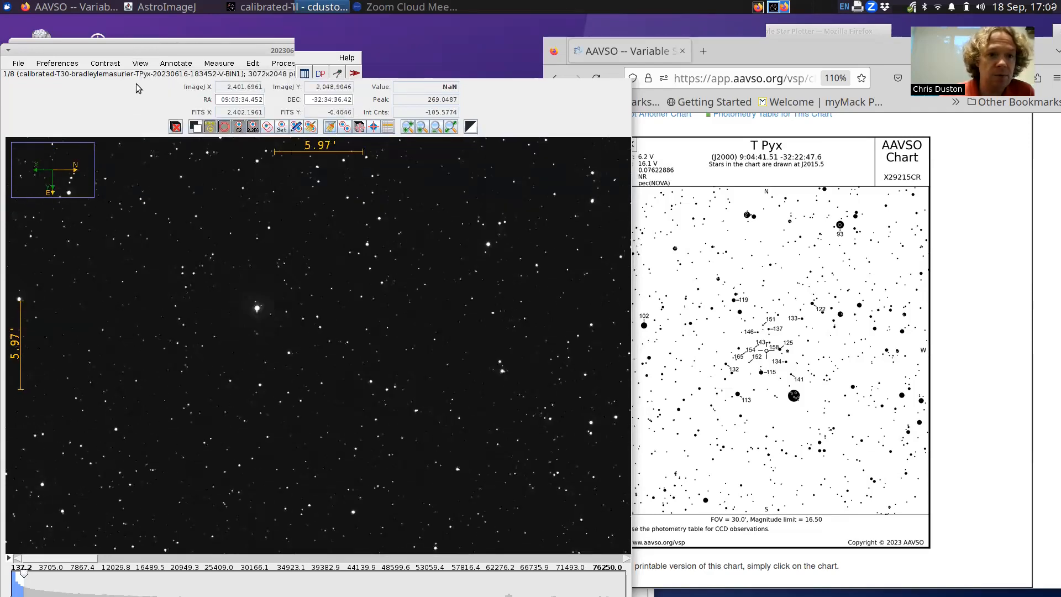
# Flip the image with View > Invert Y so east points up and north stays right
pyautogui.click(139, 63)
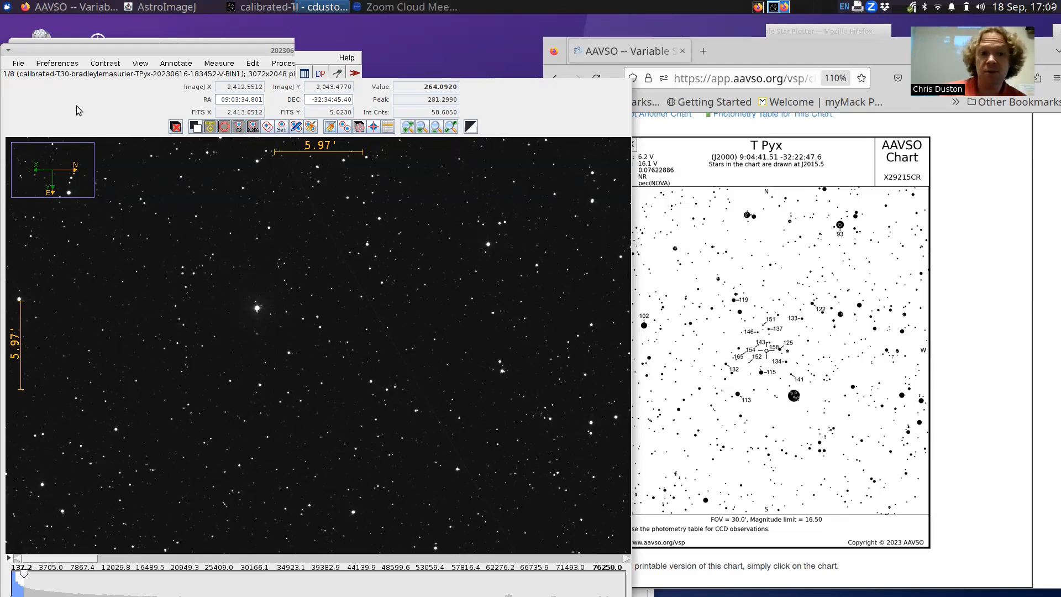
pyautogui.moveTo(83, 151)
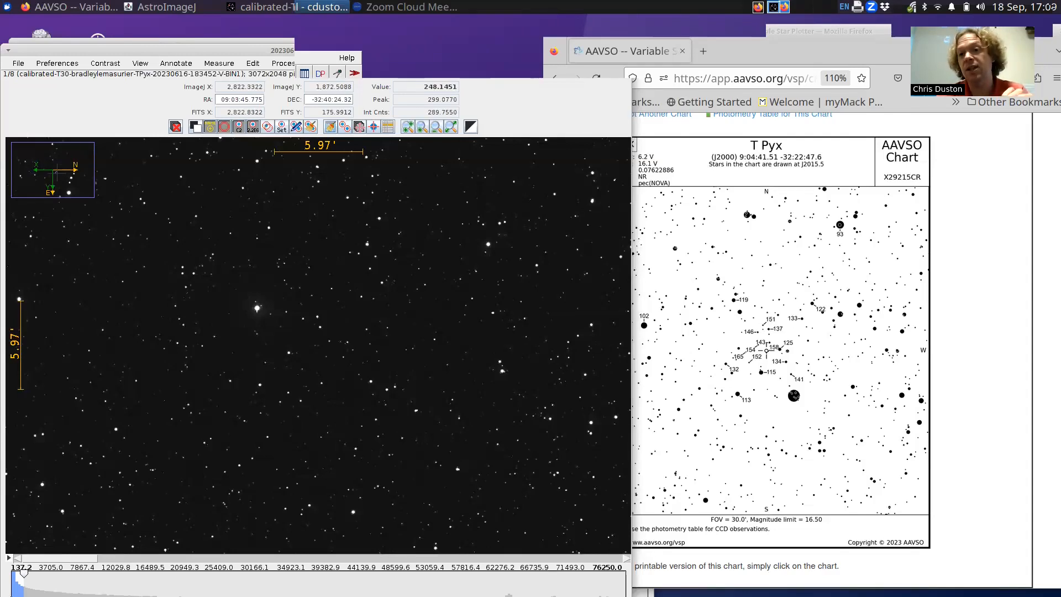
pyautogui.moveTo(78, 112)
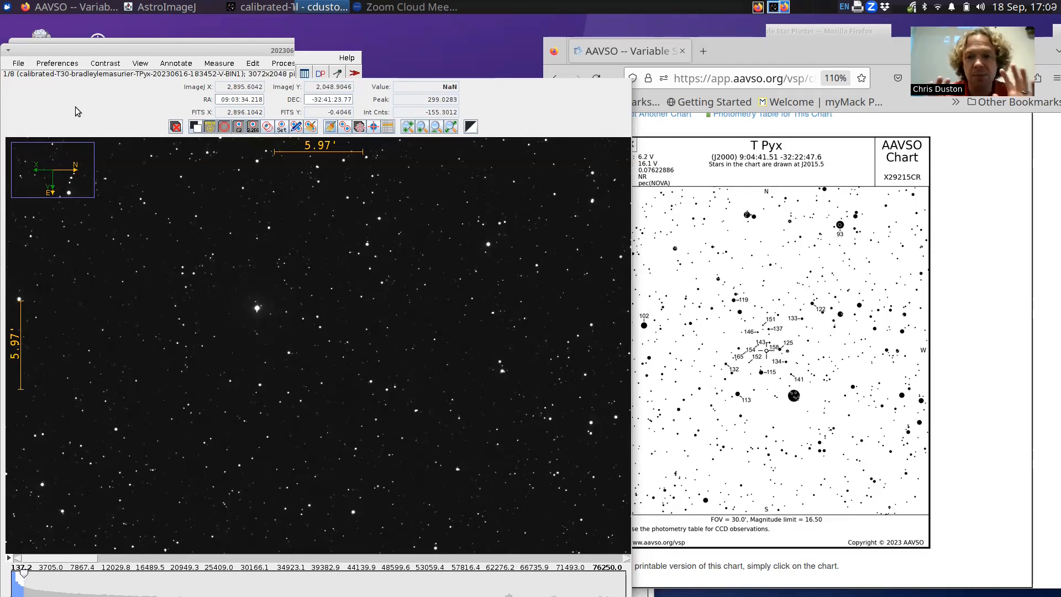
pyautogui.click(140, 63)
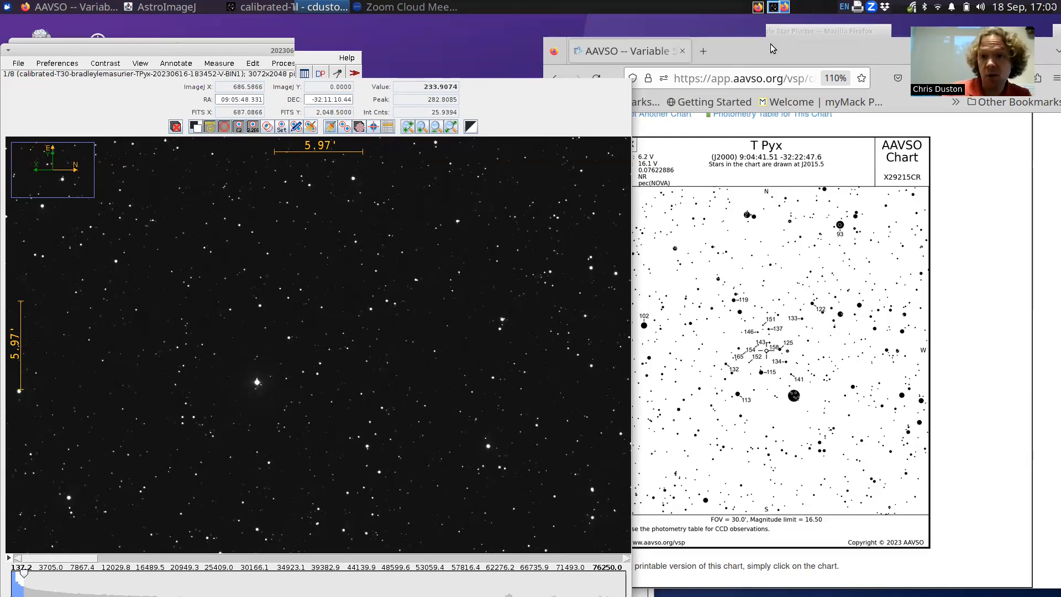
pyautogui.moveTo(524, 169)
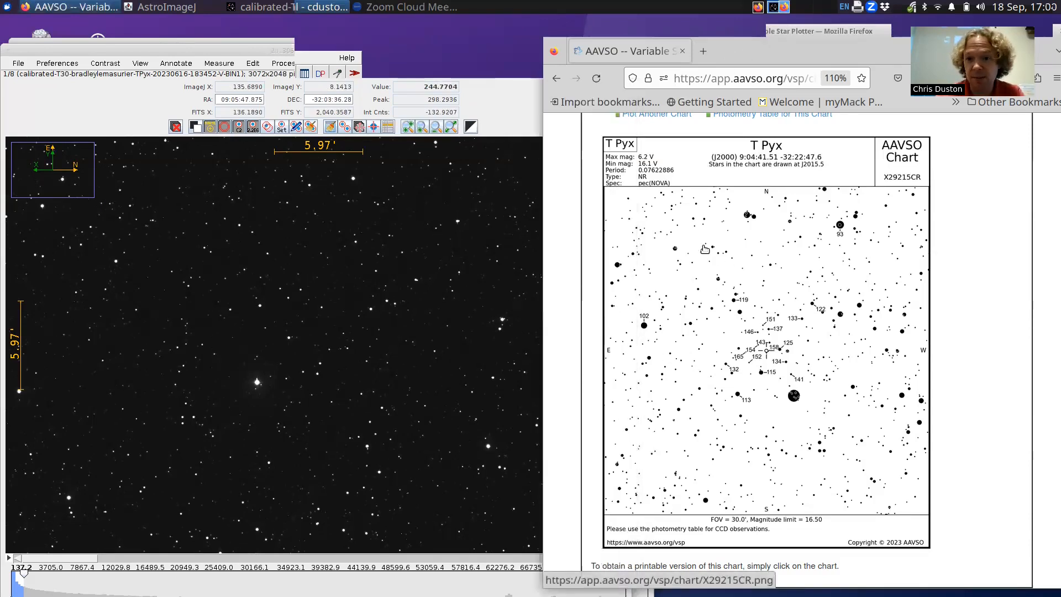
pyautogui.moveTo(728, 189)
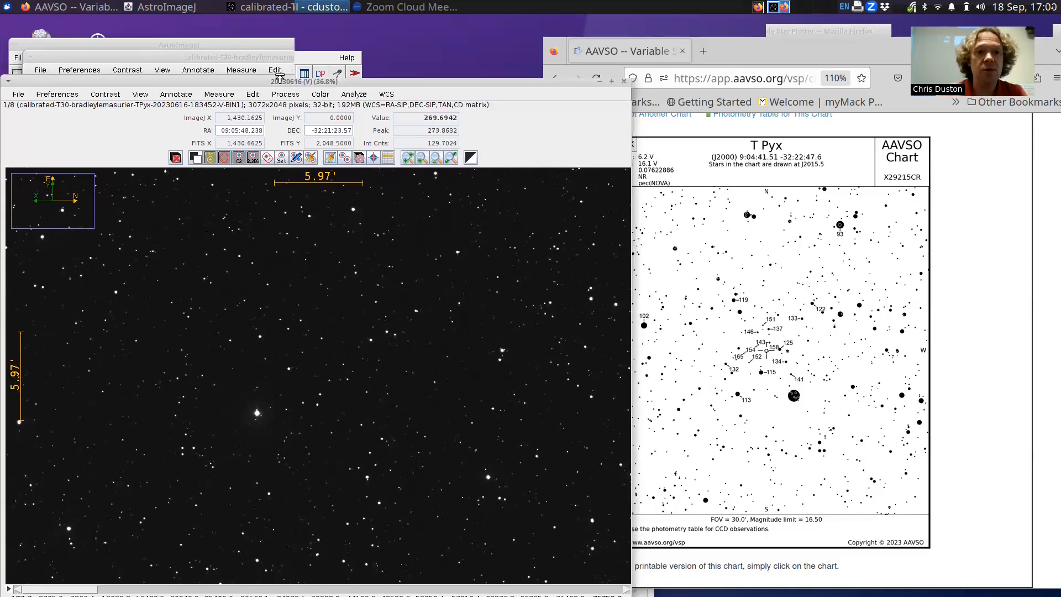
# Bring AstroImageJ forward and reach the Image transform operations for the T Pyx stack
pyautogui.click(170, 21)
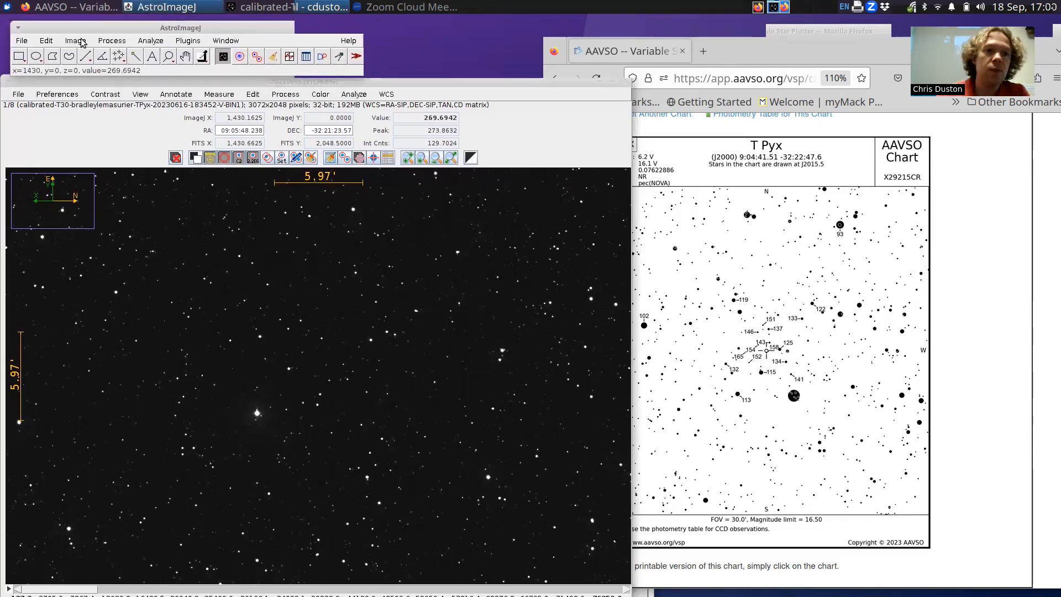
pyautogui.click(74, 41)
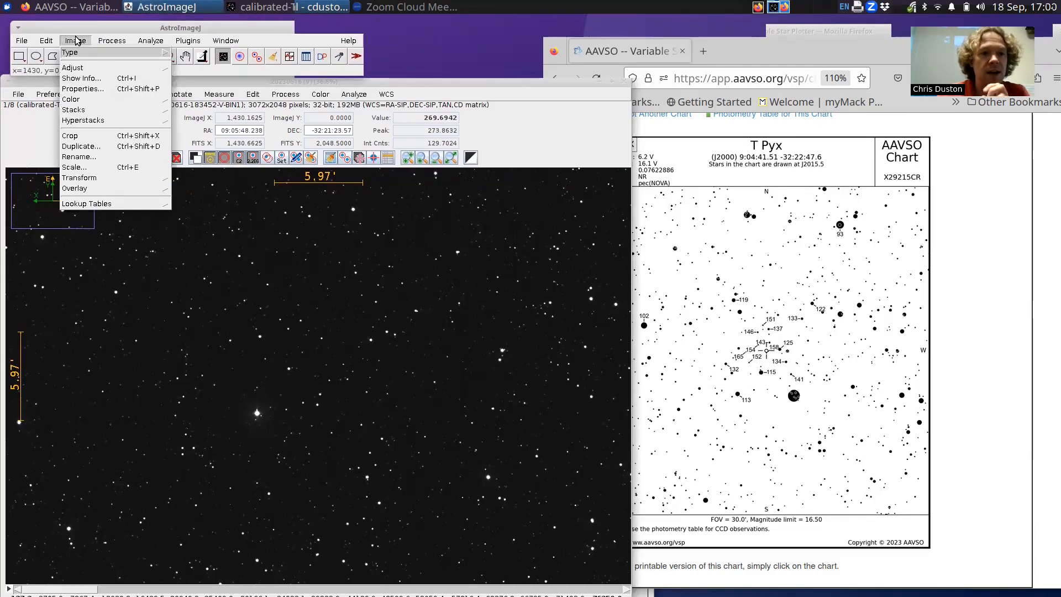
pyautogui.moveTo(76, 120)
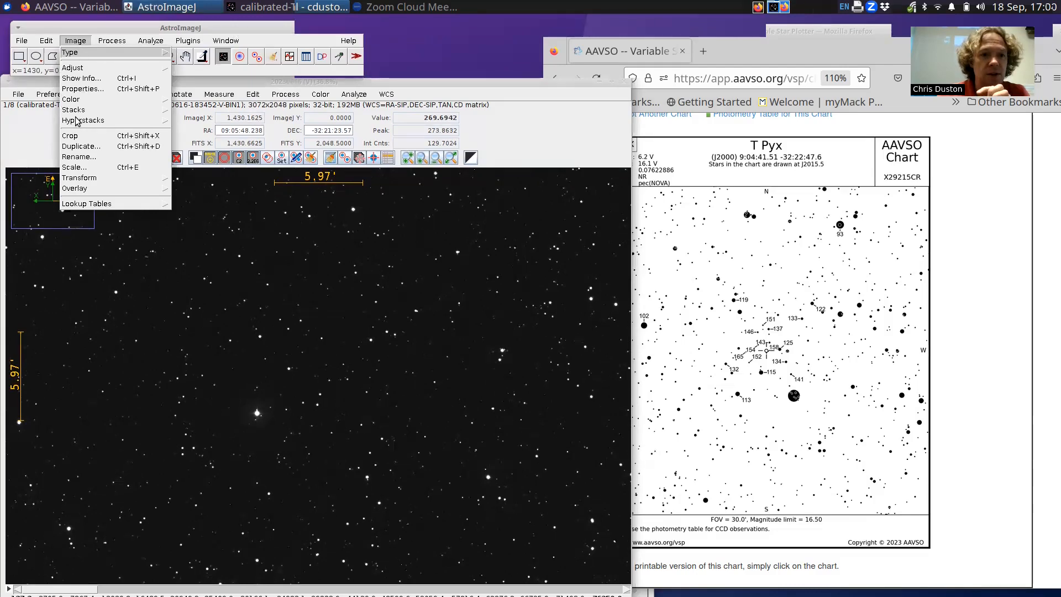
pyautogui.moveTo(80, 177)
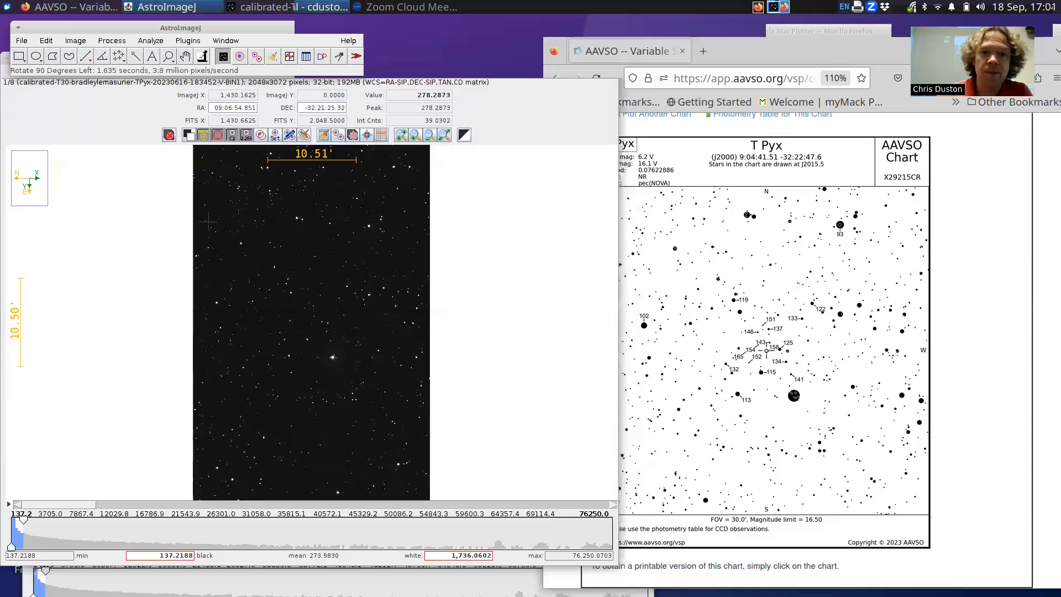
pyautogui.moveTo(308, 283)
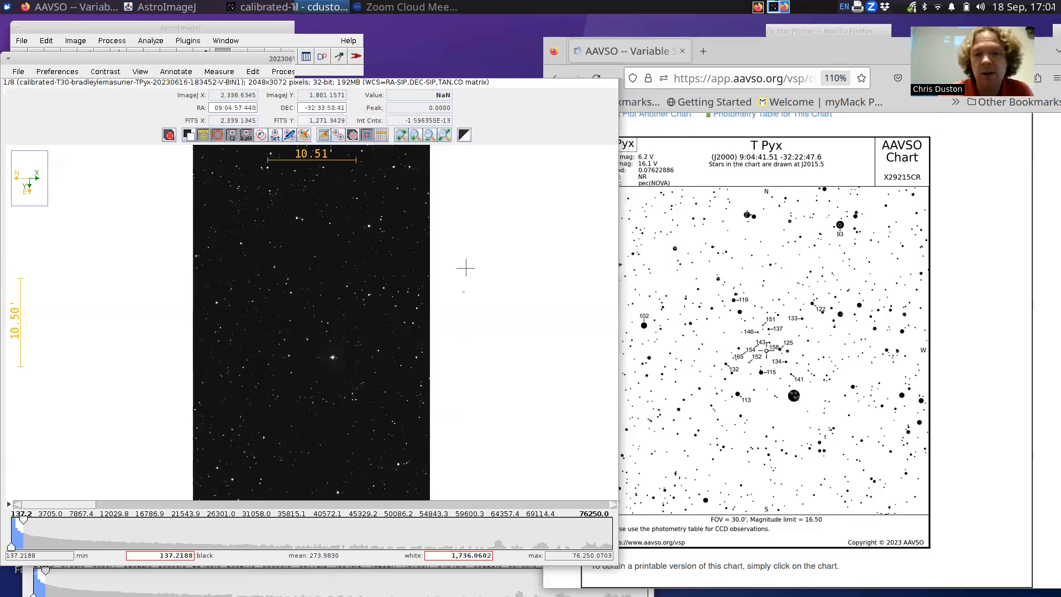
pyautogui.moveTo(465, 257)
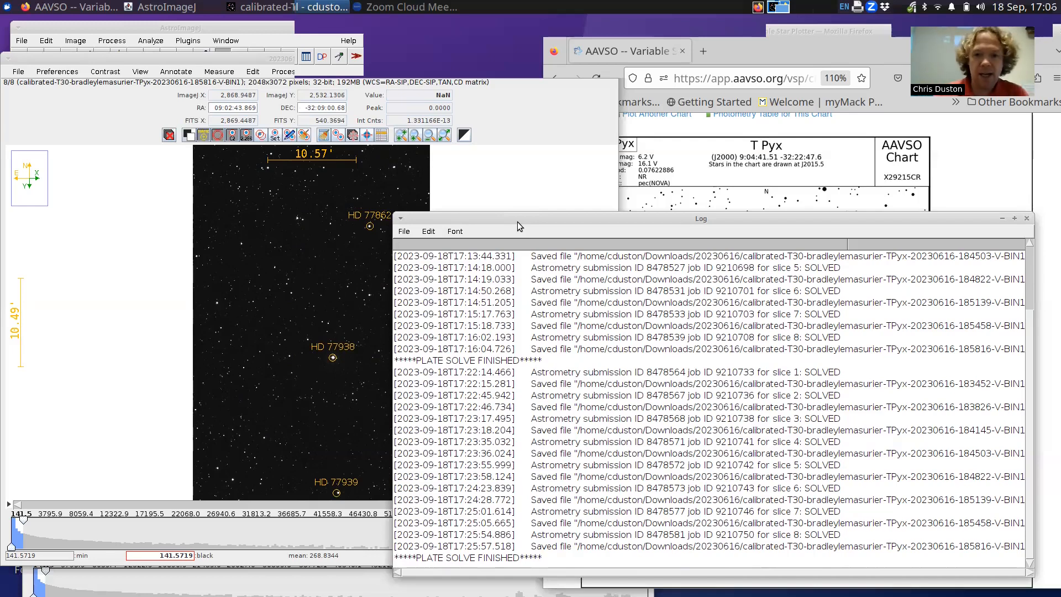
pyautogui.moveTo(505, 560)
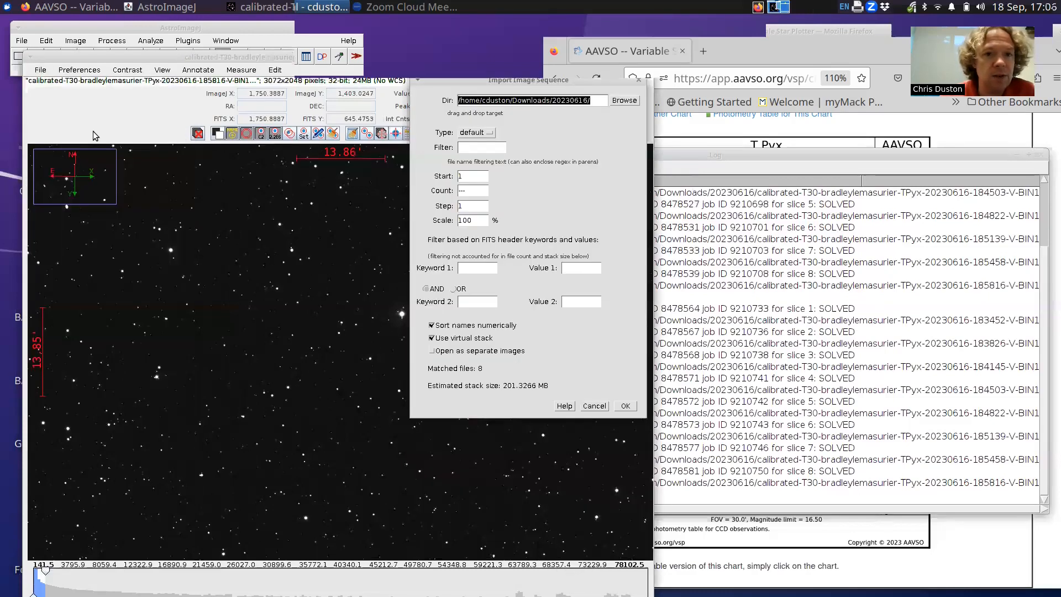
pyautogui.moveTo(609, 104)
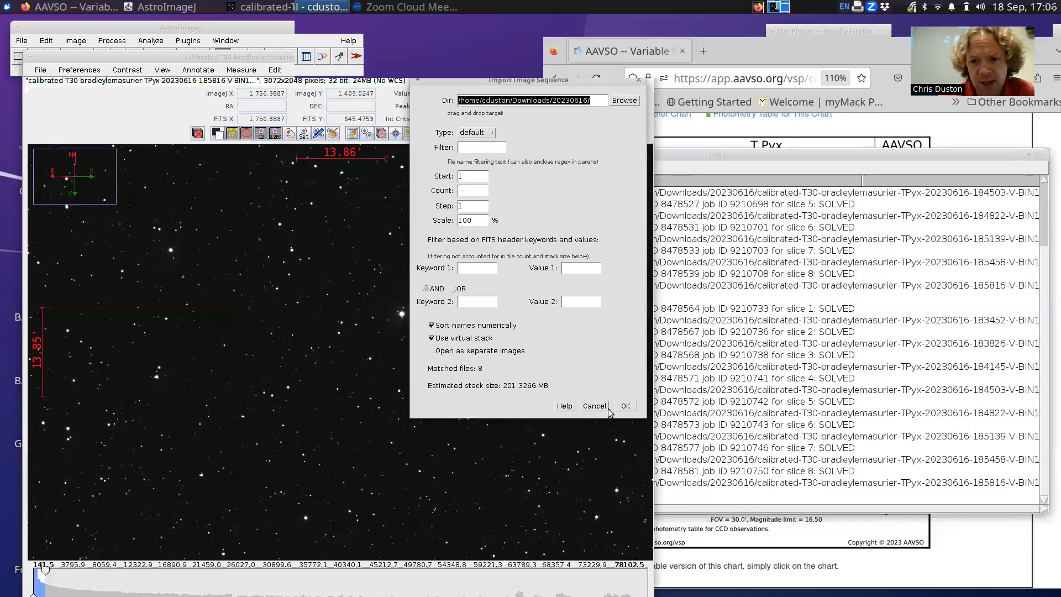
# Cancel the Import Image Sequence dialog, keeping the annotated T Pyx stack as is
pyautogui.click(624, 406)
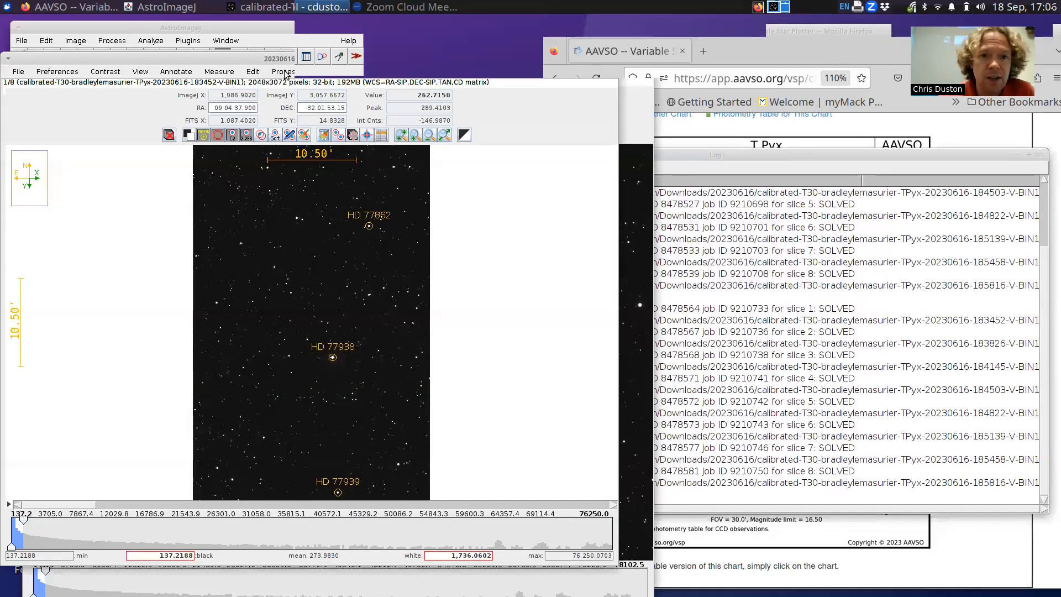
pyautogui.moveTo(351, 328)
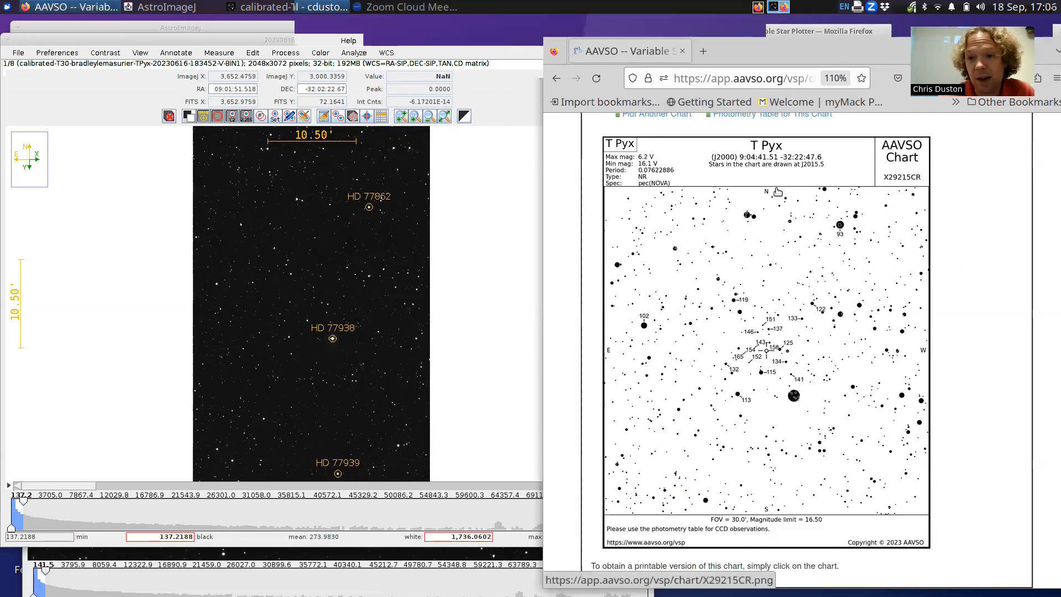
pyautogui.moveTo(769, 228)
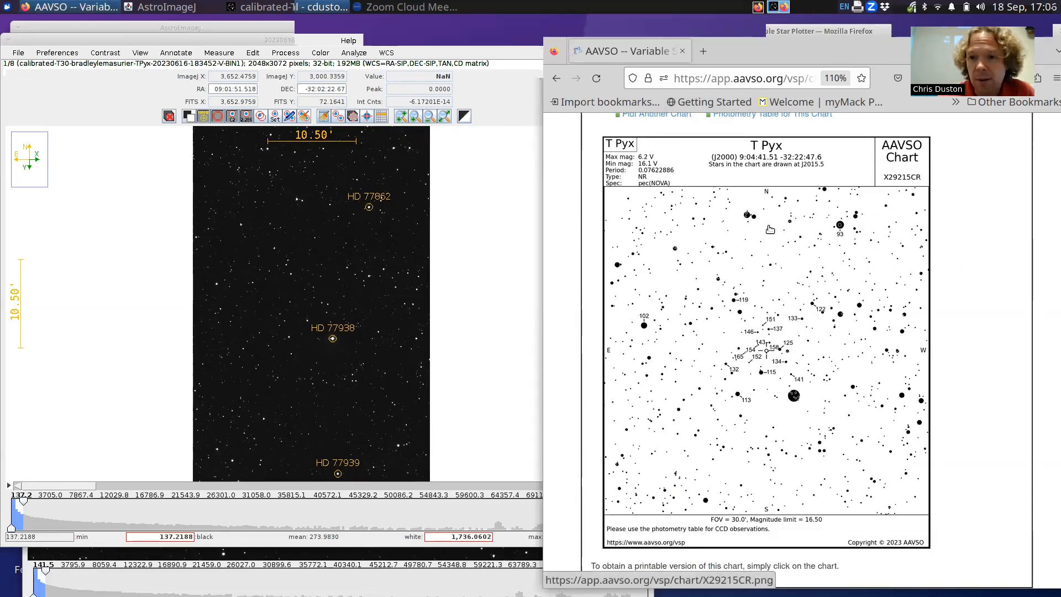
pyautogui.moveTo(769, 199)
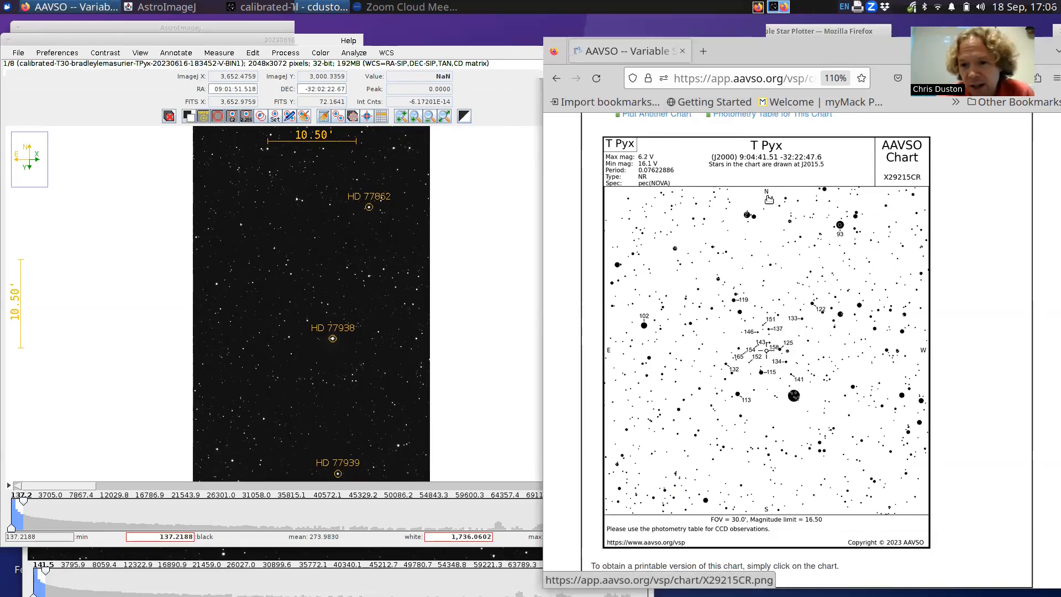
pyautogui.moveTo(440, 329)
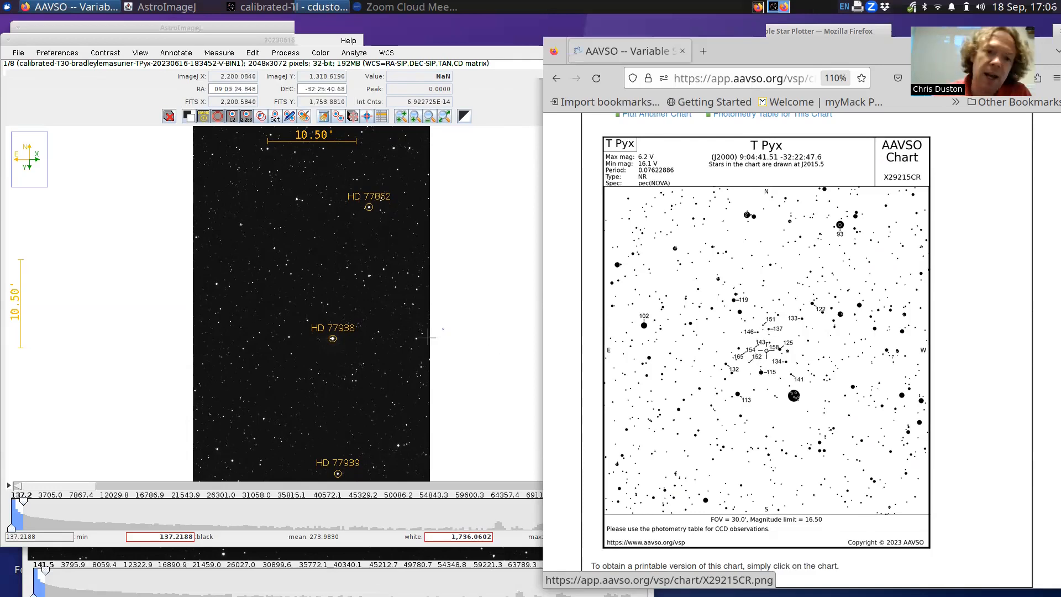
pyautogui.moveTo(384, 318)
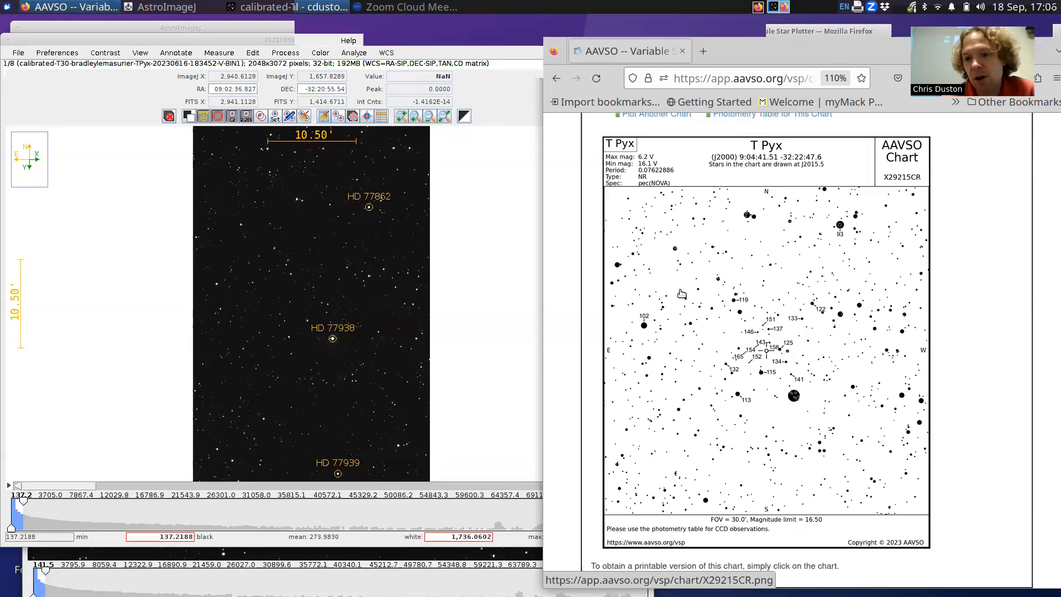
pyautogui.moveTo(741, 336)
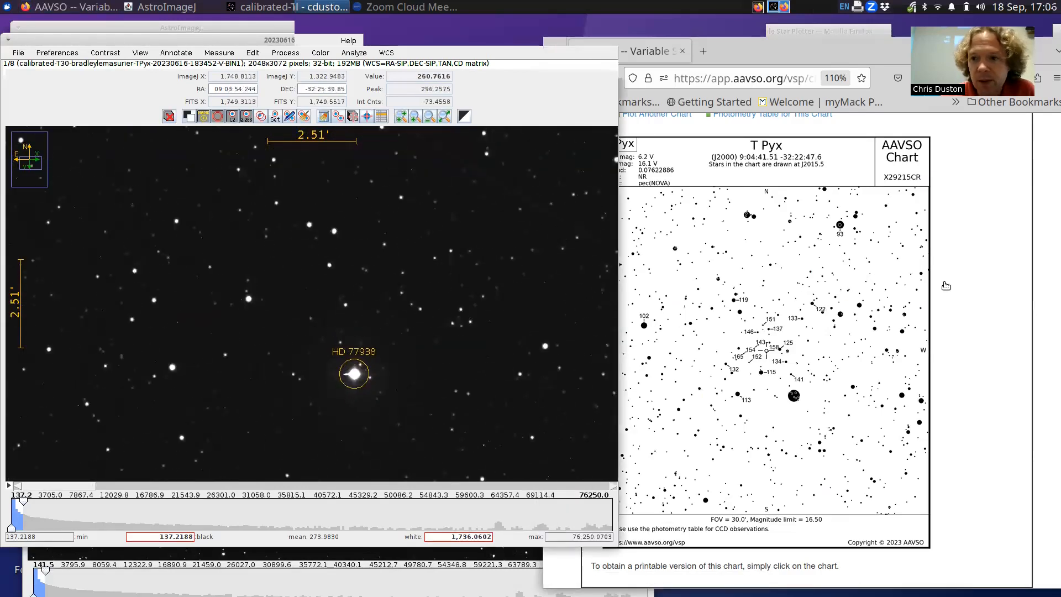
# Show the 30-arcminute T Pyx chart as its larger printable image for comparison
pyautogui.click(772, 338)
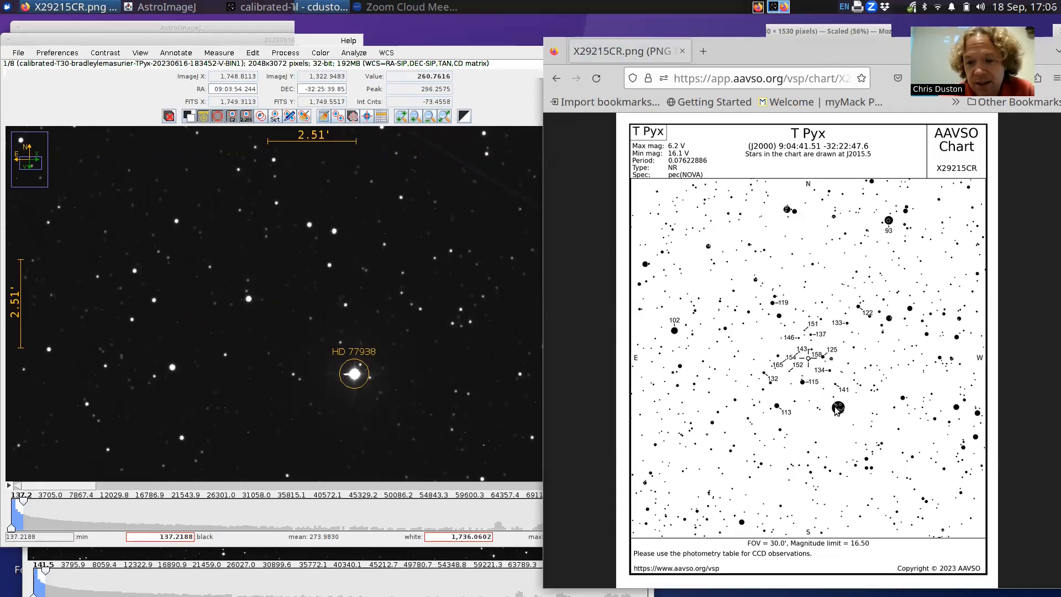
pyautogui.moveTo(405, 309)
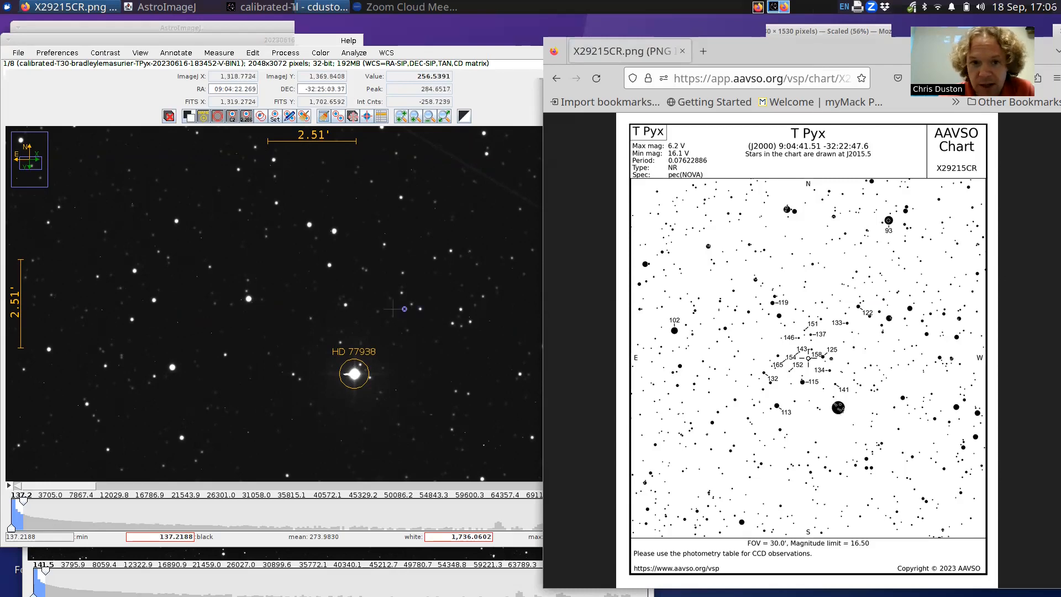
pyautogui.moveTo(343, 309)
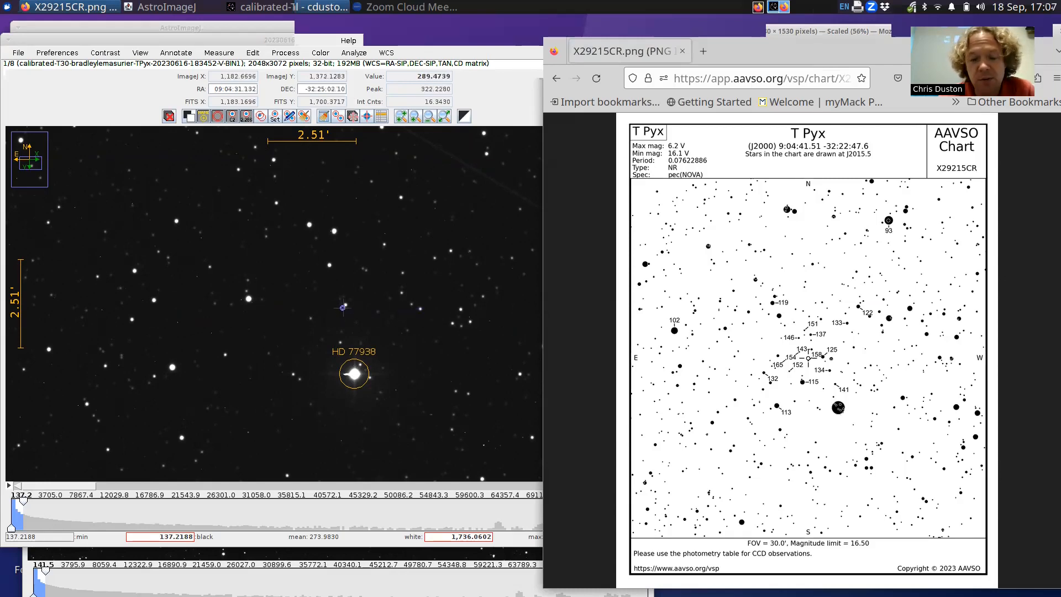
pyautogui.moveTo(345, 305)
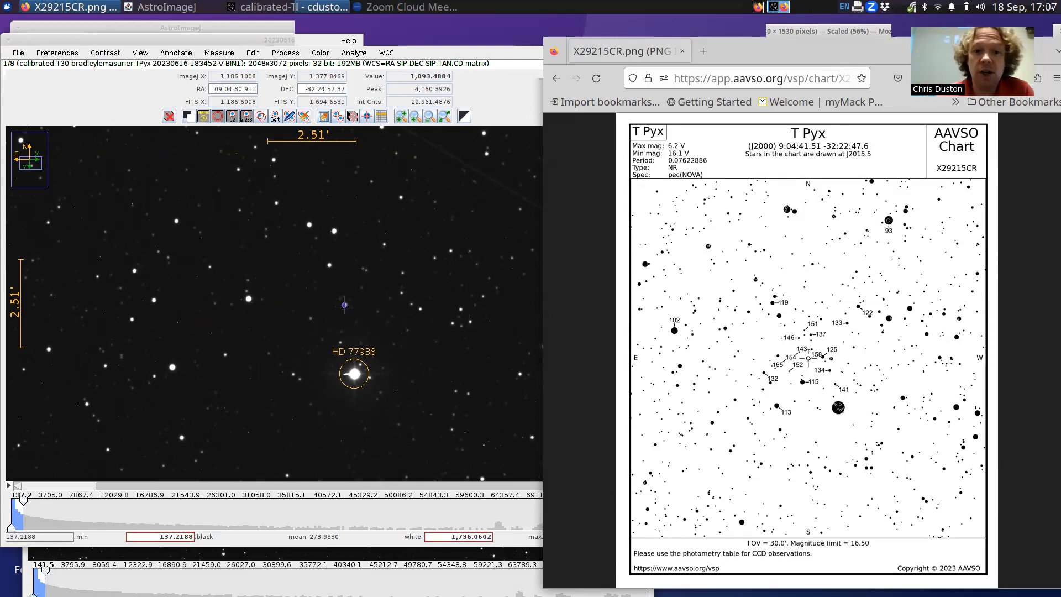
pyautogui.moveTo(309, 236)
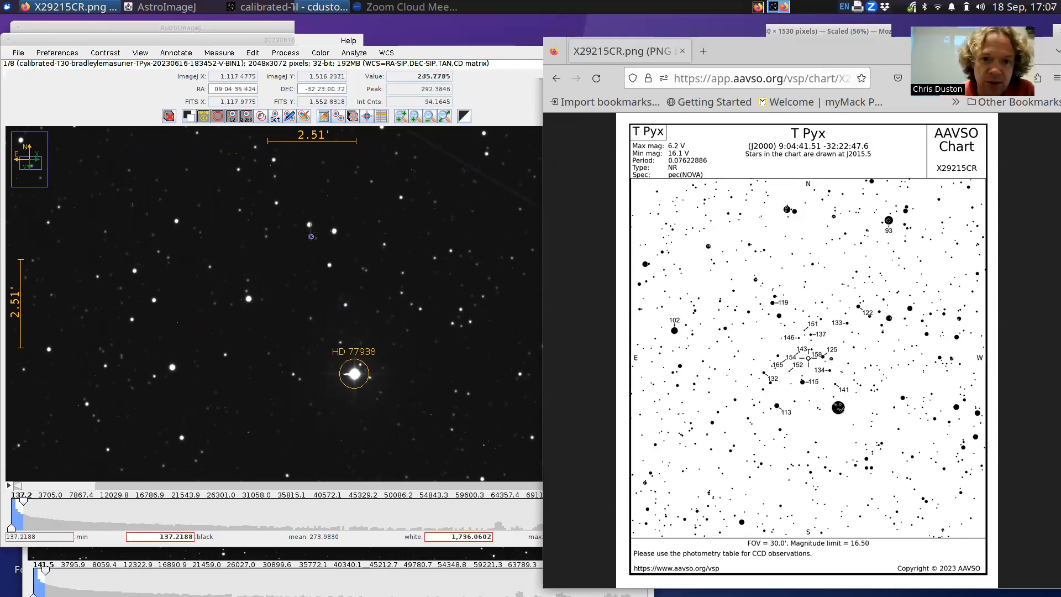
pyautogui.moveTo(332, 259)
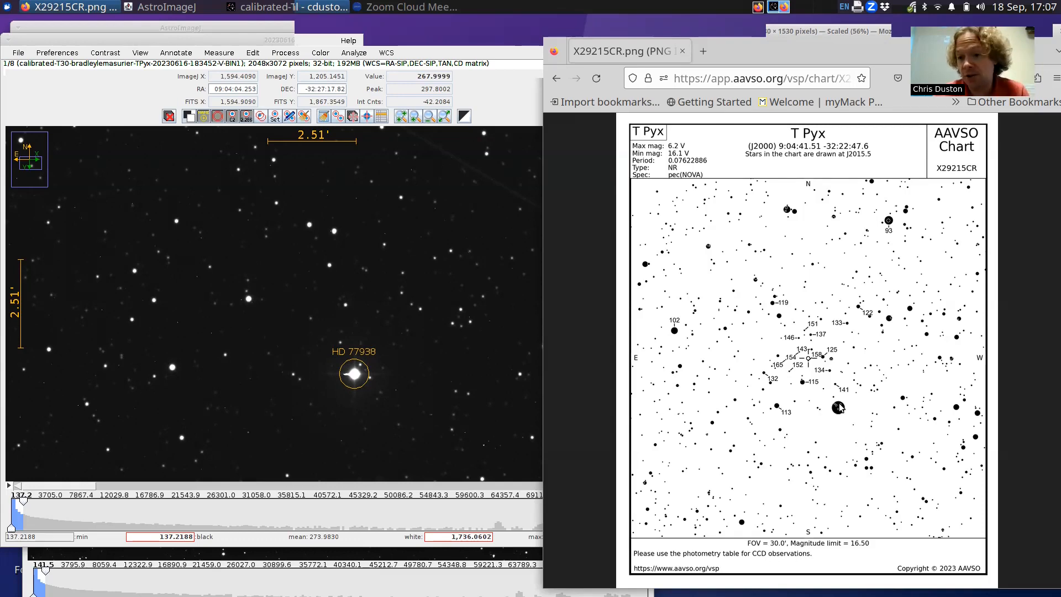
pyautogui.moveTo(805, 389)
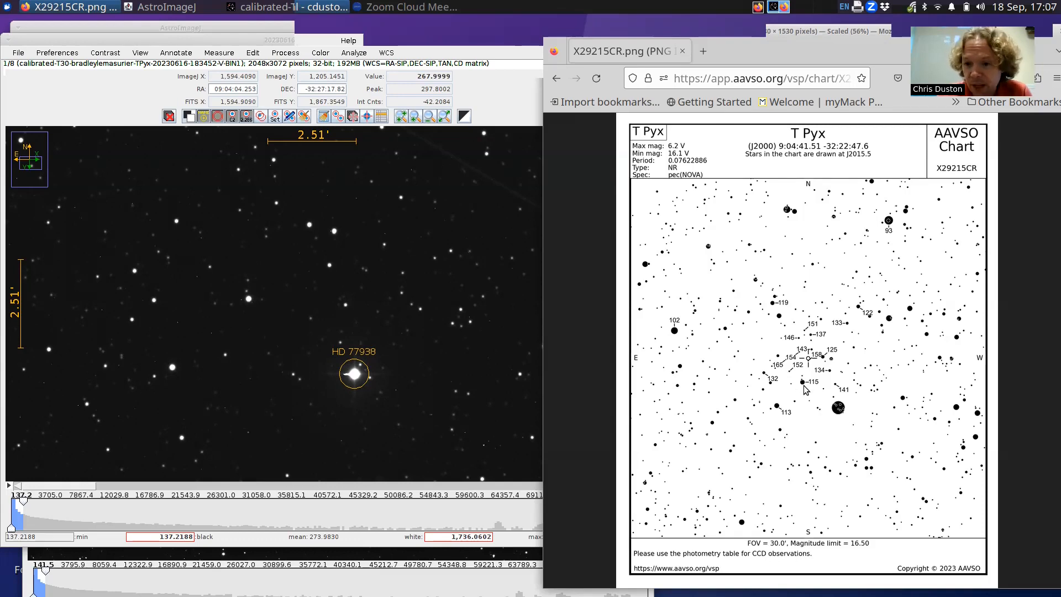
pyautogui.moveTo(833, 364)
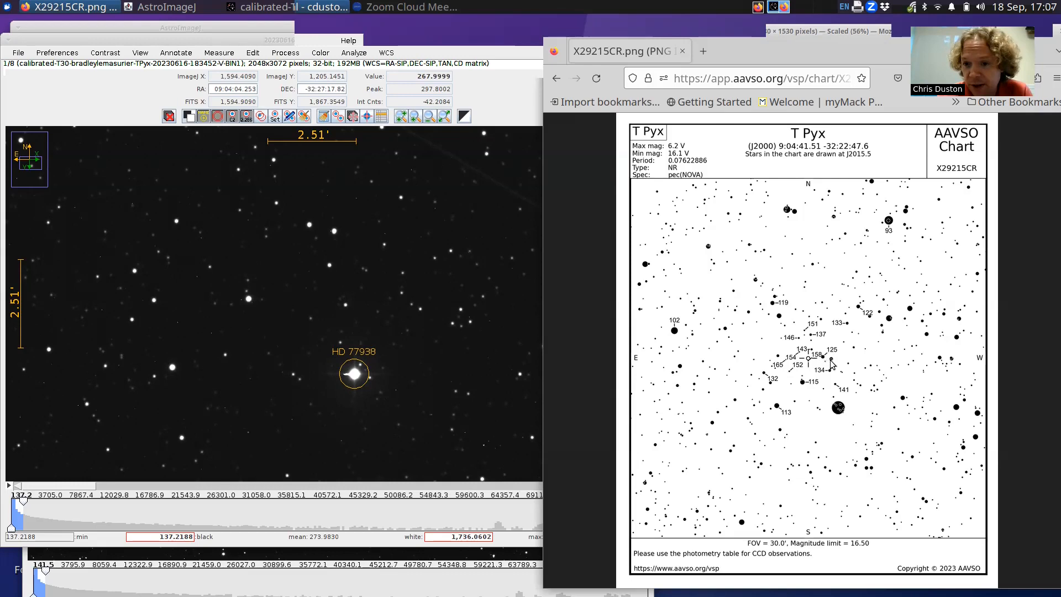
pyautogui.moveTo(810, 383)
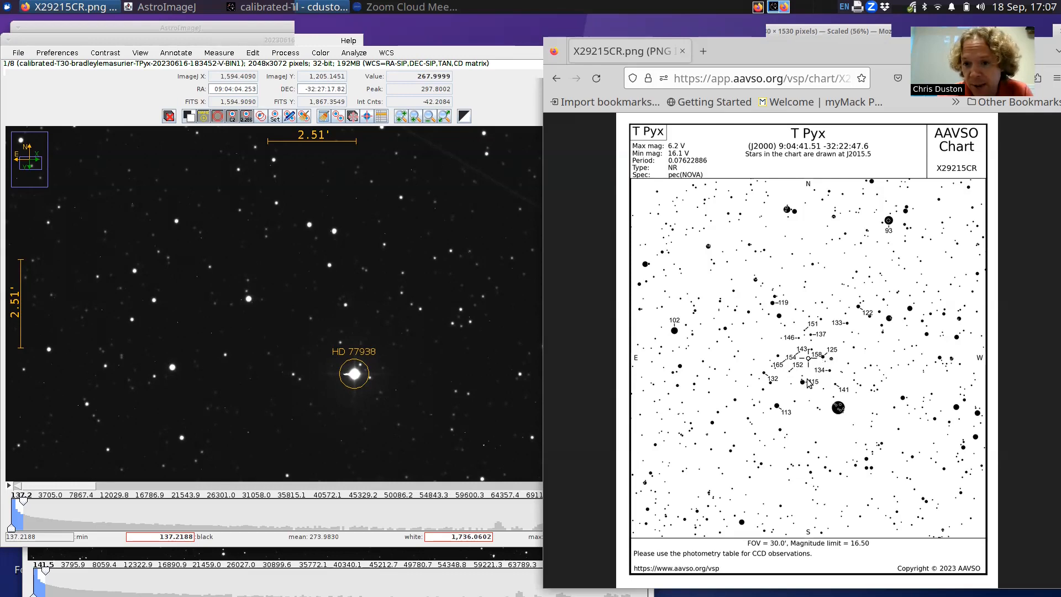
pyautogui.moveTo(311, 224)
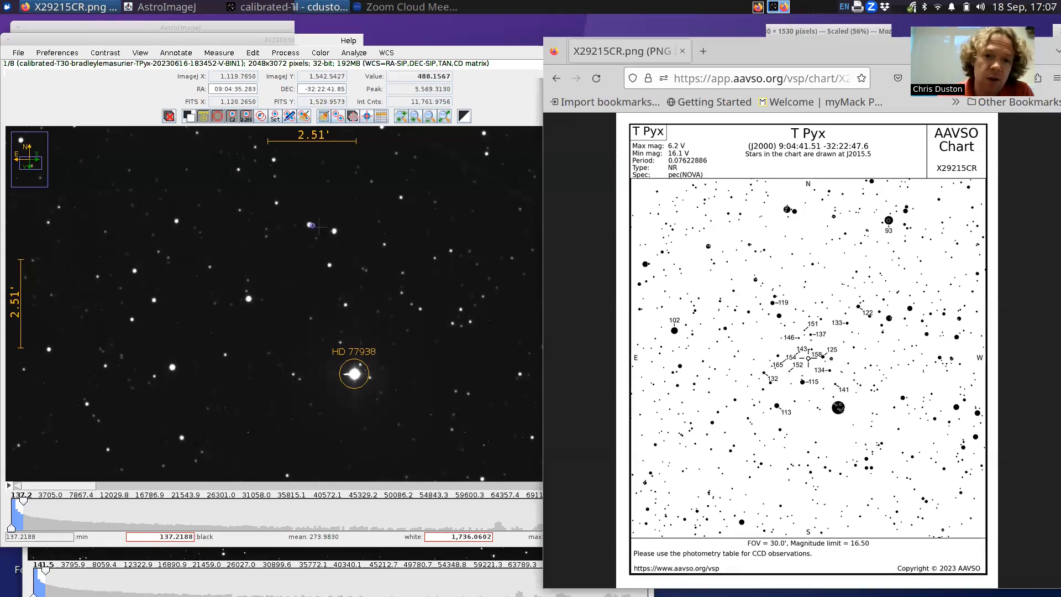
pyautogui.moveTo(249, 299)
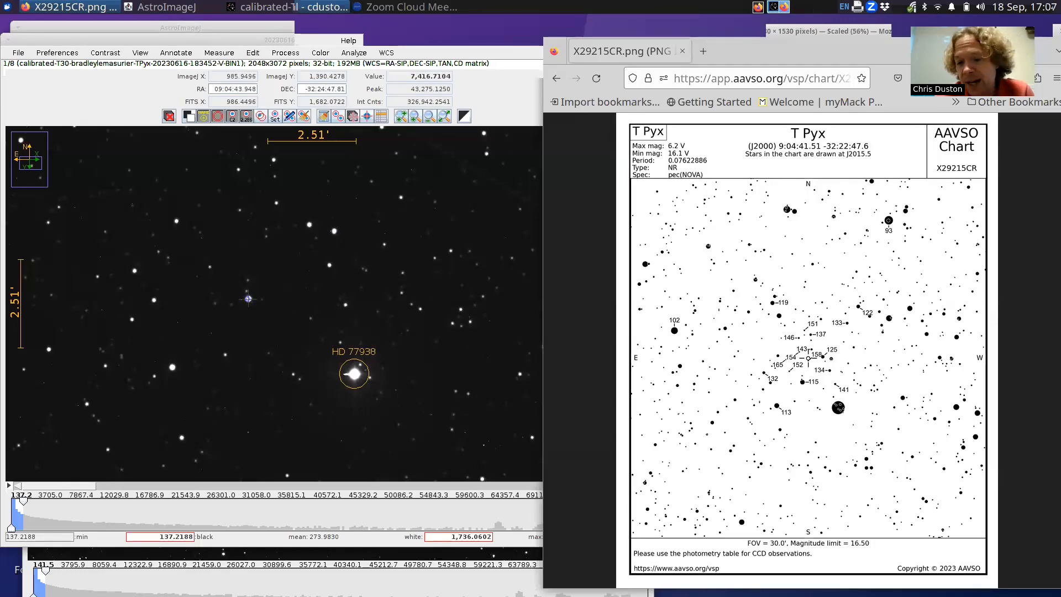
pyautogui.moveTo(264, 281)
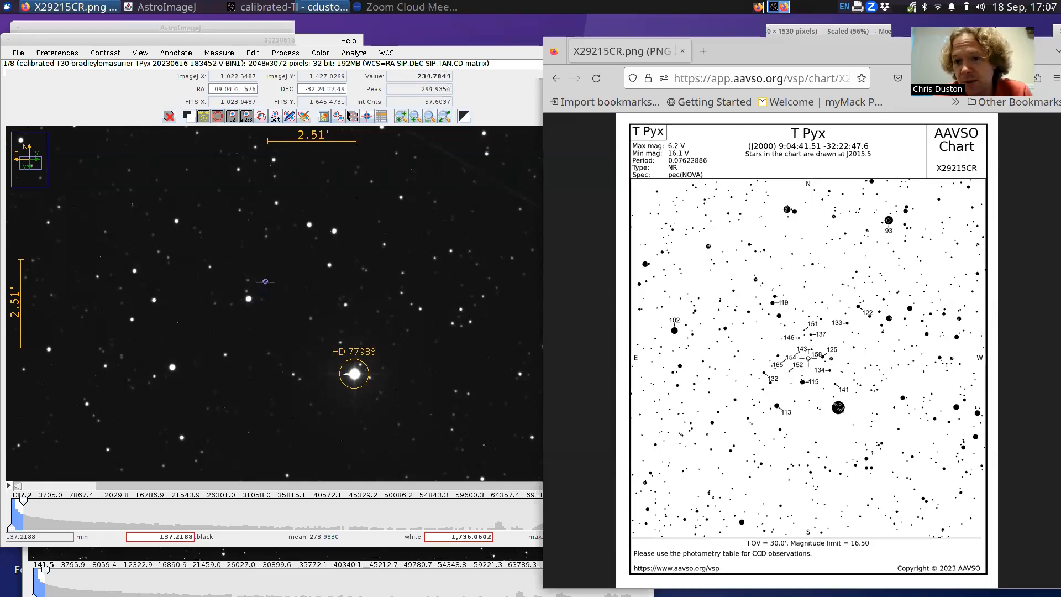
pyautogui.moveTo(369, 294)
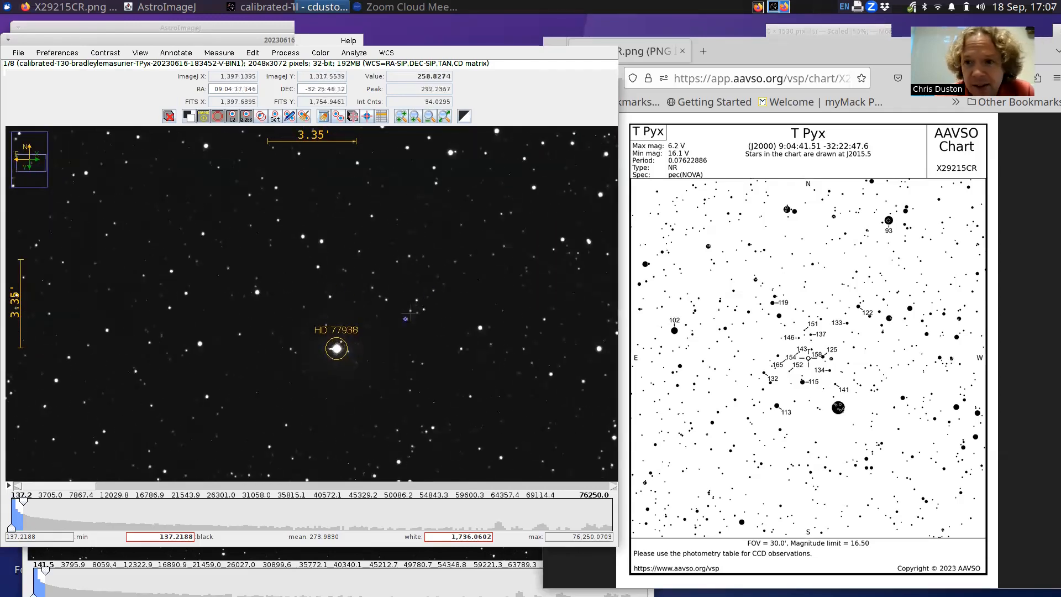
pyautogui.moveTo(367, 283)
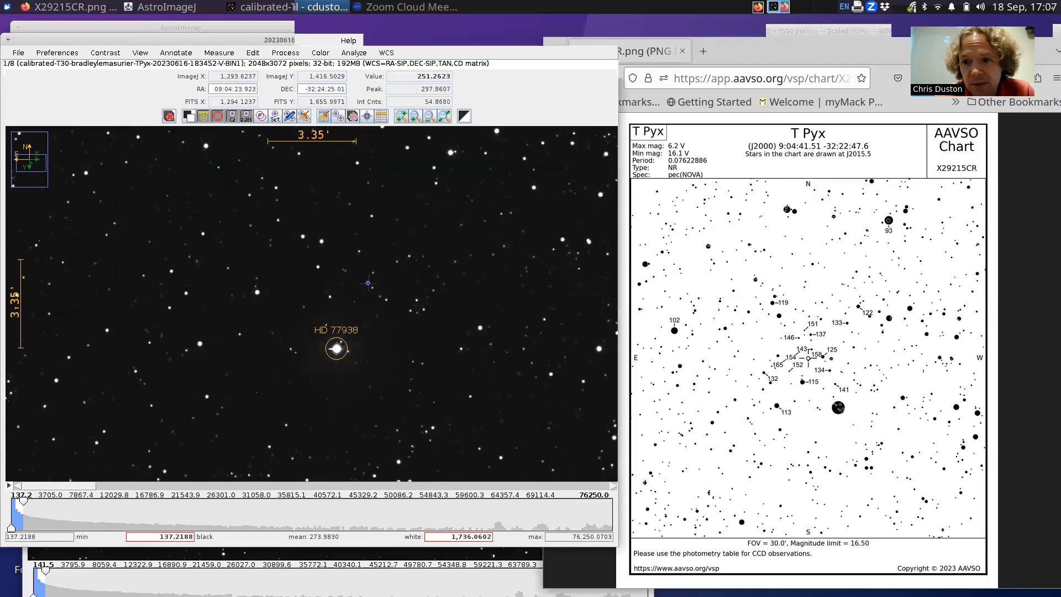
pyautogui.moveTo(334, 269)
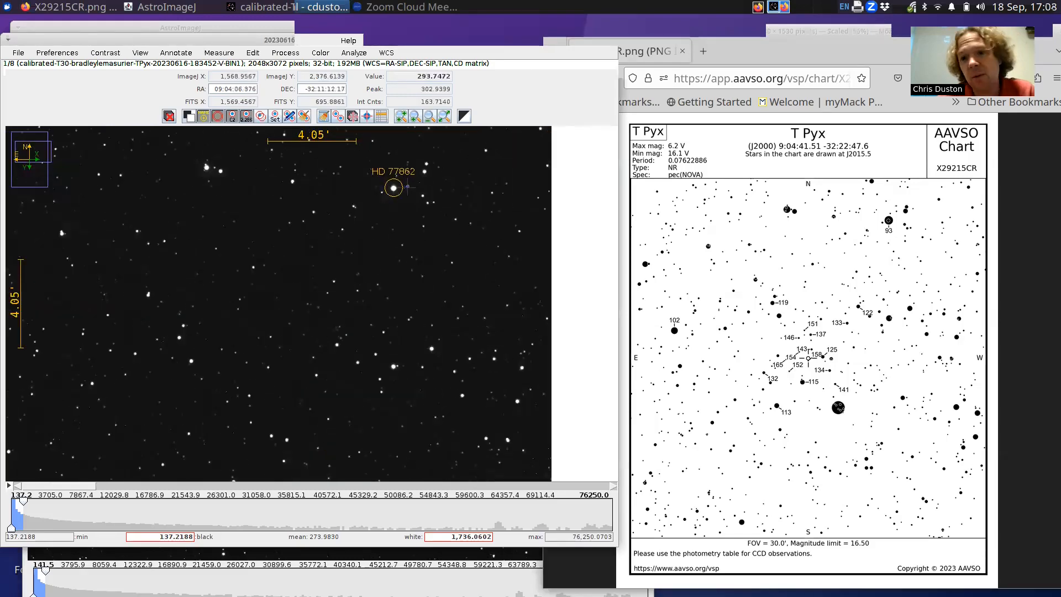
pyautogui.moveTo(877, 218)
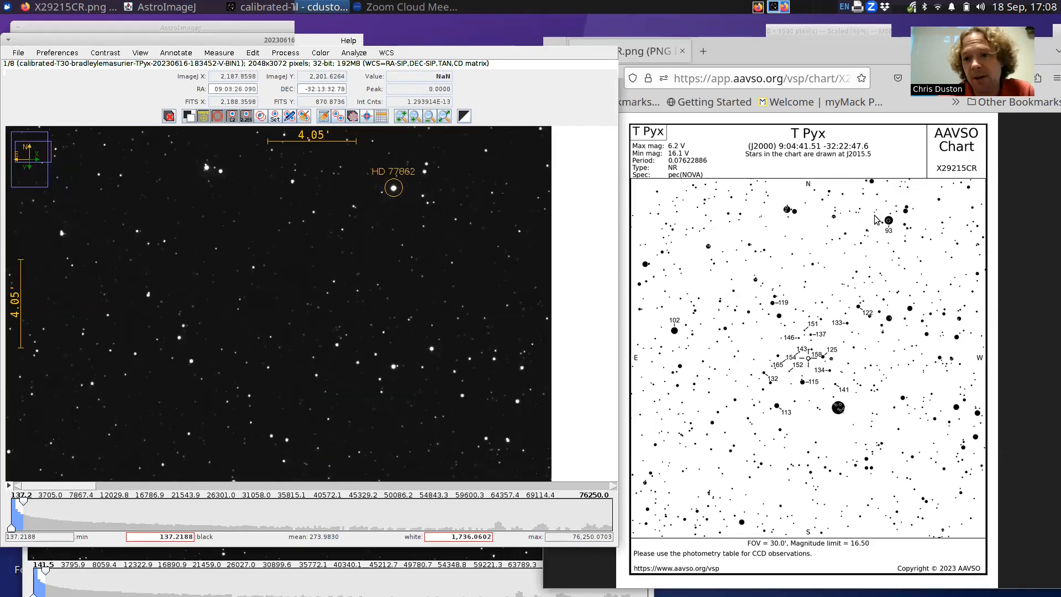
pyautogui.moveTo(313, 357)
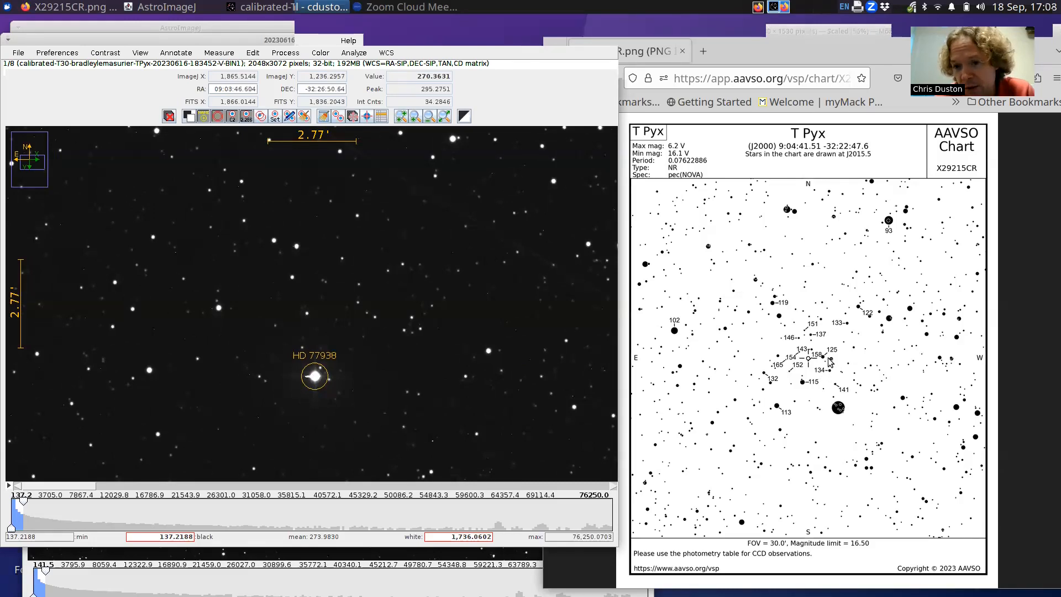
pyautogui.moveTo(300, 284)
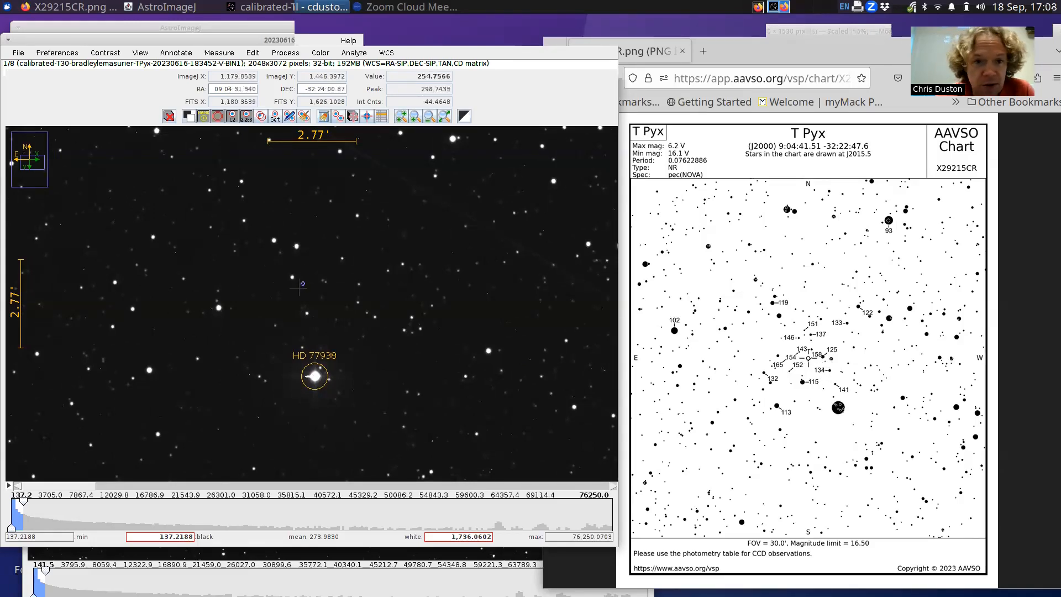
pyautogui.moveTo(234, 246)
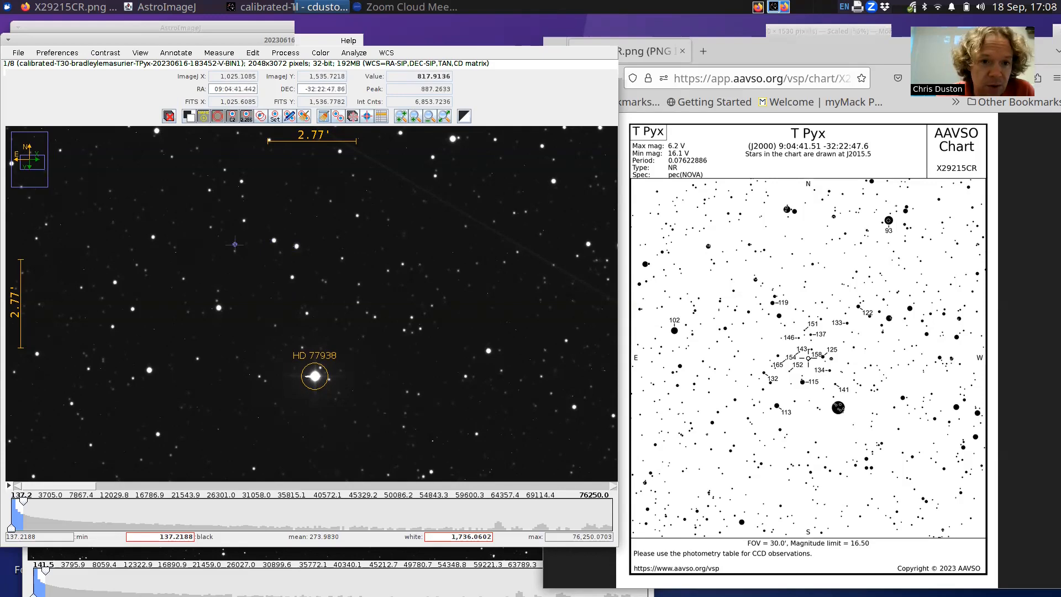
pyautogui.moveTo(234, 247)
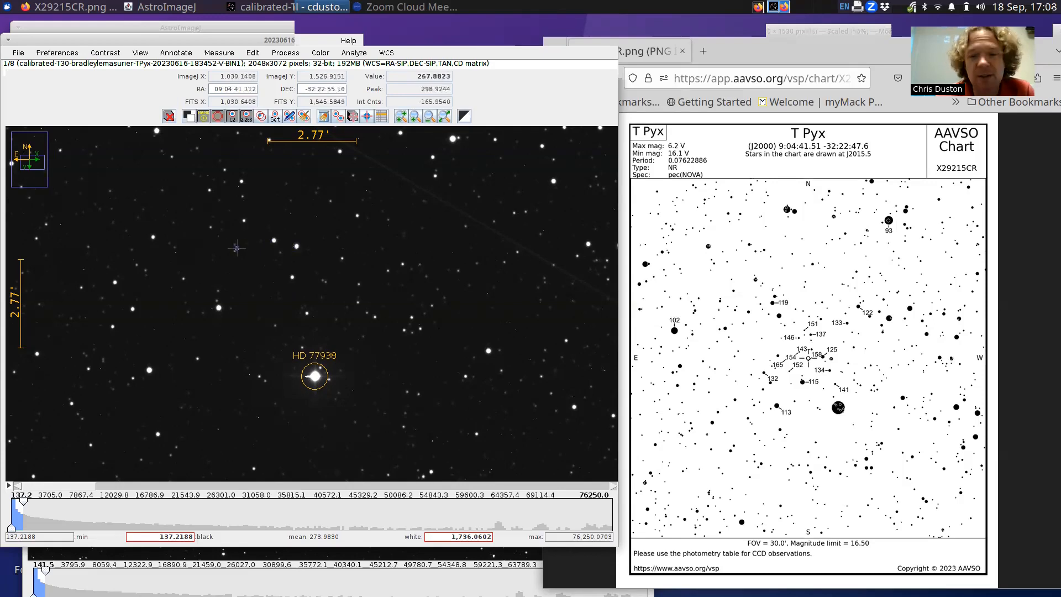
pyautogui.moveTo(304, 252)
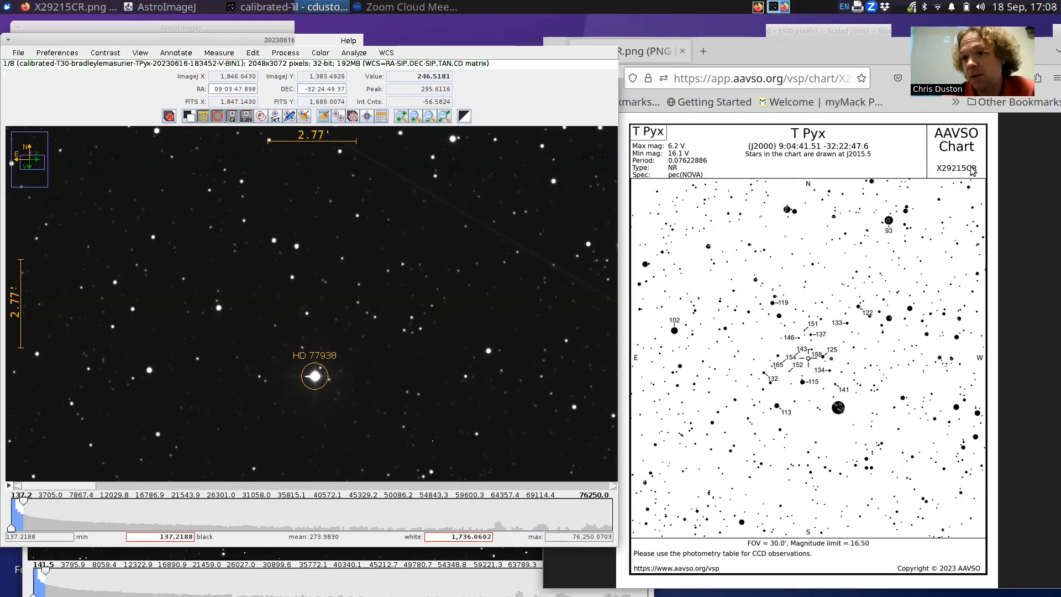
pyautogui.moveTo(954, 172)
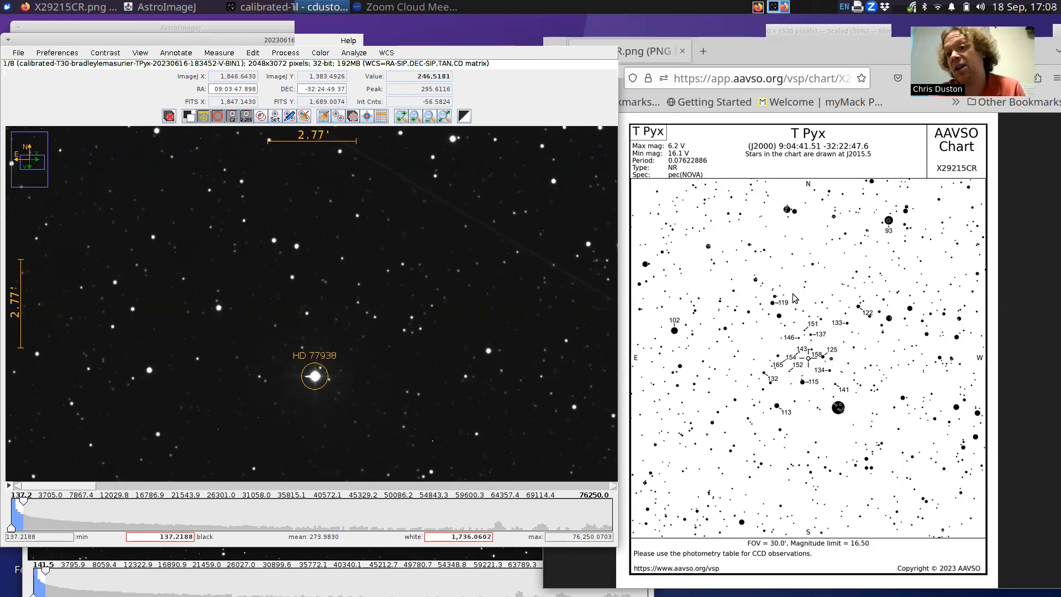
pyautogui.moveTo(756, 100)
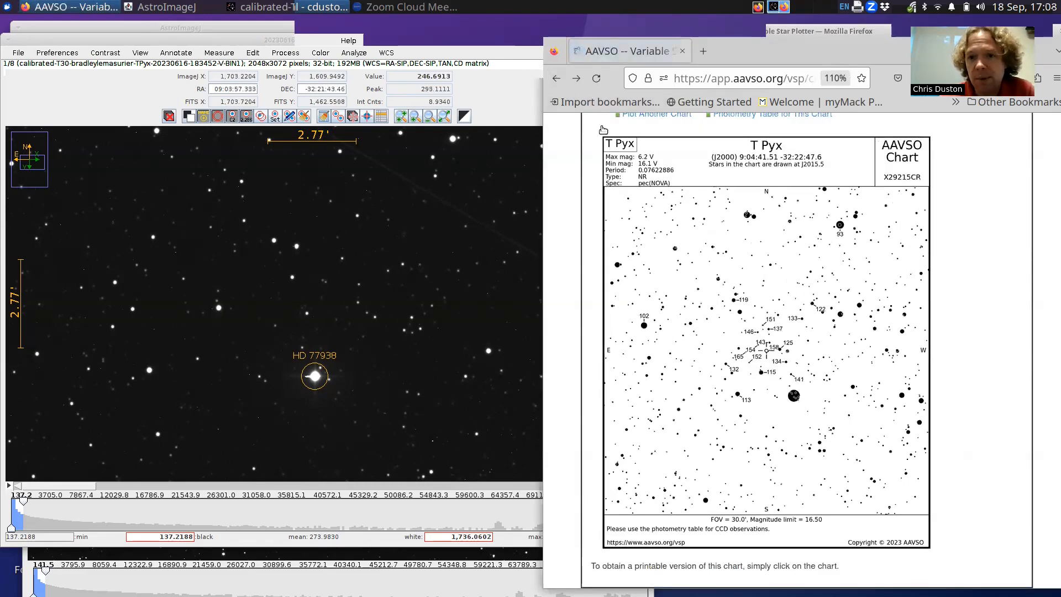
# Plot a new T Pyx chart at scale F (18.5 arcmin), producing chart X29215DN
pyautogui.click(556, 77)
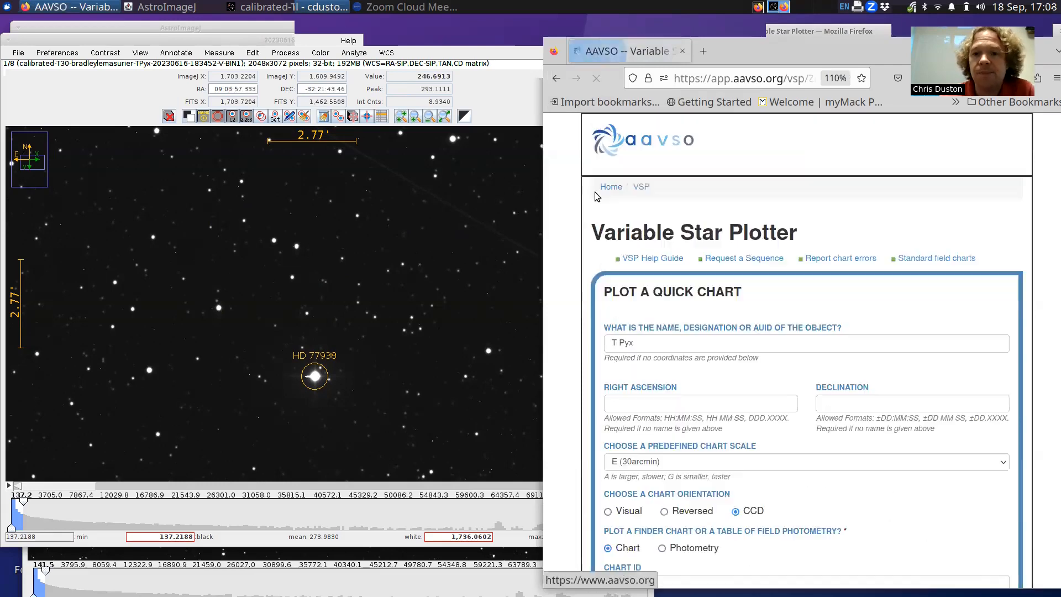
pyautogui.click(804, 315)
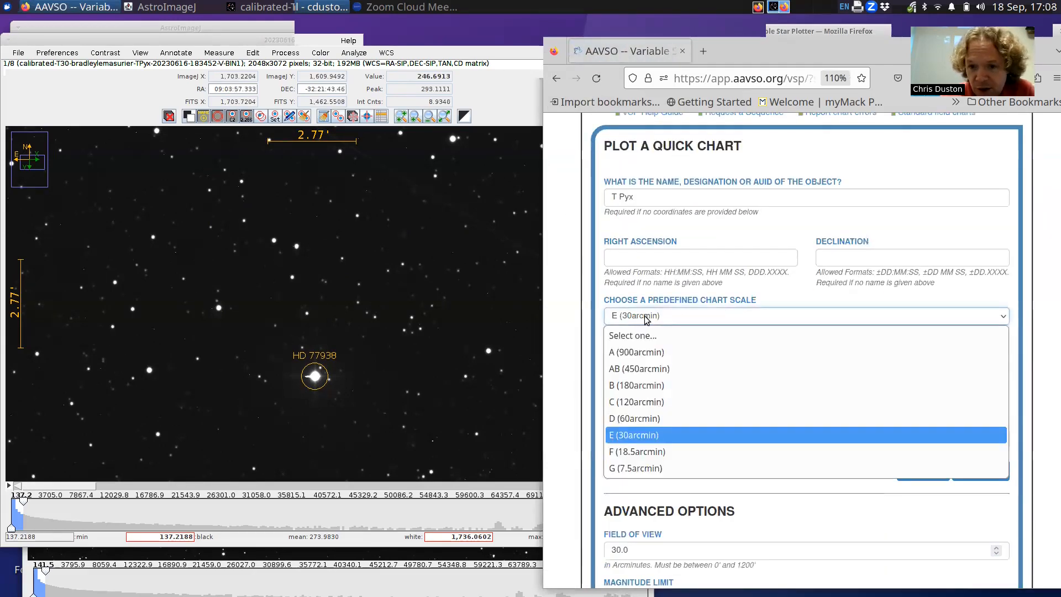
pyautogui.click(636, 451)
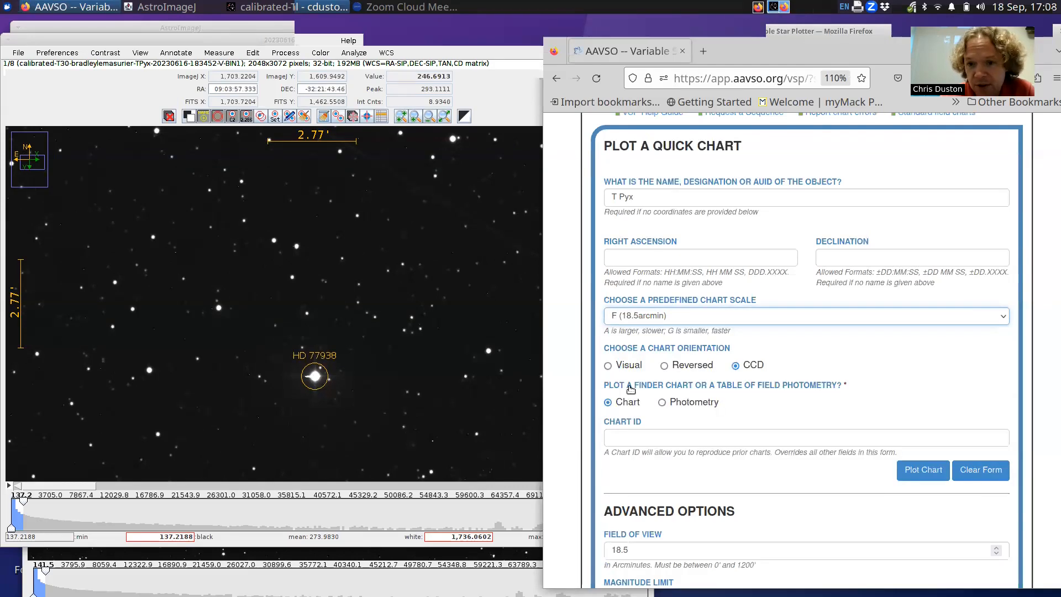
pyautogui.click(922, 470)
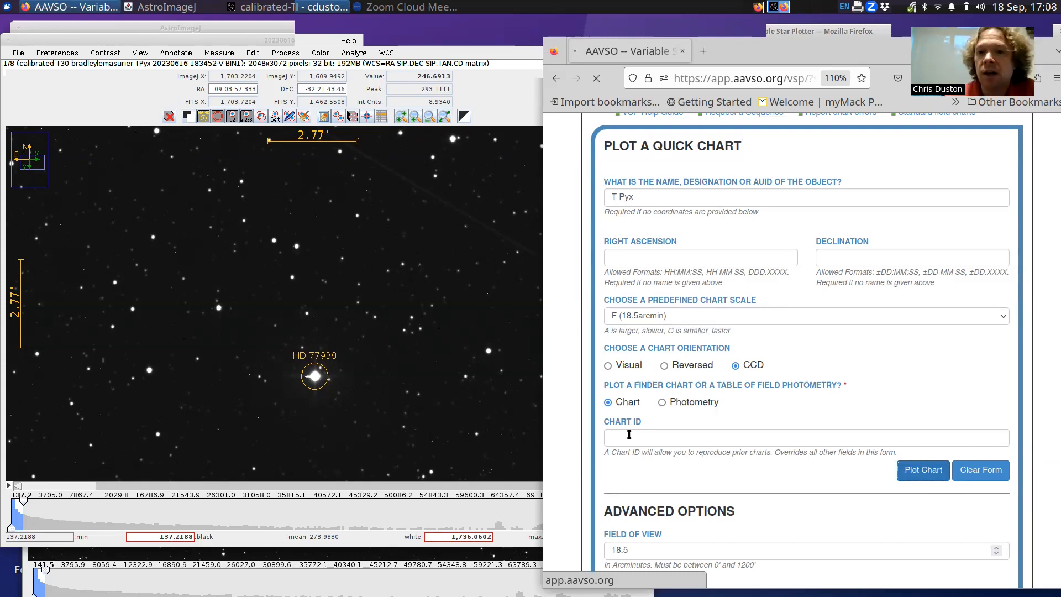
pyautogui.moveTo(567, 309)
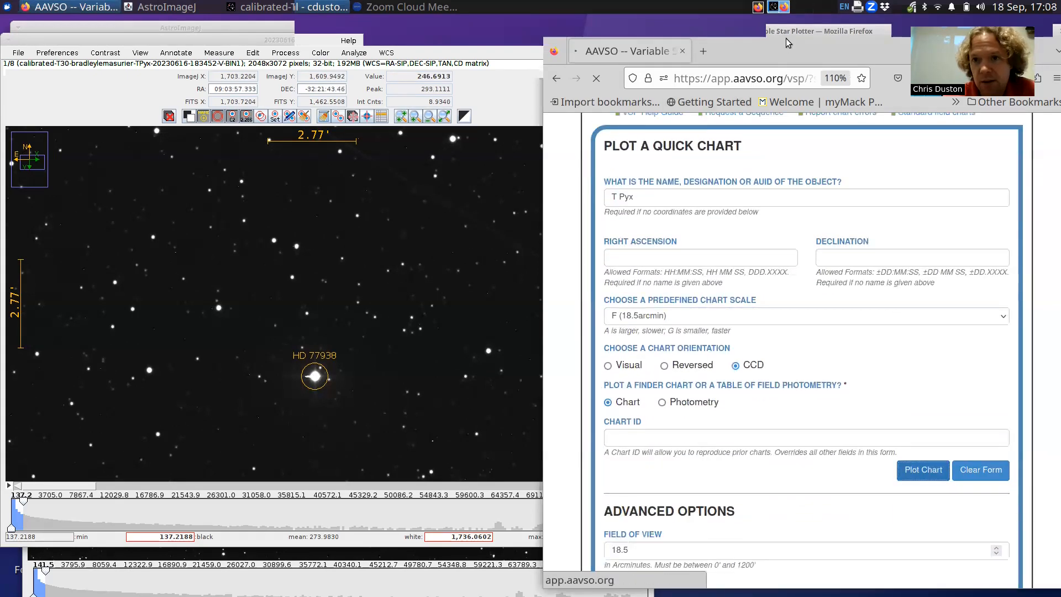
pyautogui.click(921, 470)
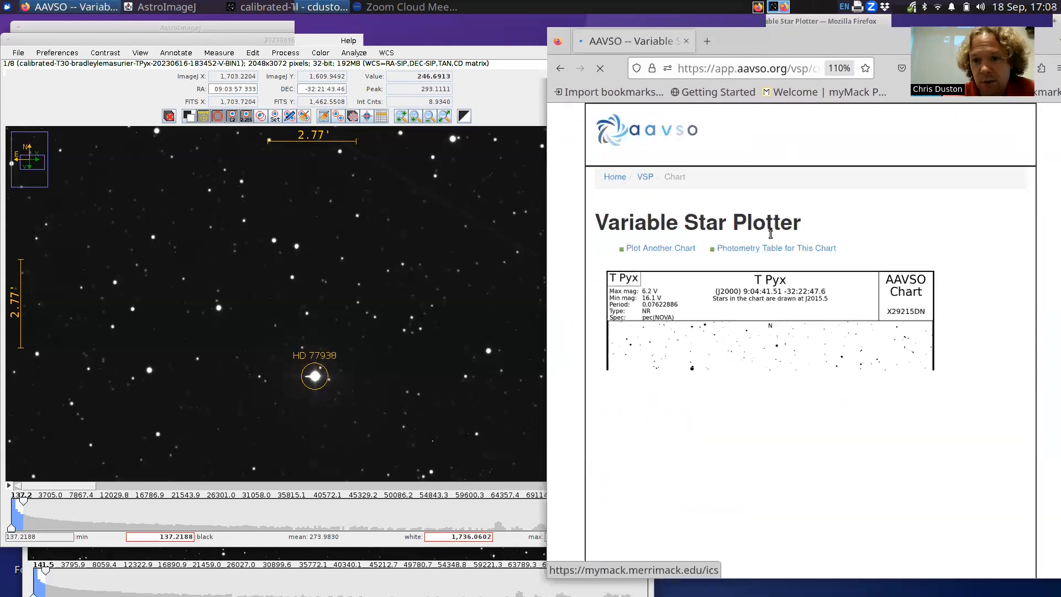
pyautogui.scroll(-3)
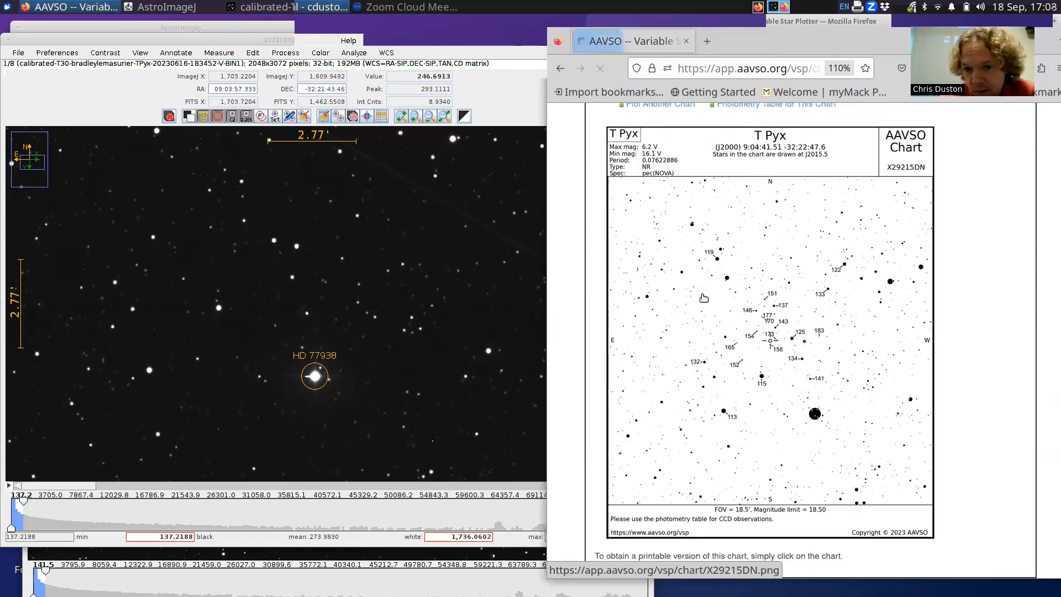
pyautogui.moveTo(800, 435)
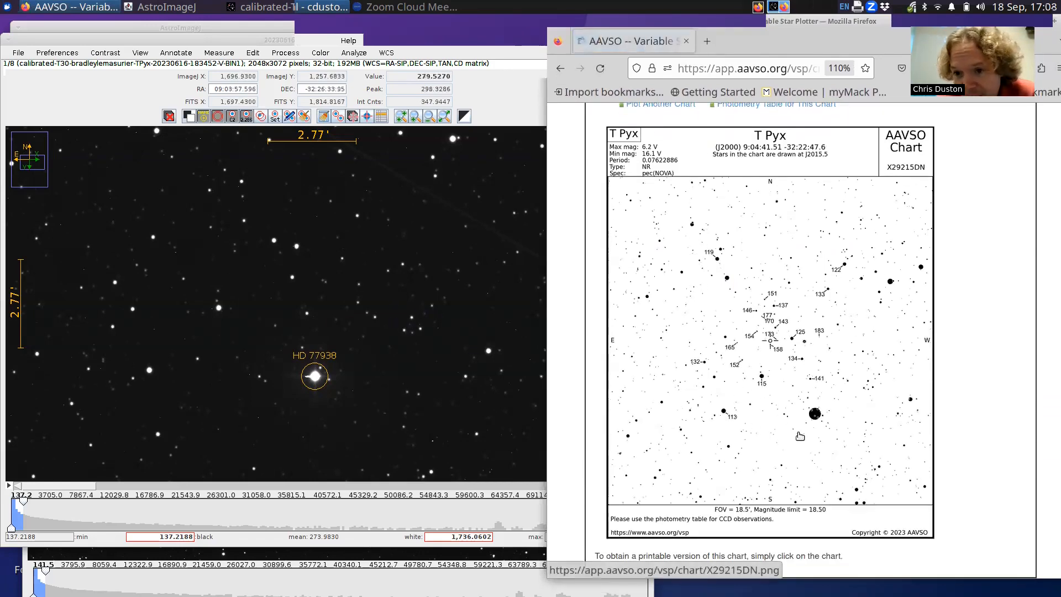
pyautogui.moveTo(820, 424)
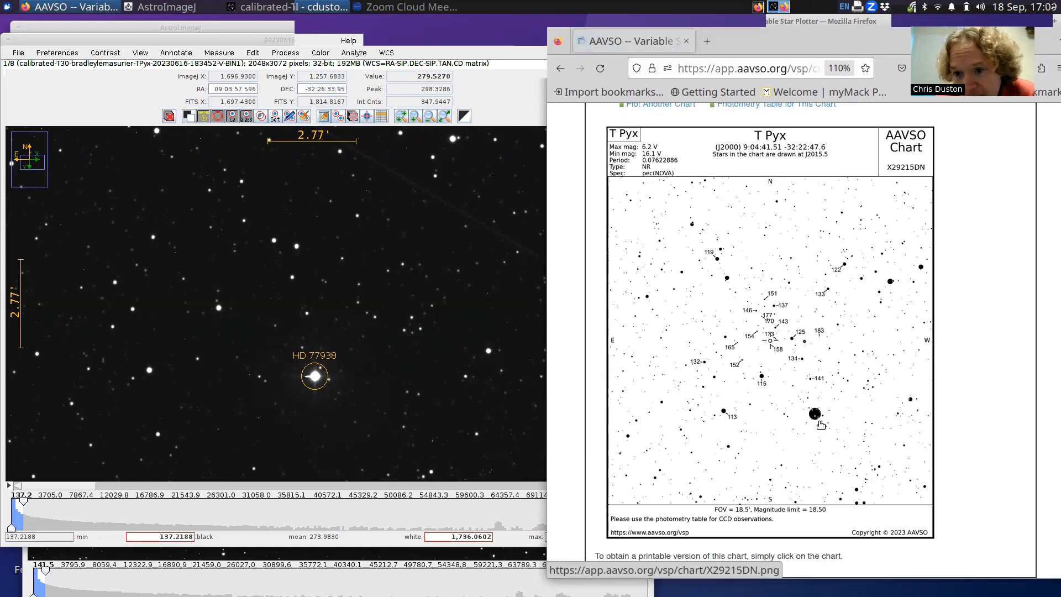
pyautogui.moveTo(812, 382)
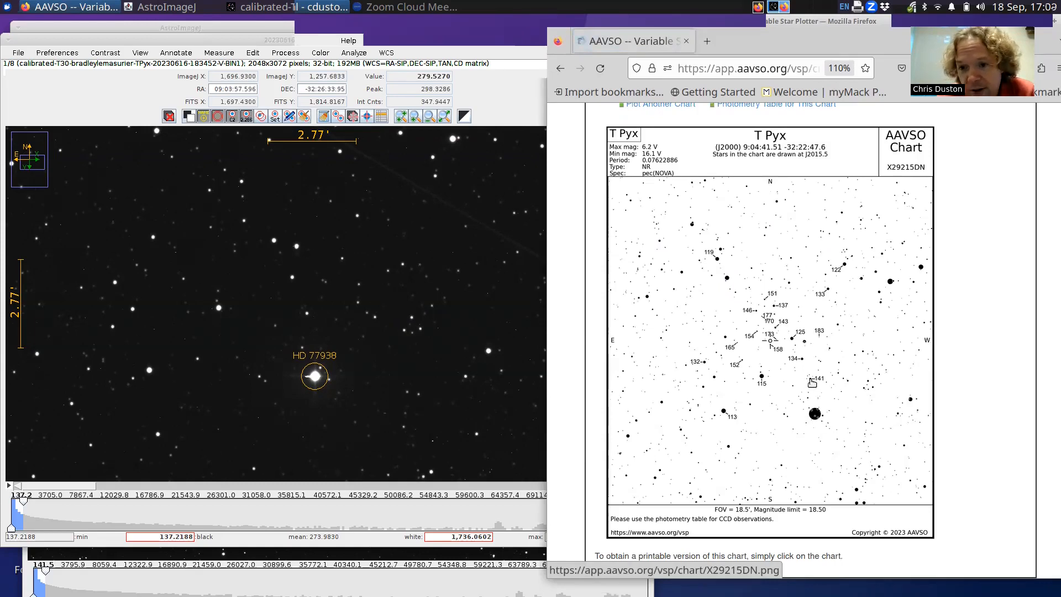
pyautogui.moveTo(809, 343)
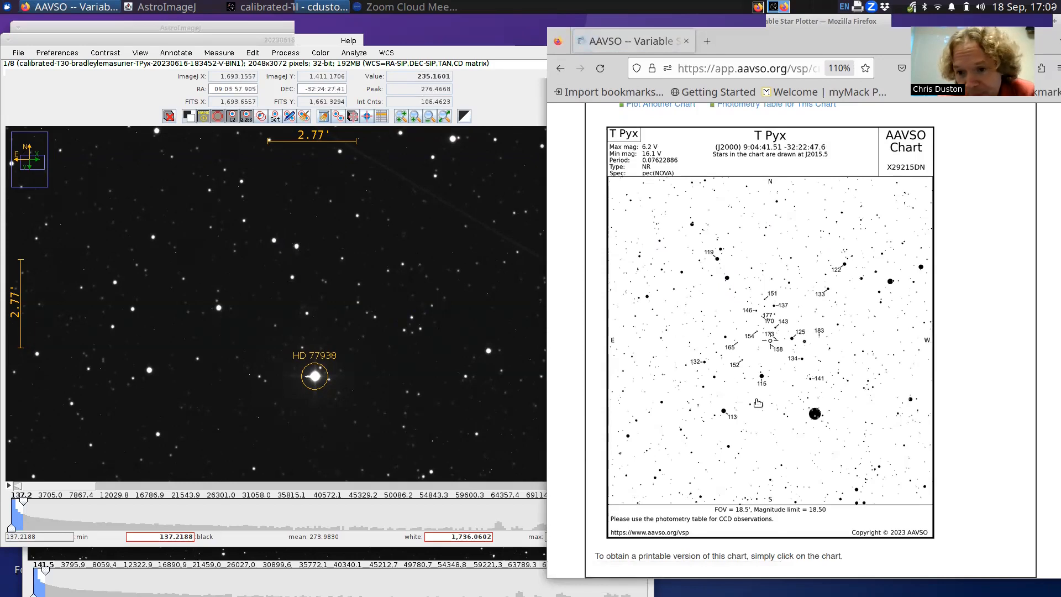
pyautogui.moveTo(767, 382)
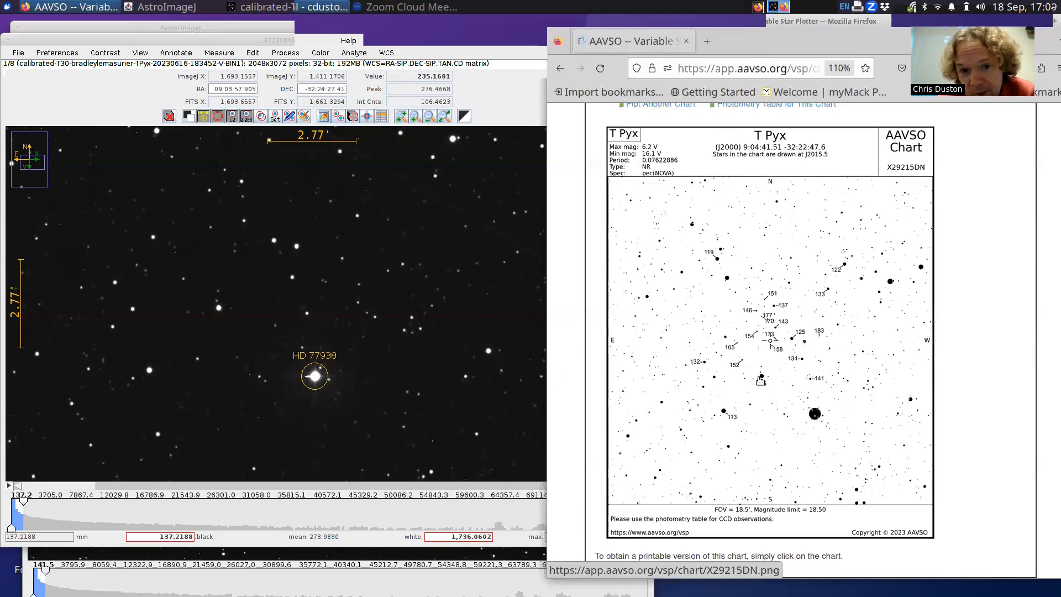
pyautogui.moveTo(218, 306)
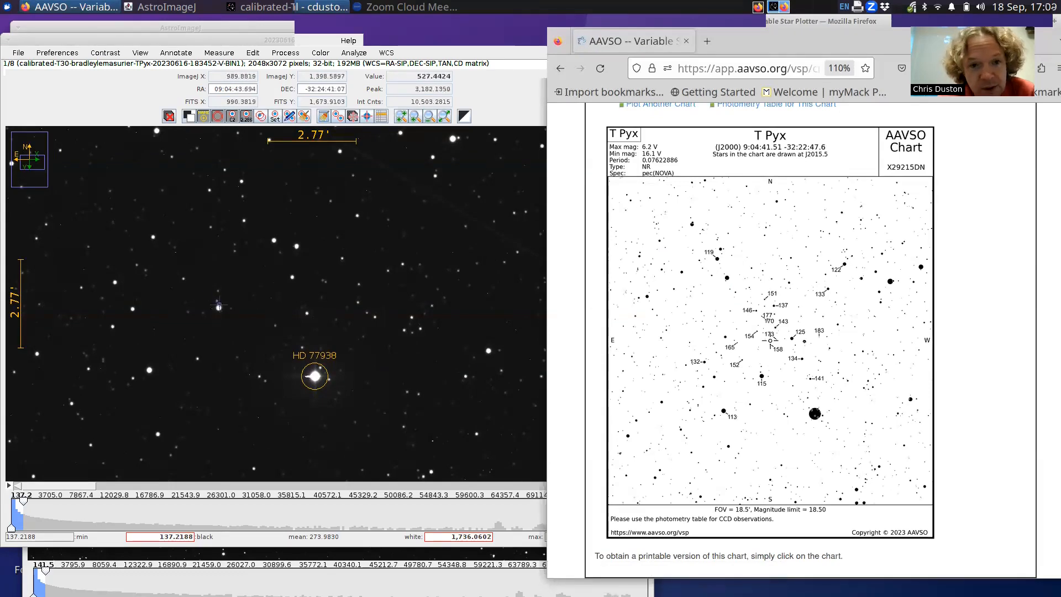
pyautogui.moveTo(797, 402)
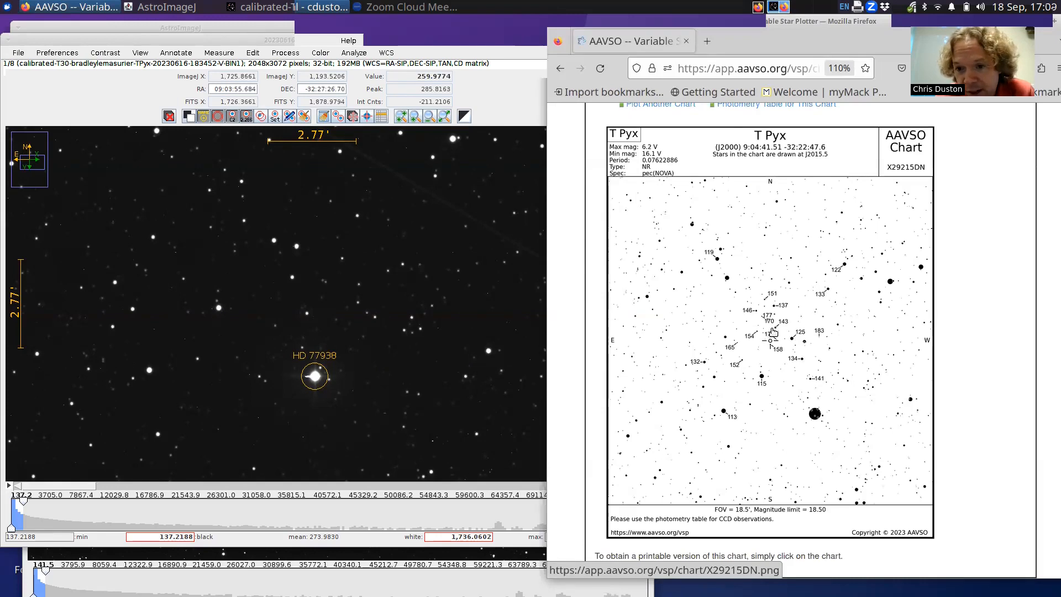
pyautogui.moveTo(243, 221)
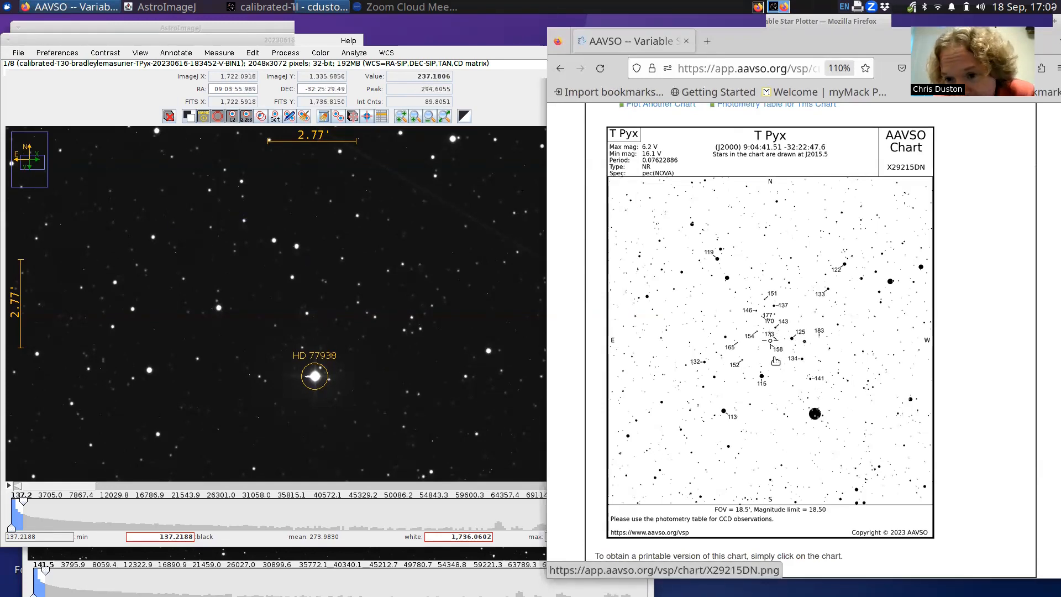
pyautogui.moveTo(770, 350)
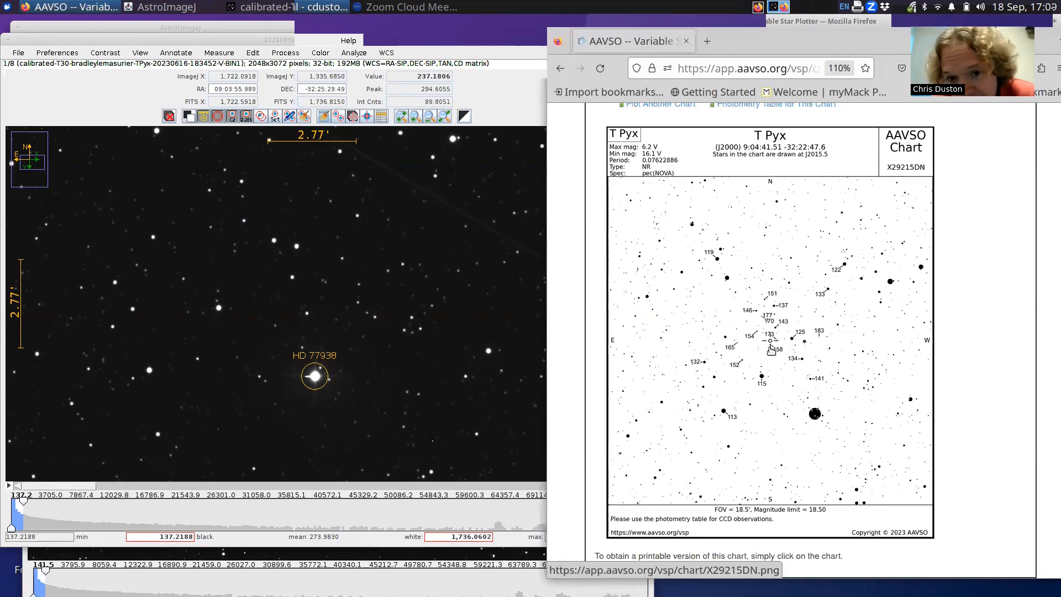
pyautogui.moveTo(255, 252)
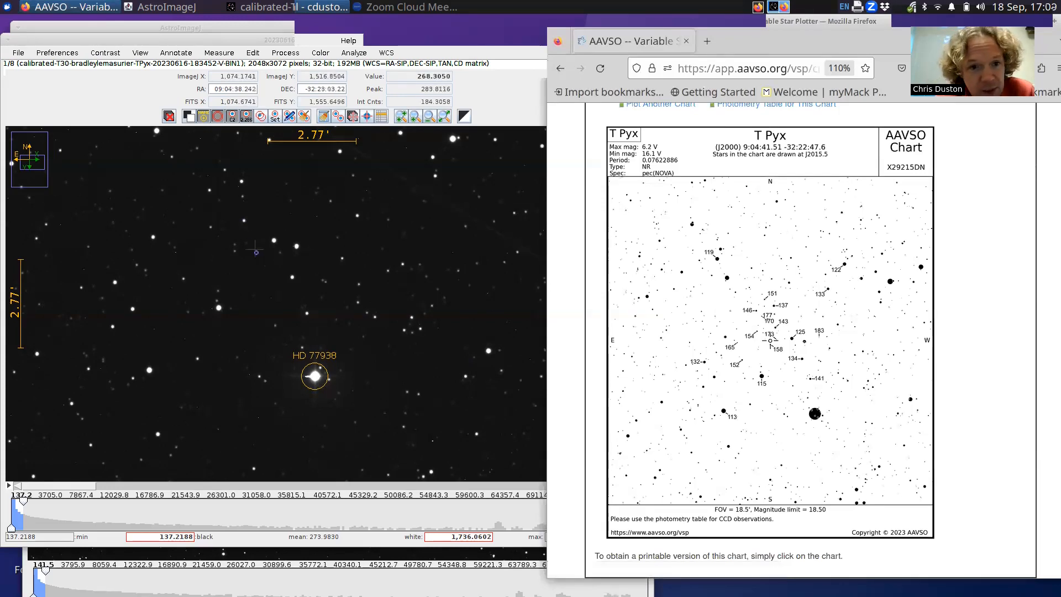
pyautogui.moveTo(233, 252)
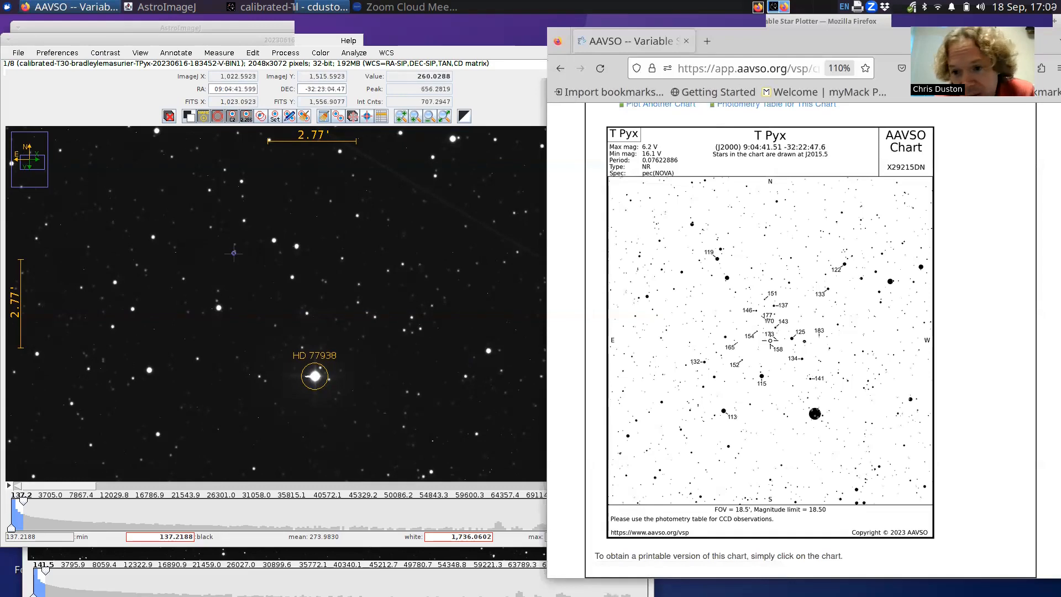
pyautogui.moveTo(771, 345)
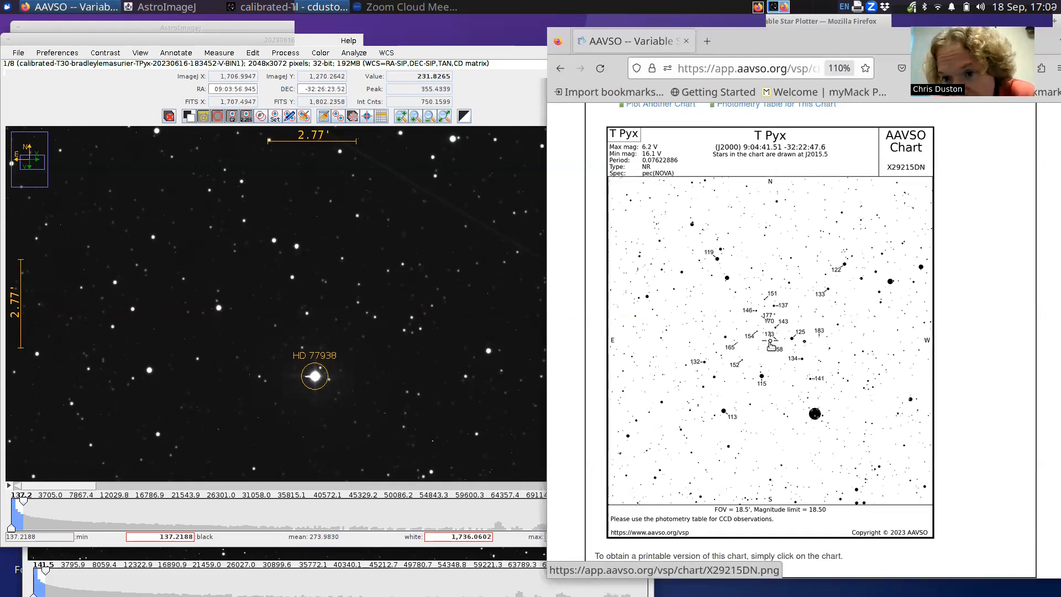
pyautogui.moveTo(279, 248)
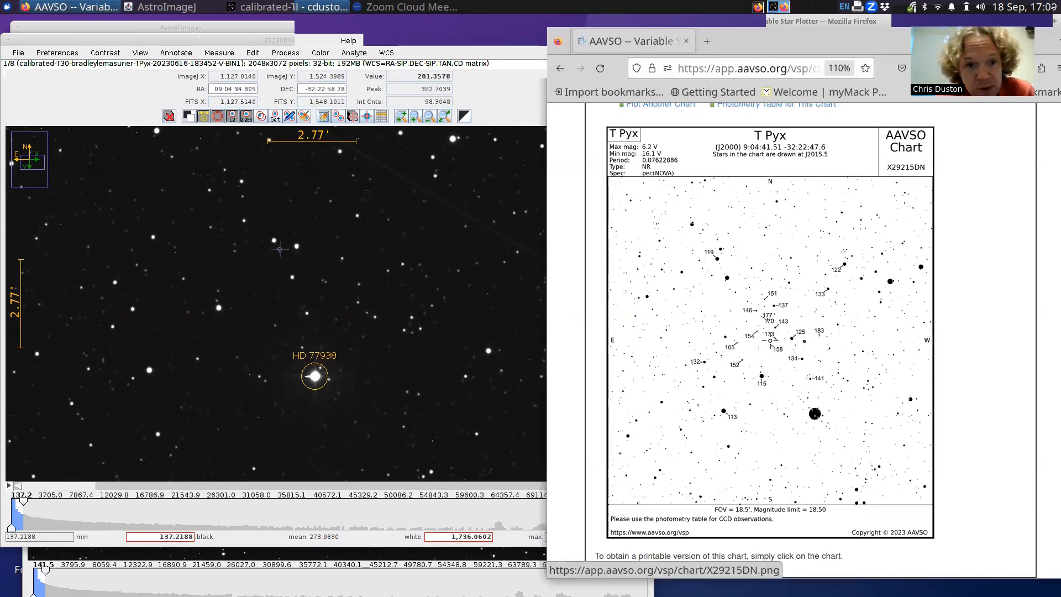
pyautogui.moveTo(233, 242)
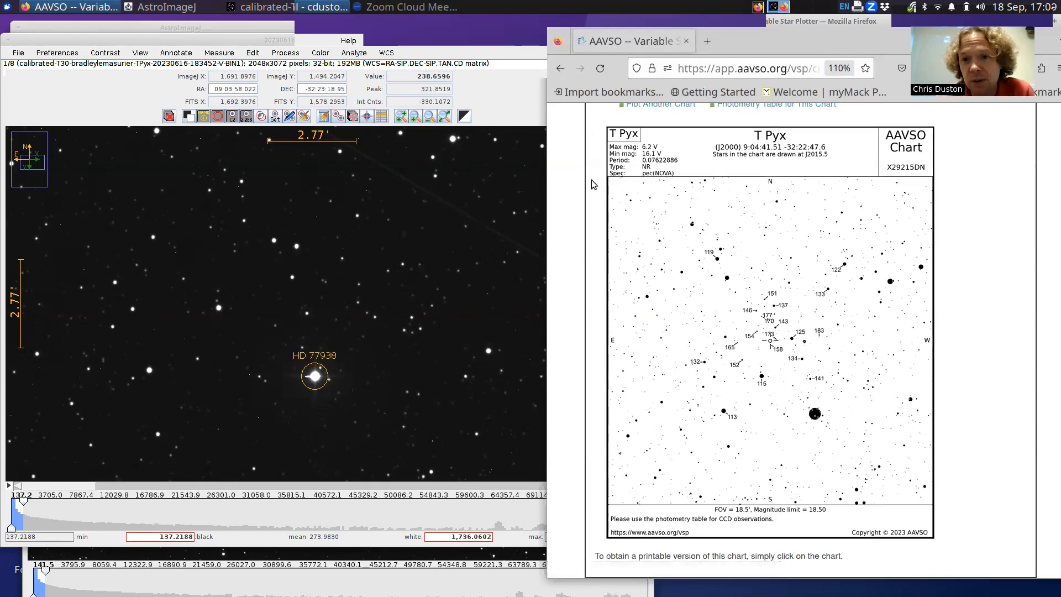
# Plot the T Pyx chart at scale G (7.5 arcmin) with CCD orientation, producing X29215DR
pyautogui.click(559, 67)
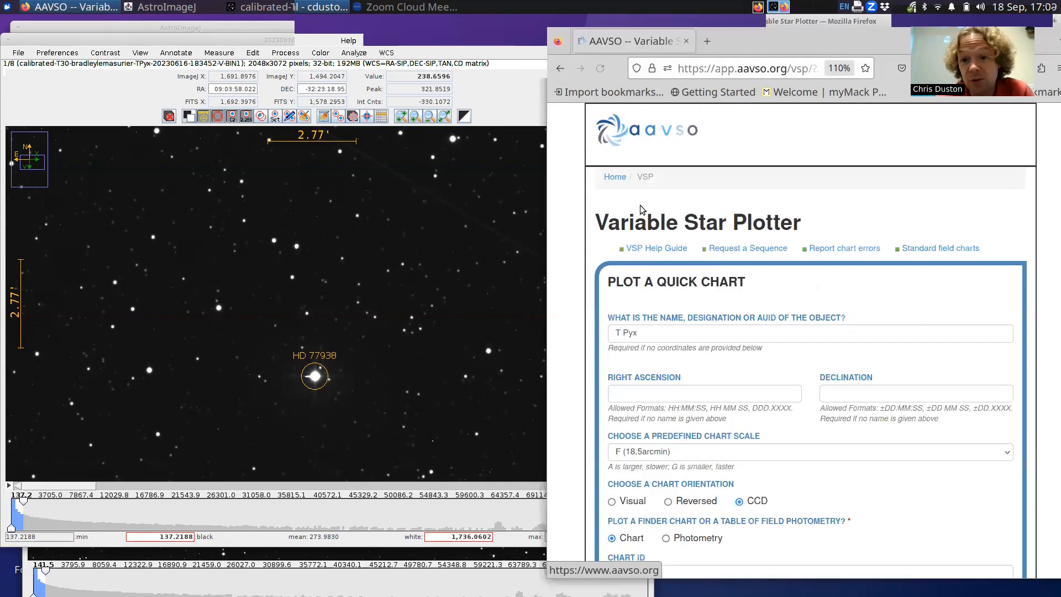
pyautogui.scroll(-3)
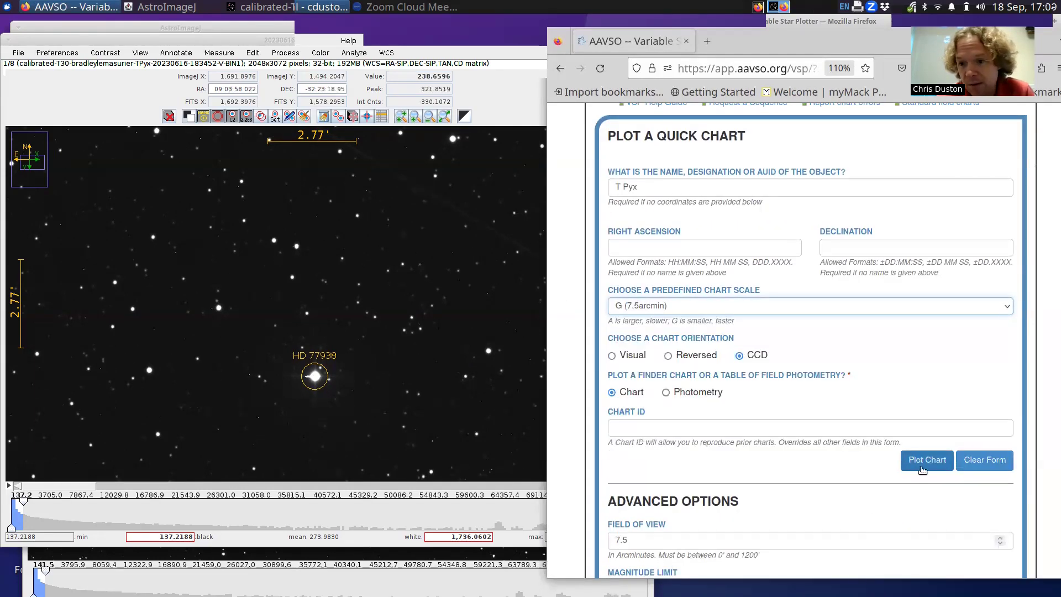
pyautogui.click(927, 460)
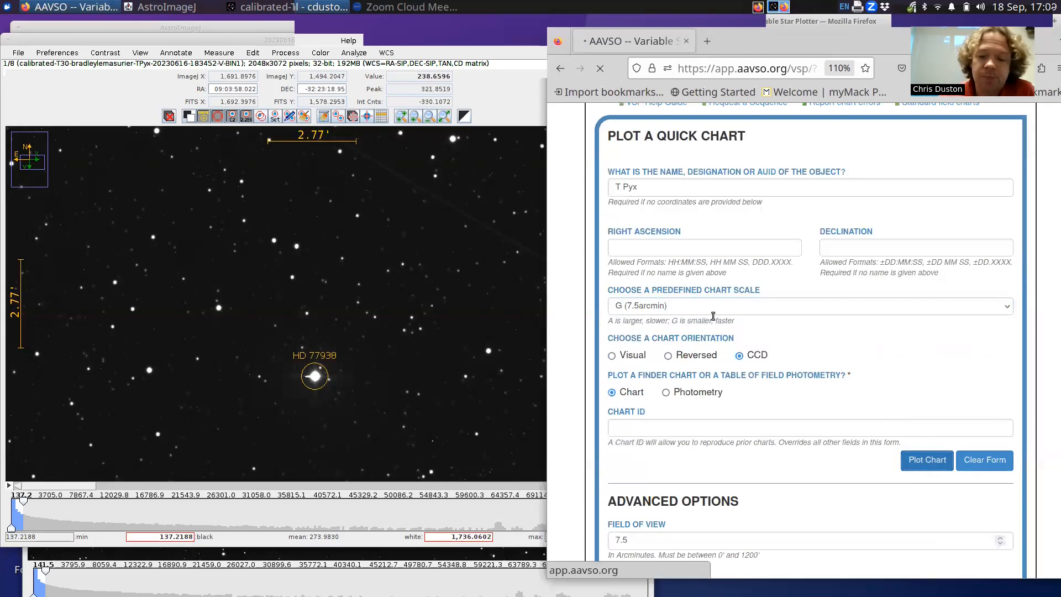
pyautogui.moveTo(233, 249)
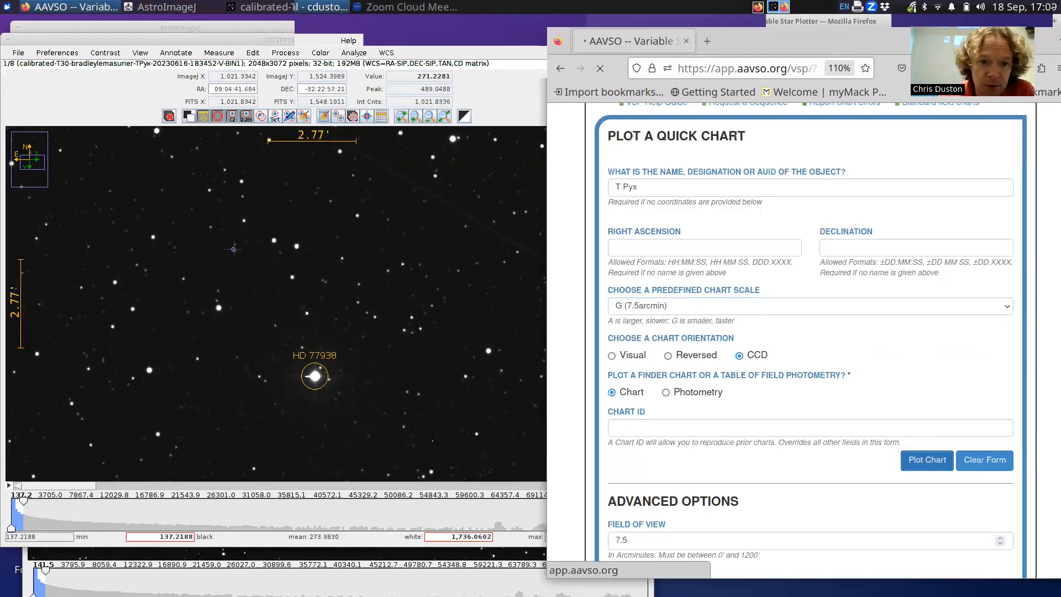
pyautogui.moveTo(283, 288)
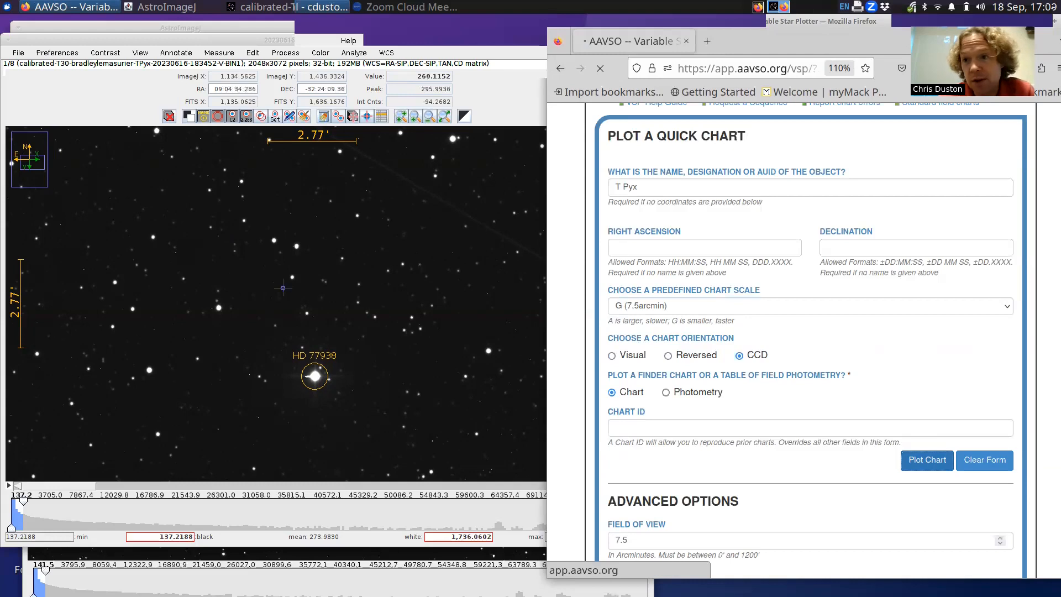
pyautogui.click(927, 460)
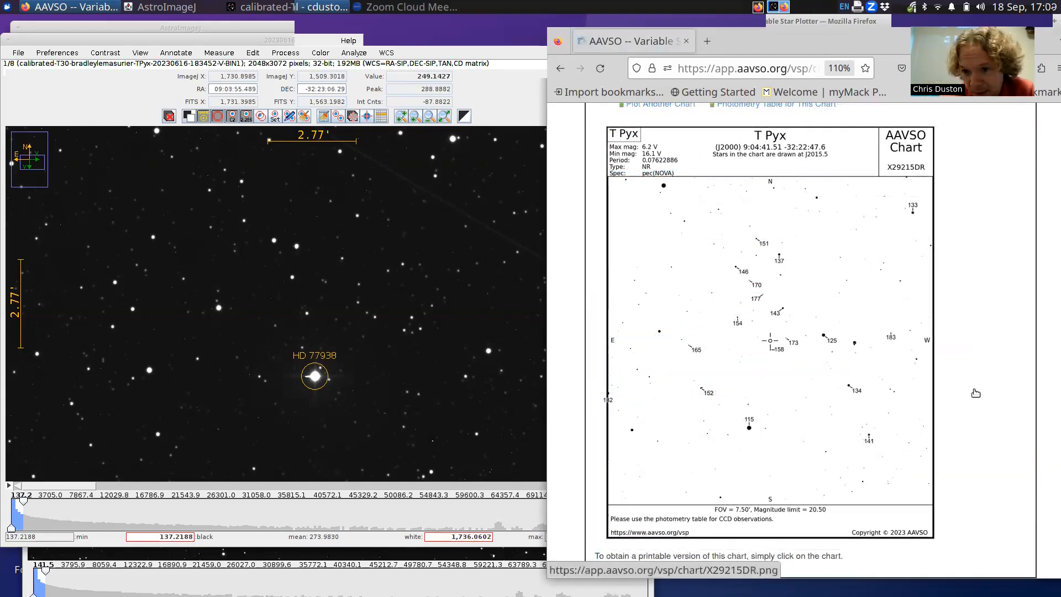
pyautogui.moveTo(275, 308)
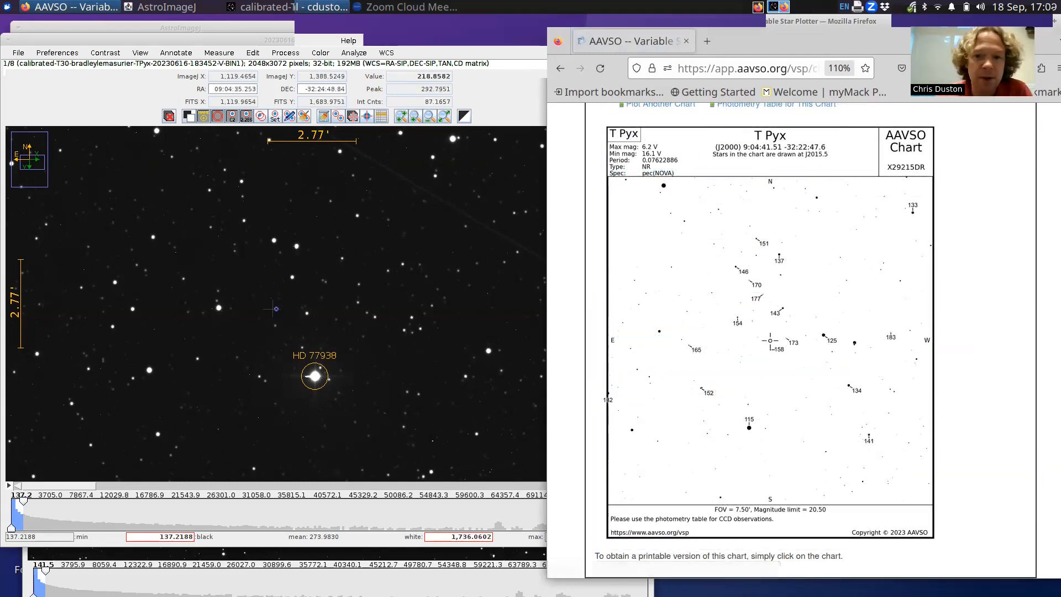
pyautogui.moveTo(873, 441)
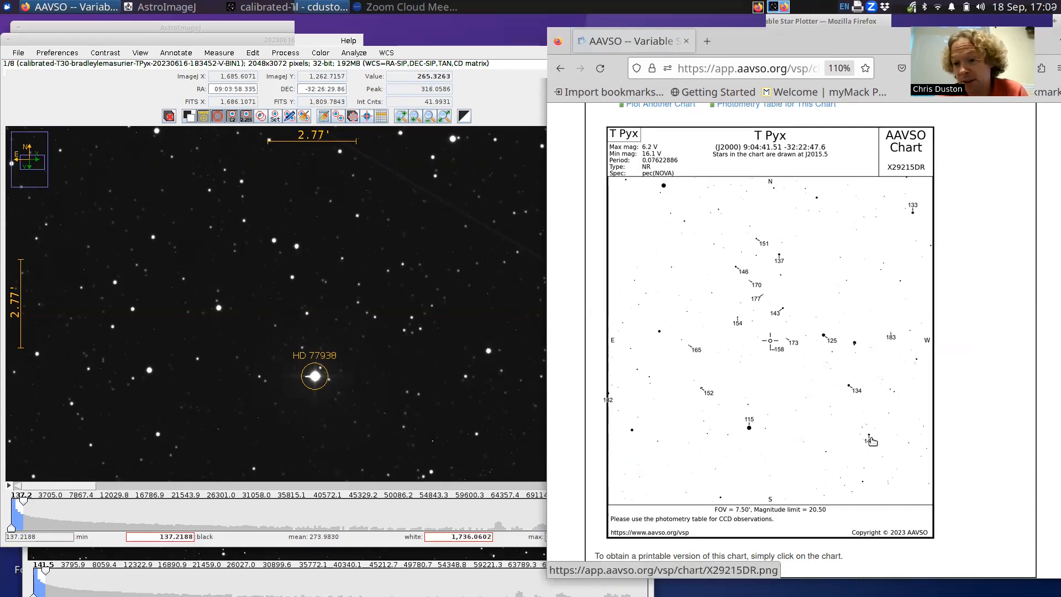
pyautogui.moveTo(824, 343)
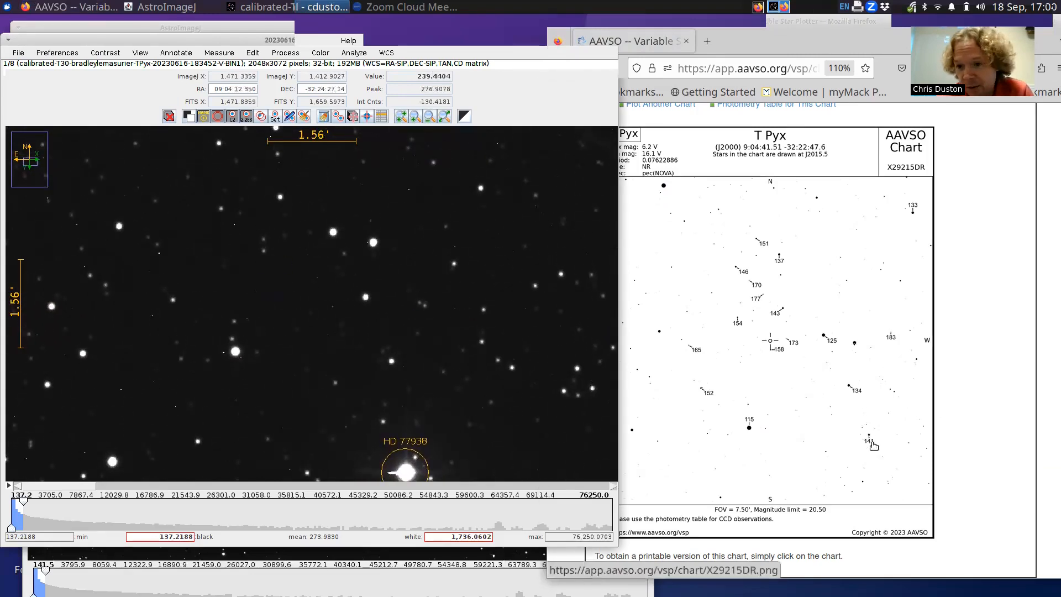
pyautogui.moveTo(787, 338)
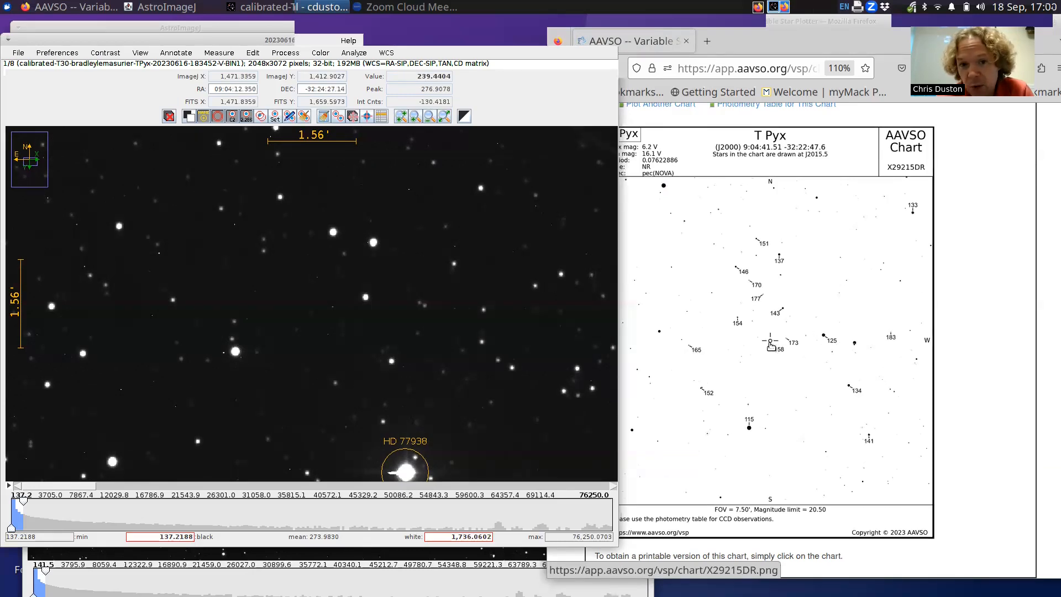
pyautogui.moveTo(264, 264)
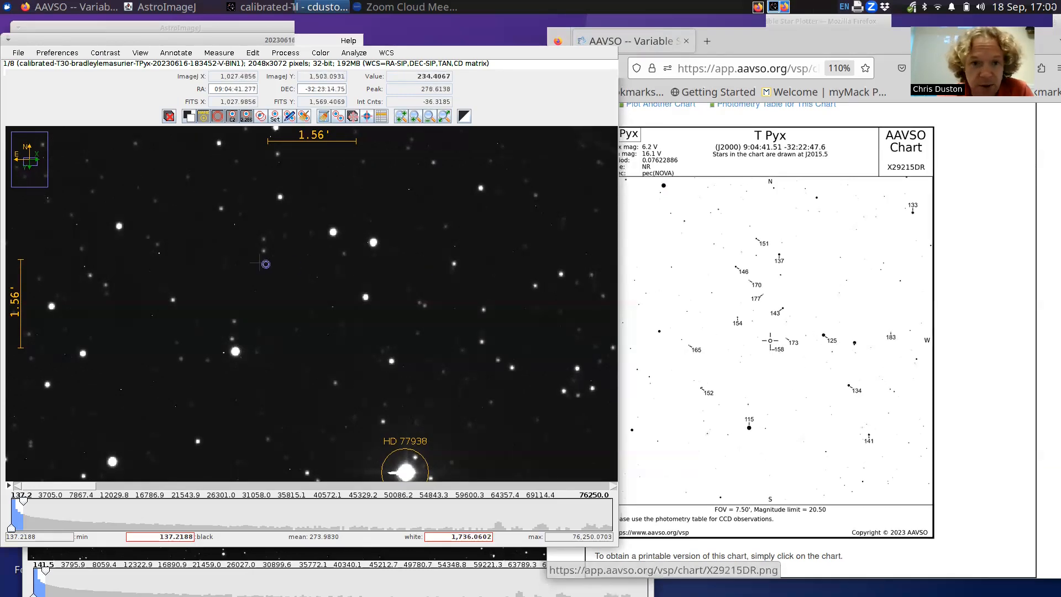
pyautogui.moveTo(281, 249)
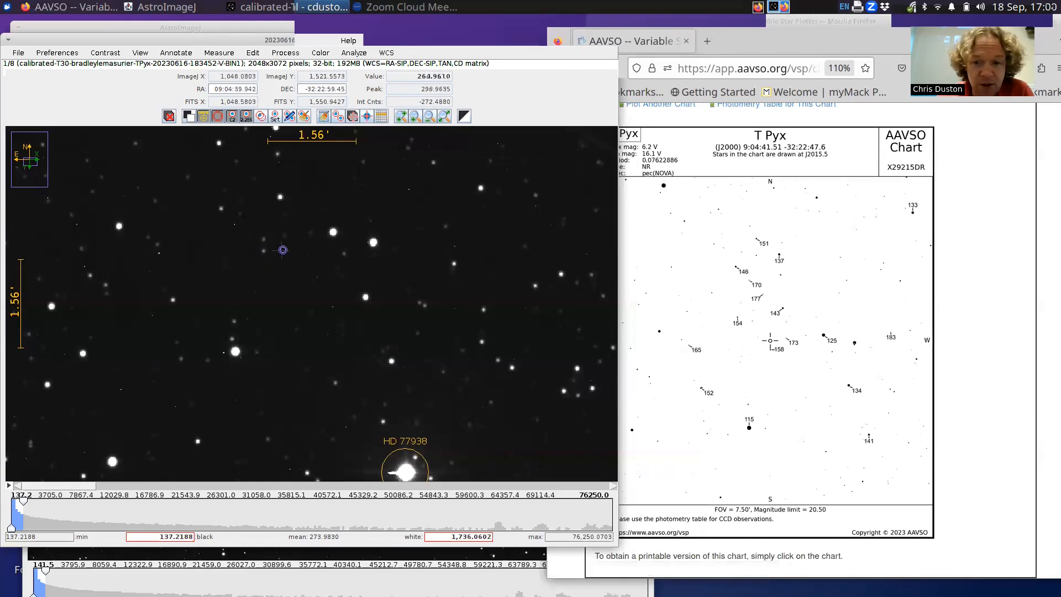
pyautogui.moveTo(794, 347)
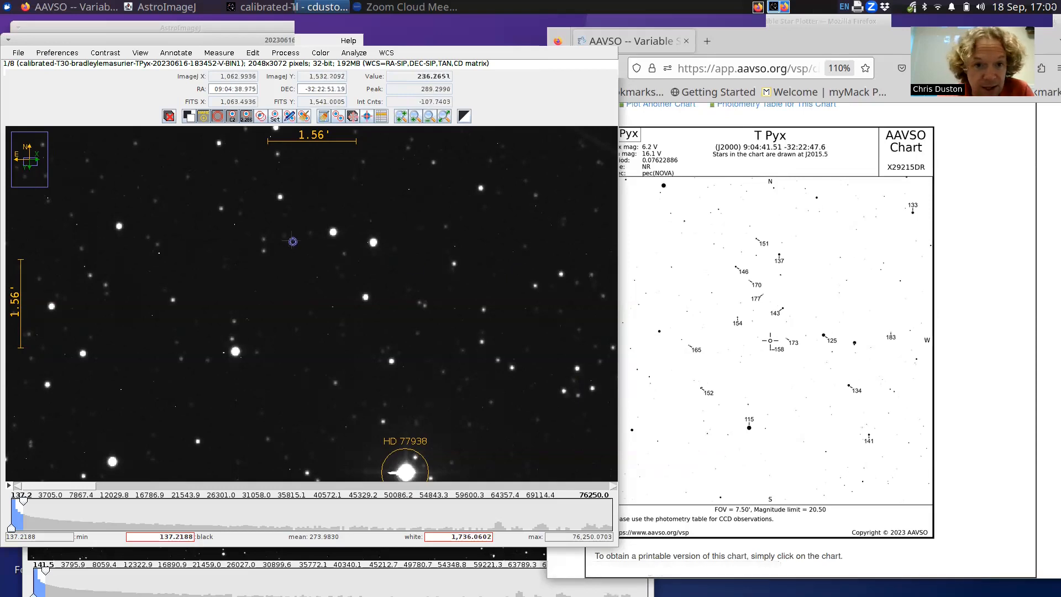
pyautogui.moveTo(282, 237)
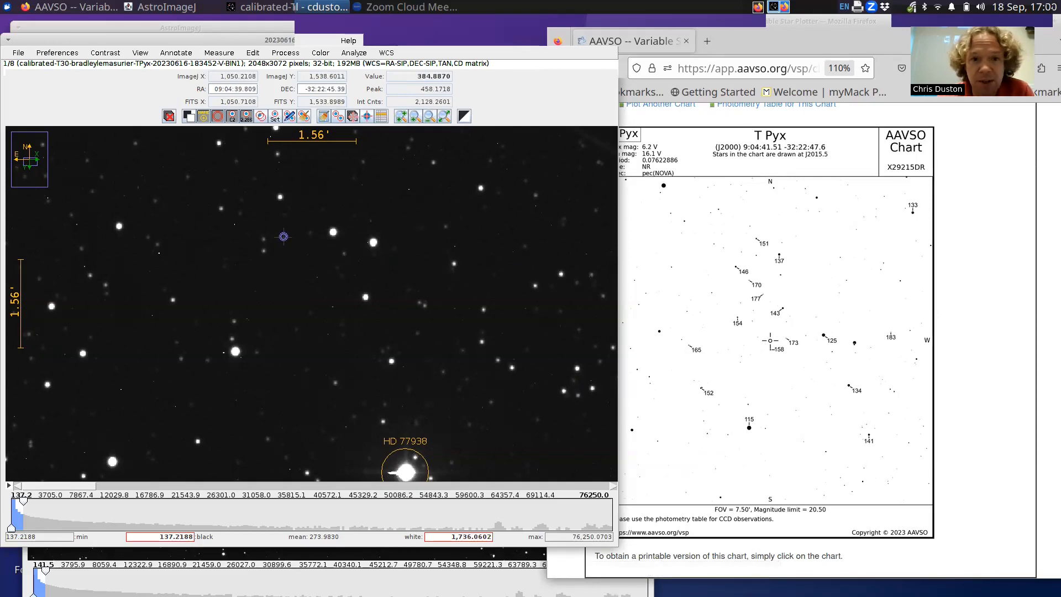
pyautogui.moveTo(263, 240)
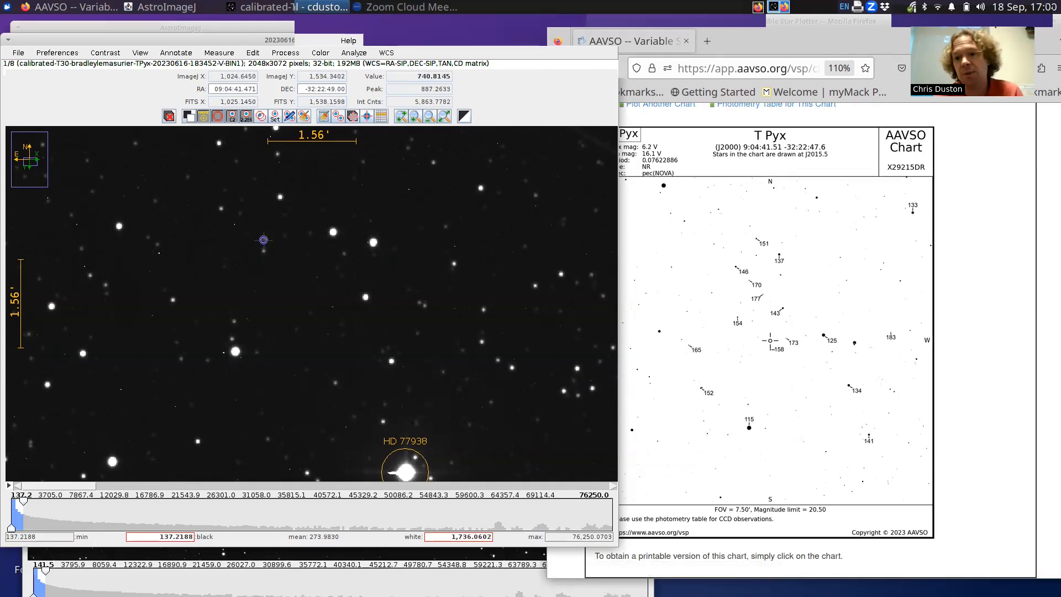
pyautogui.moveTo(724, 245)
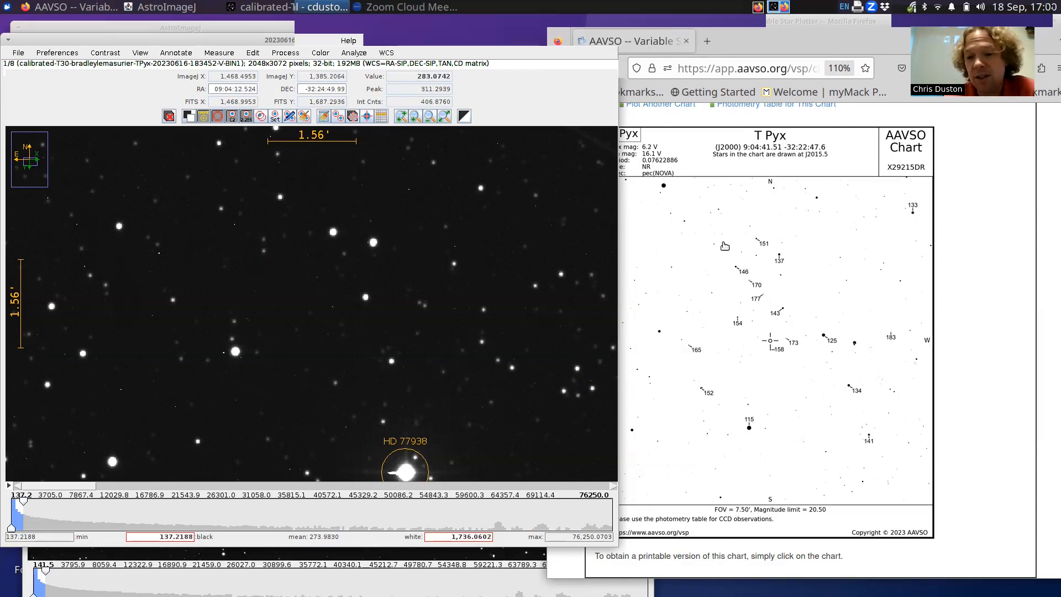
pyautogui.moveTo(751, 385)
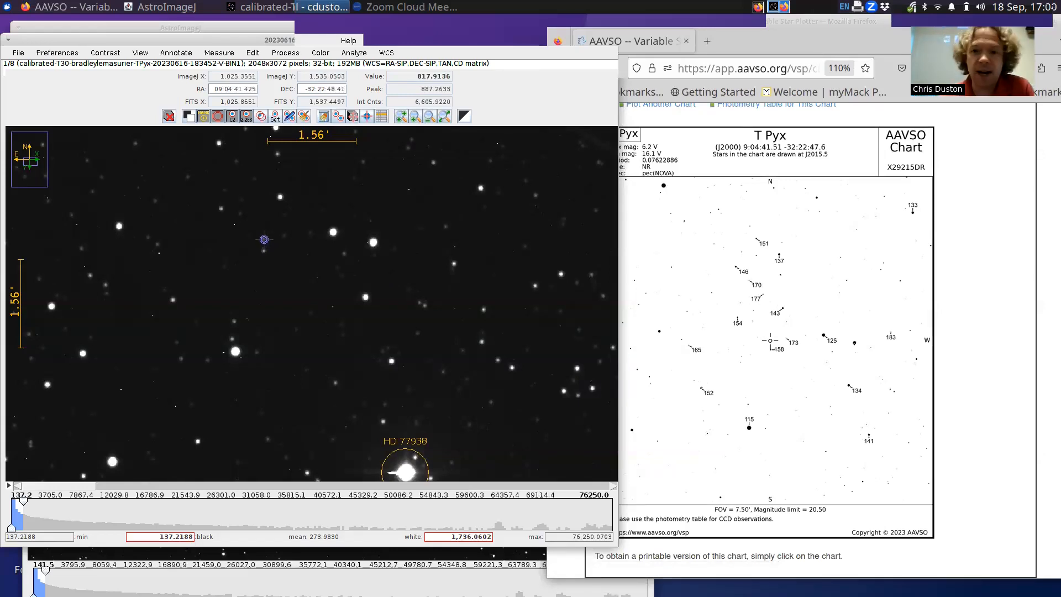
pyautogui.moveTo(369, 322)
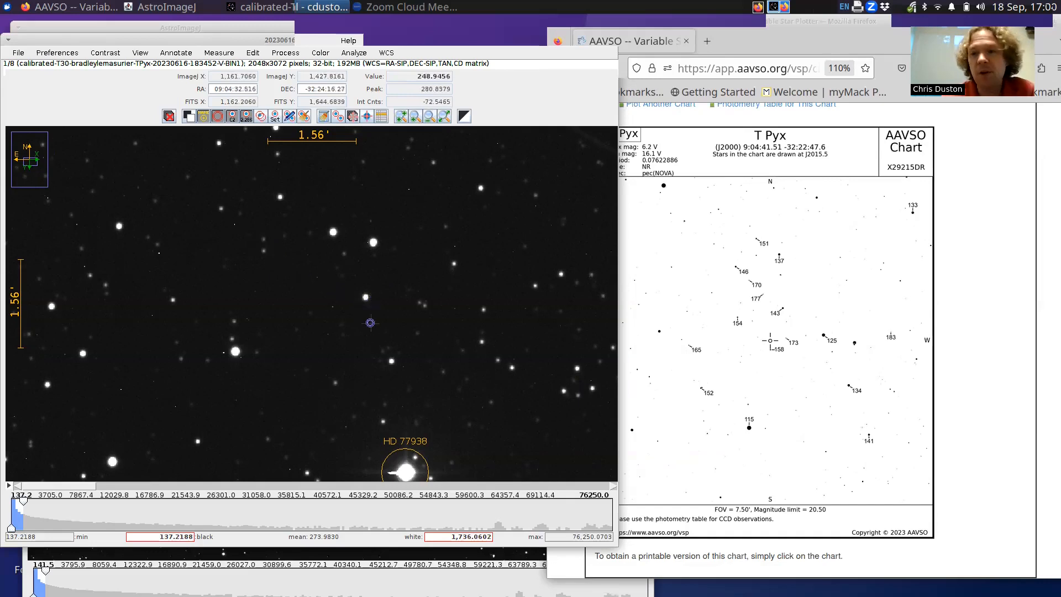
pyautogui.moveTo(92, 227)
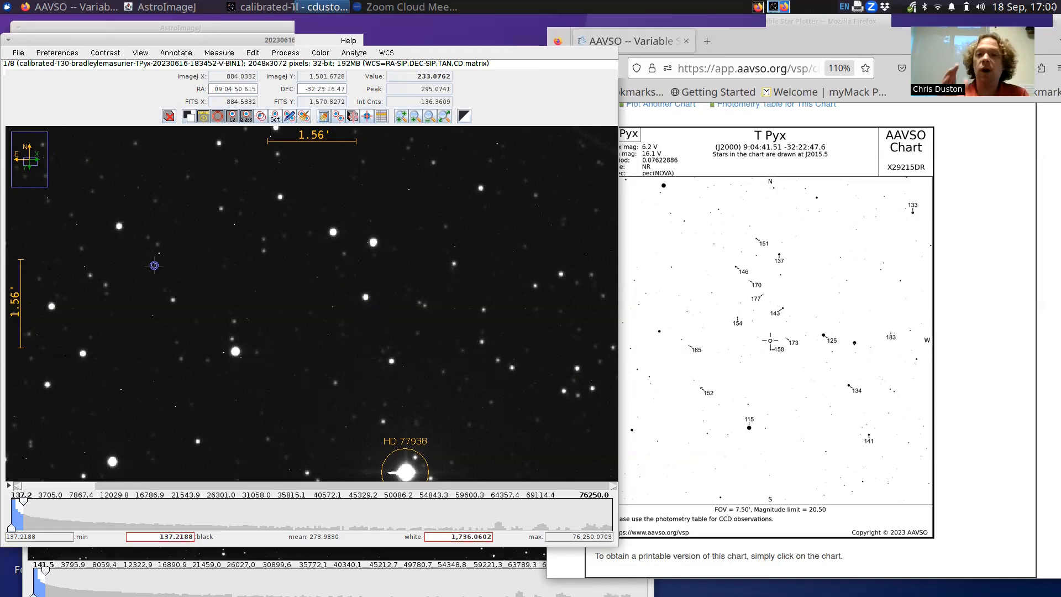
pyautogui.moveTo(533, 242)
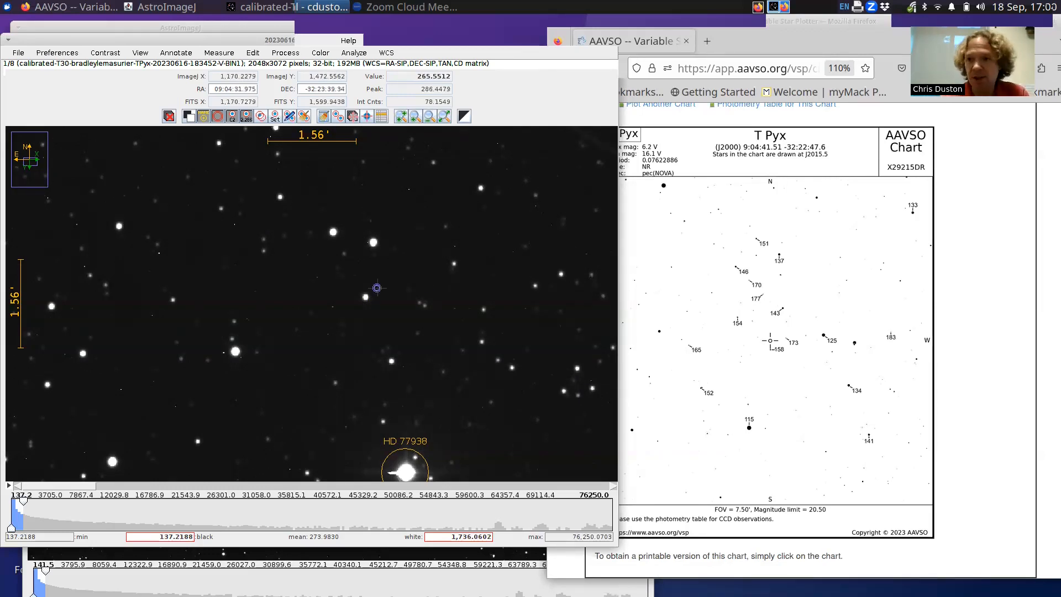
pyautogui.moveTo(972, 244)
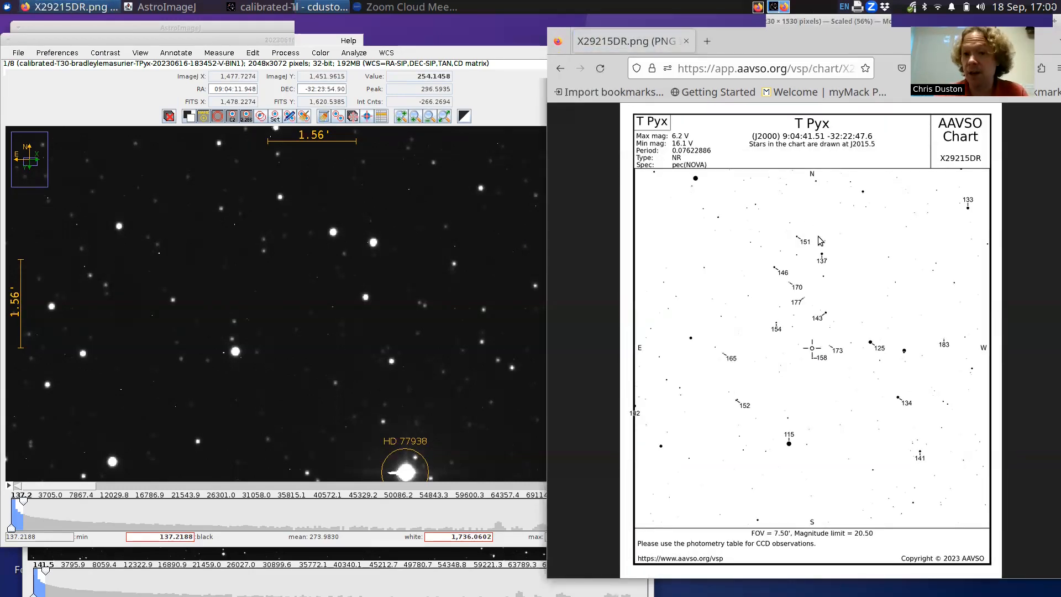
# Show chart X29215DR as a standalone full-size PNG, then return to AstroImageJ
pyautogui.click(396, 240)
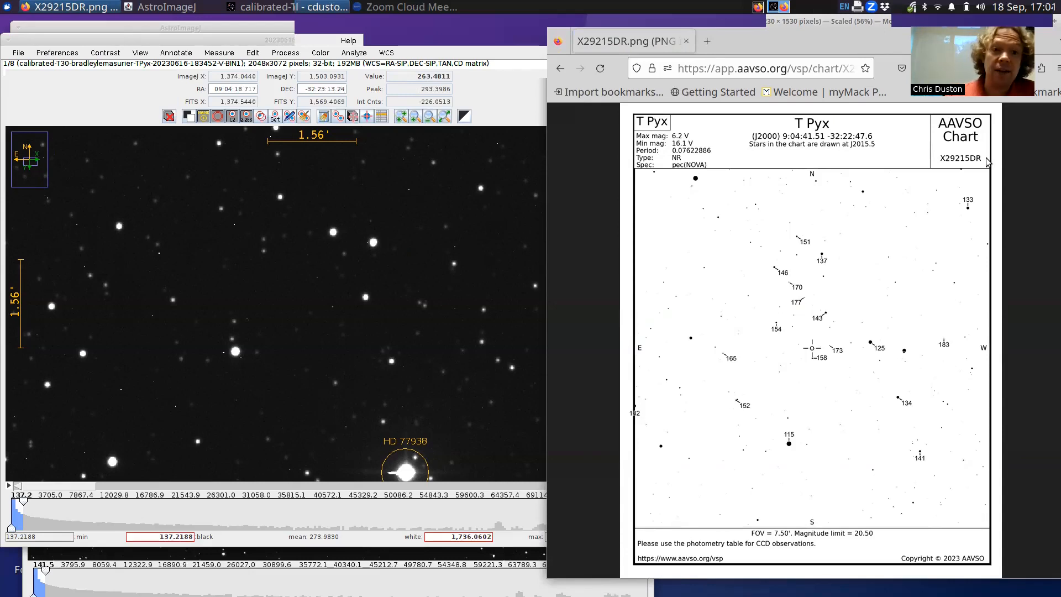
pyautogui.click(179, 27)
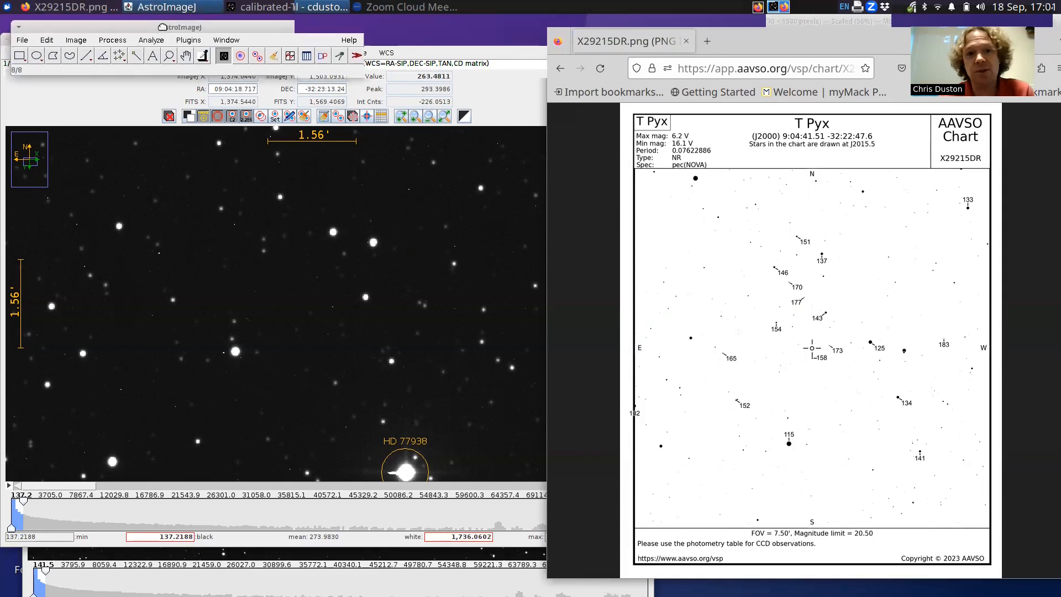
pyautogui.click(74, 34)
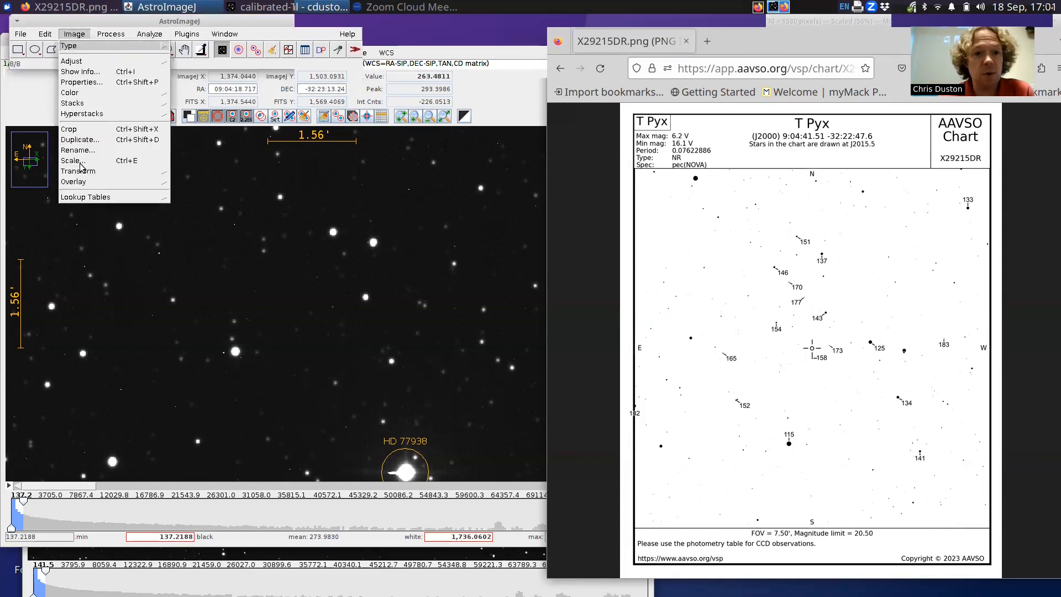
pyautogui.click(74, 34)
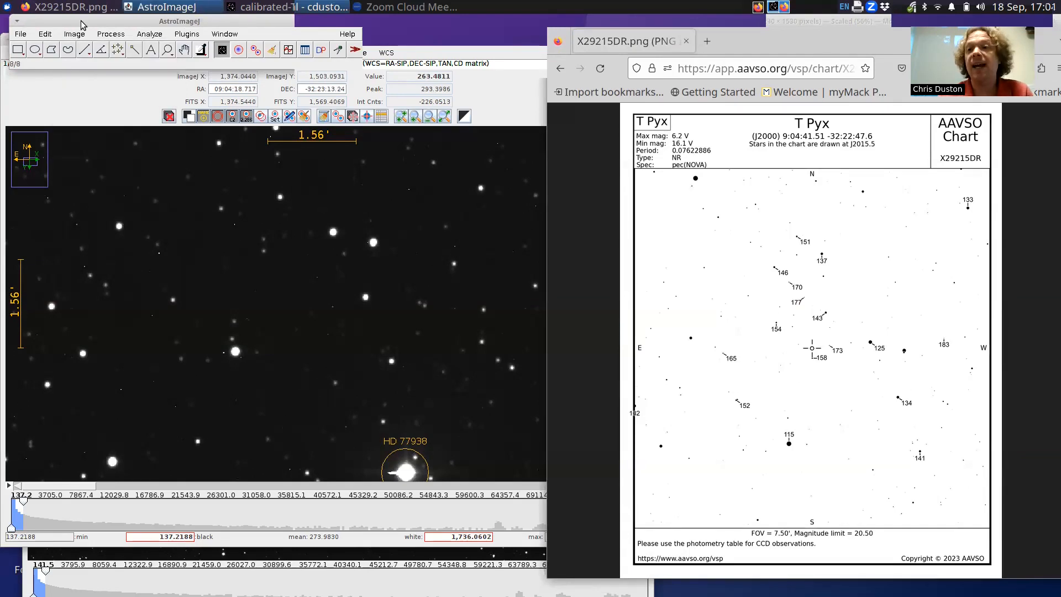